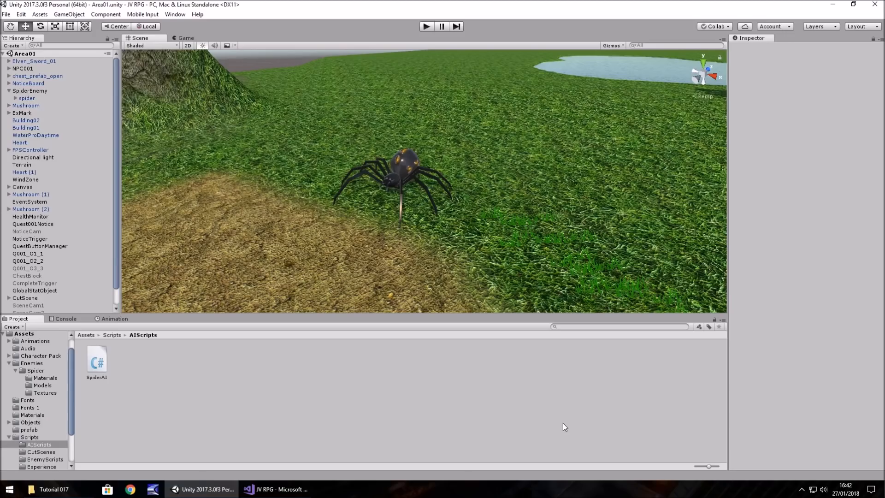
pyautogui.moveTo(419, 216)
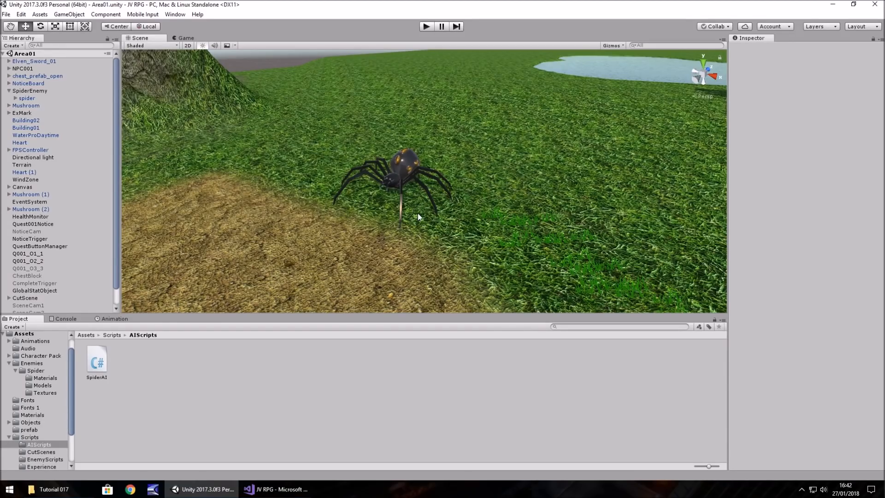
pyautogui.moveTo(359, 243)
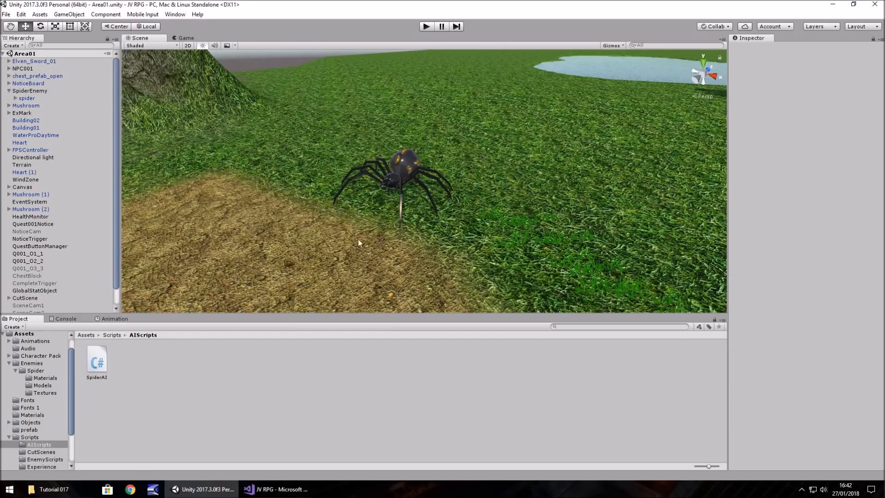
# Bring up SpiderAI.cs in the Visual Studio window from the taskbar
pyautogui.click(277, 489)
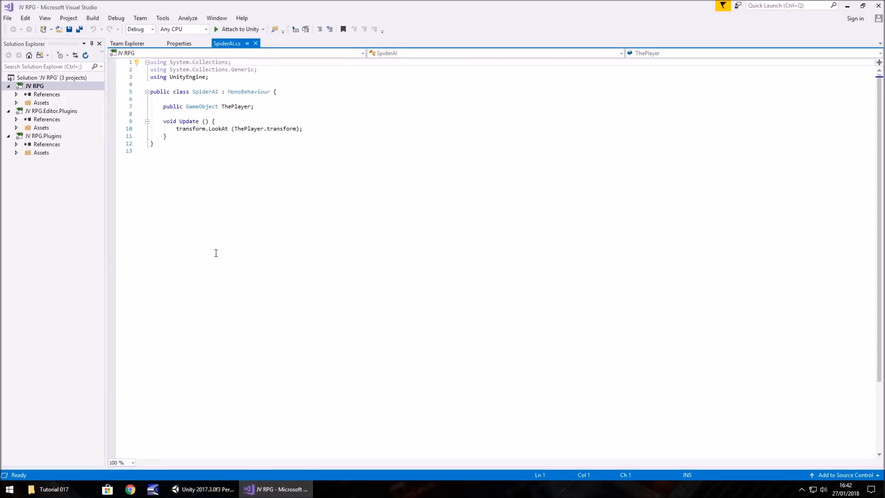
pyautogui.moveTo(218, 262)
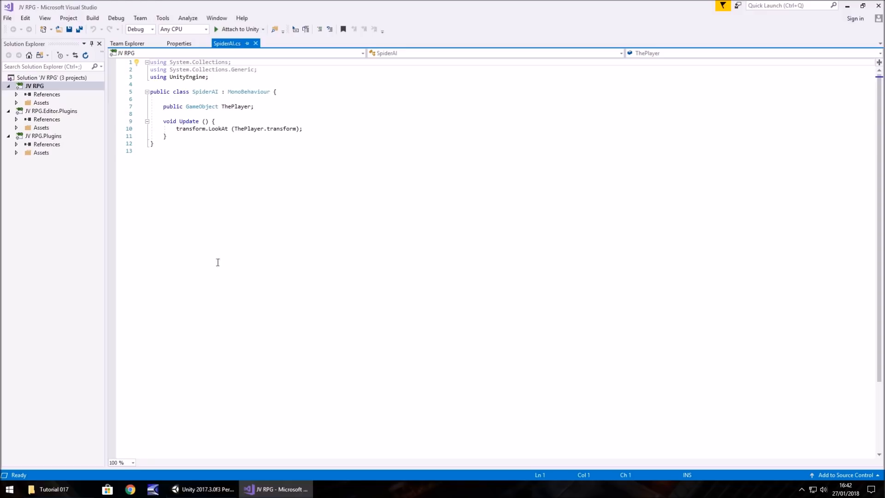
# Focus the SpiderAI editor at the end of the ThePlayer declaration line
pyautogui.click(202, 489)
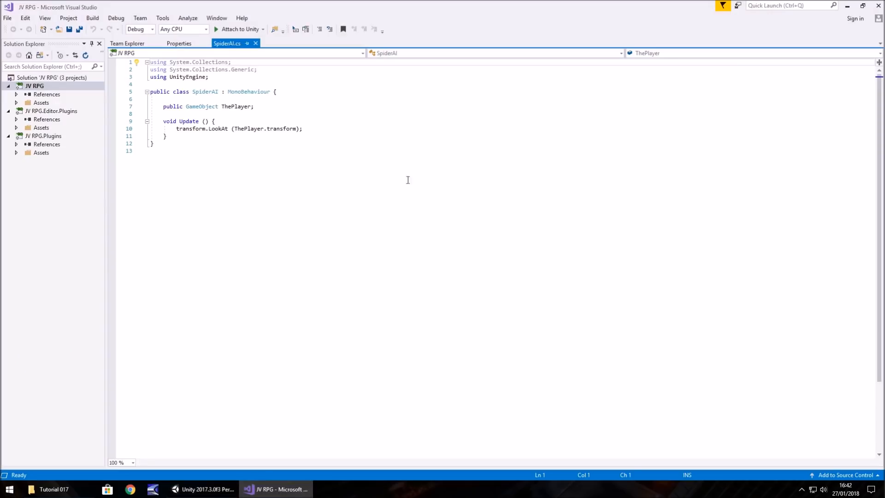
pyautogui.moveTo(250, 188)
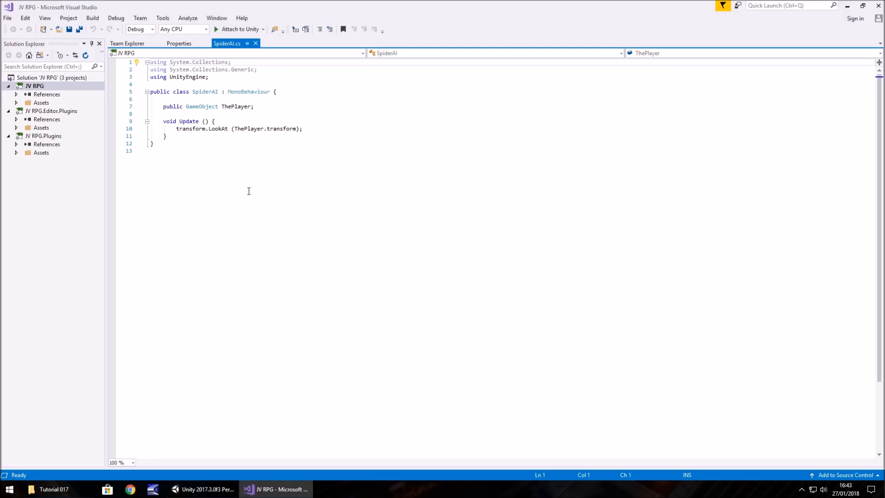
pyautogui.moveTo(255, 191)
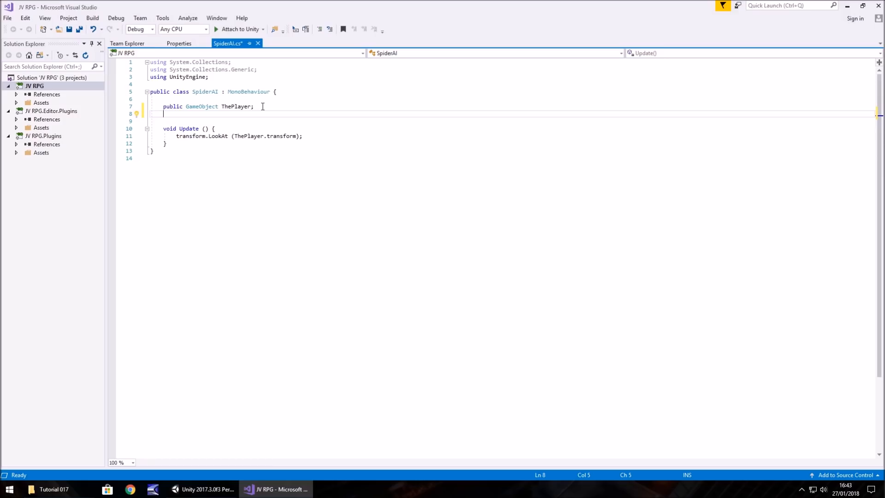
# Declare public float TargetDistance and public float AllowedRange fields
pyautogui.write('public')
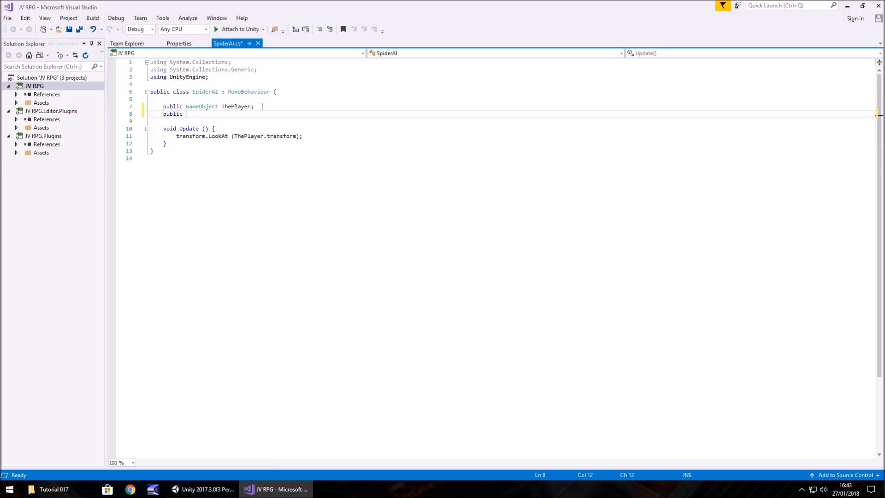
pyautogui.write('float')
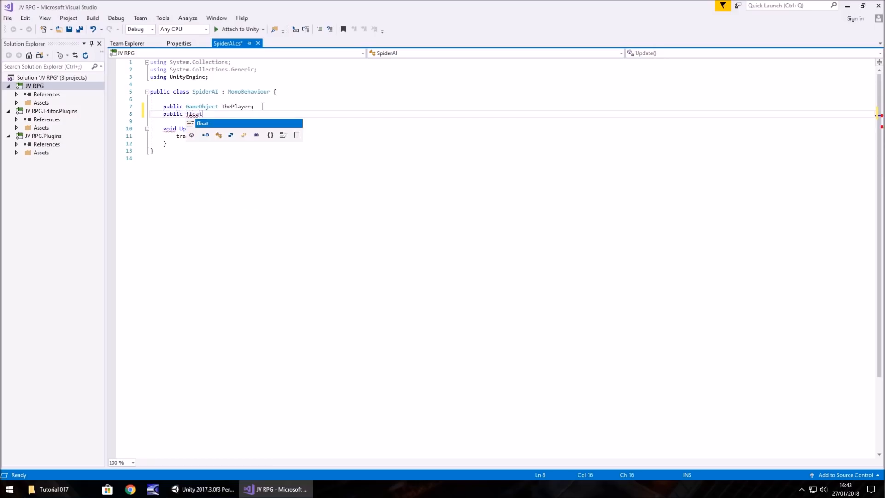
pyautogui.write('Targe')
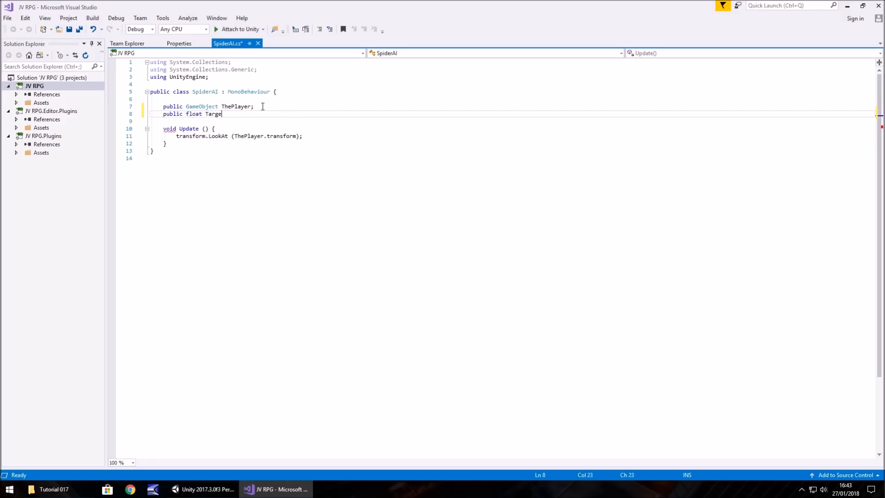
pyautogui.write('tDistance;')
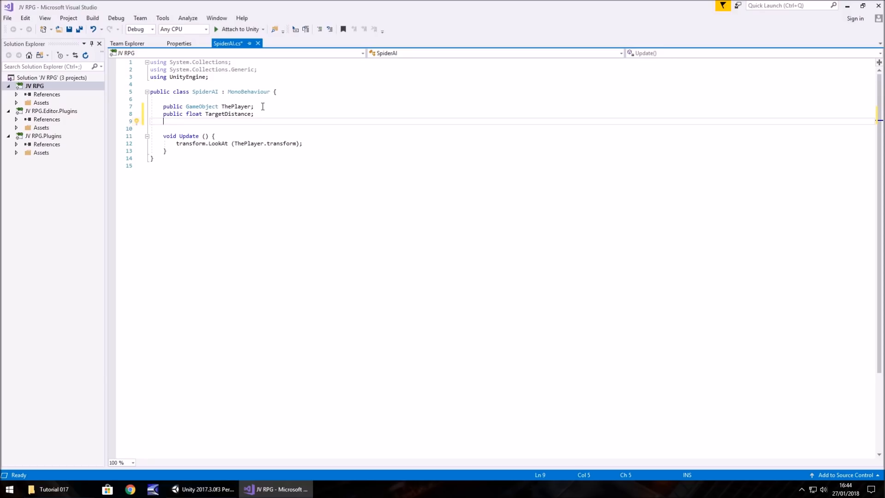
pyautogui.write('public')
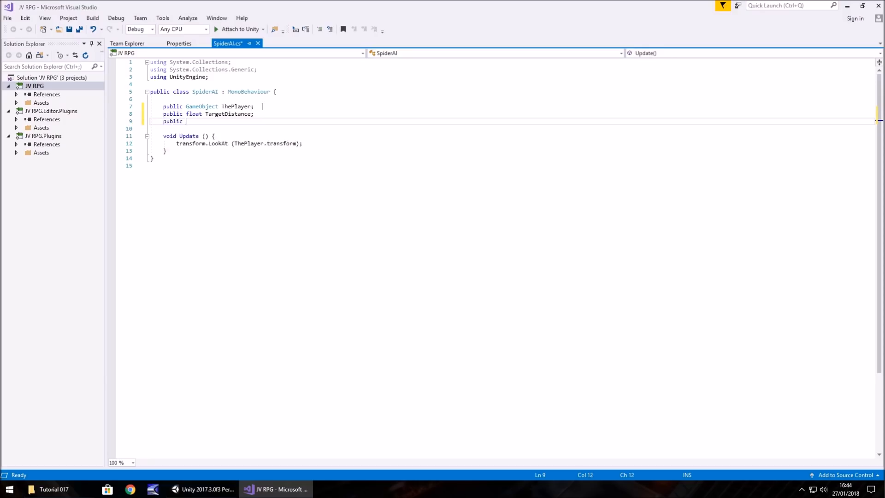
pyautogui.write('float')
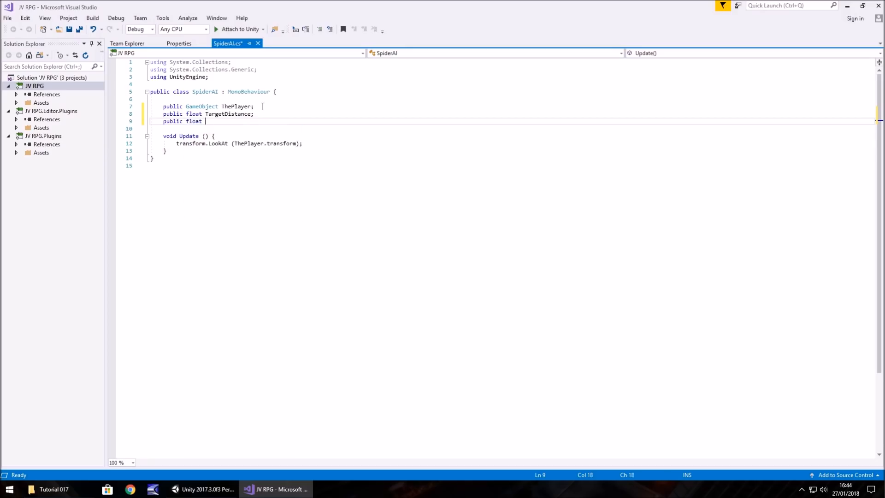
pyautogui.write('AllowedR')
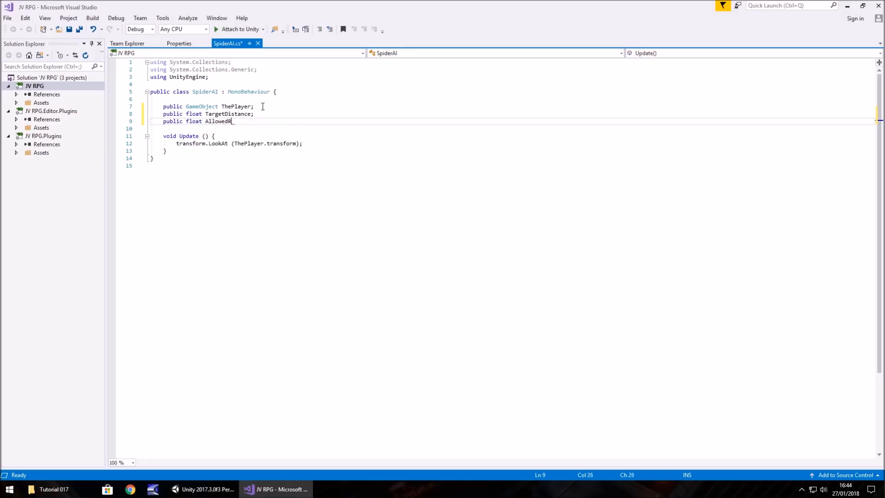
pyautogui.write('ange;')
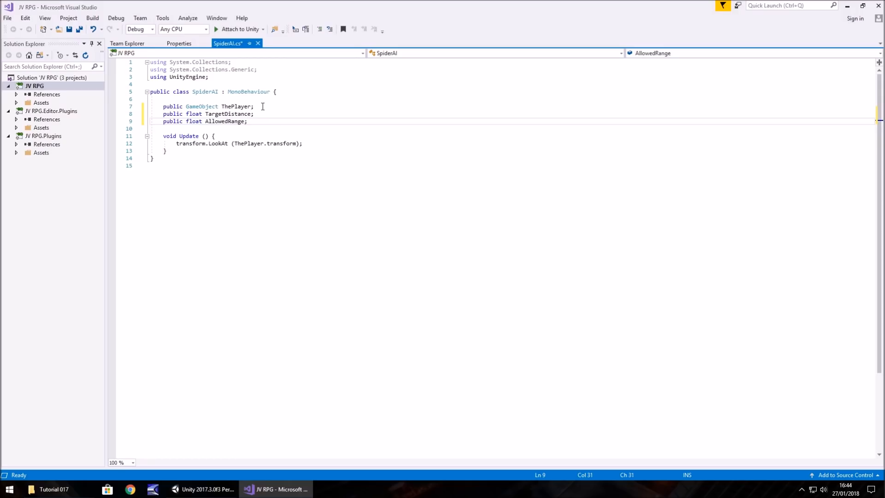
pyautogui.press('Return')
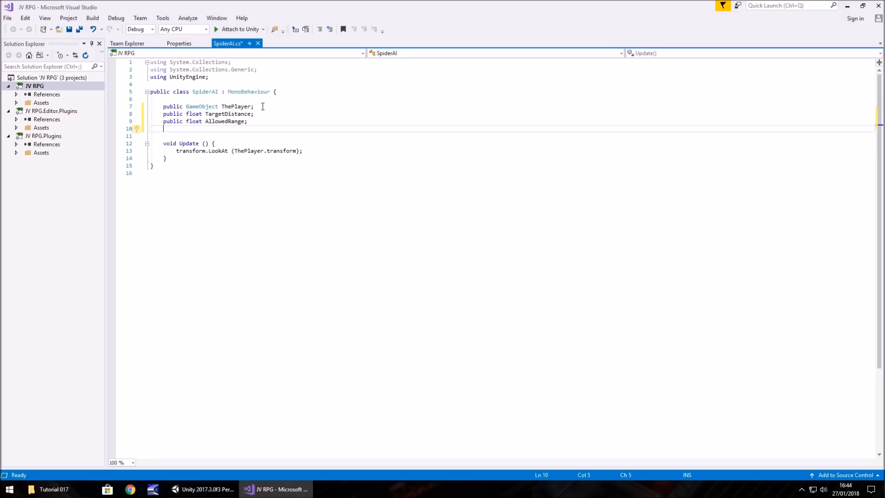
# Declare public GameObject TheEnemy and a public EnemySpeed field
pyautogui.write('public')
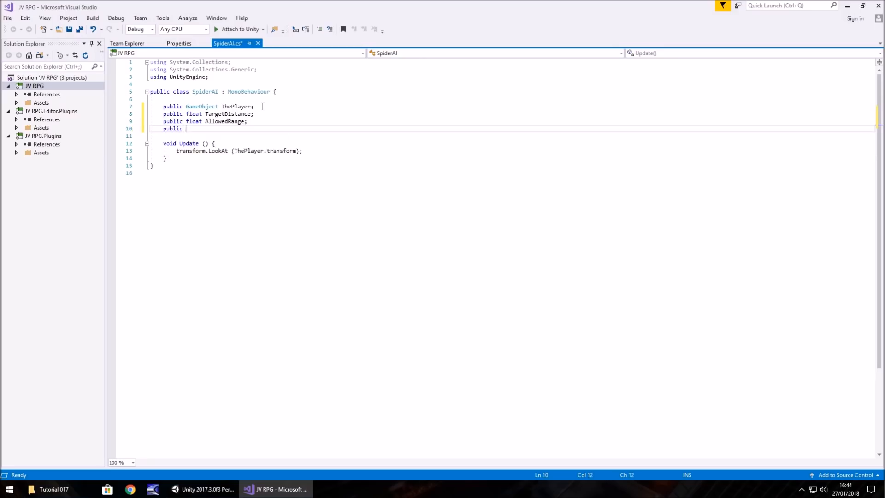
pyautogui.write('GameObjec')
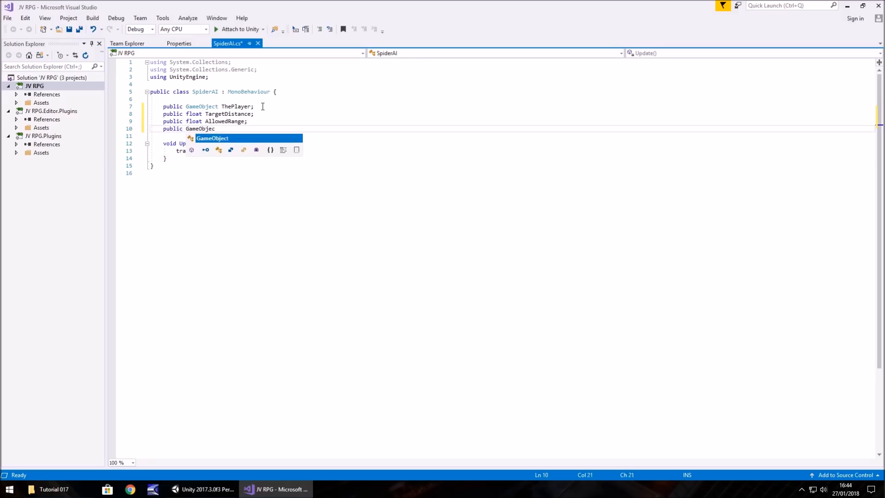
pyautogui.write('Th')
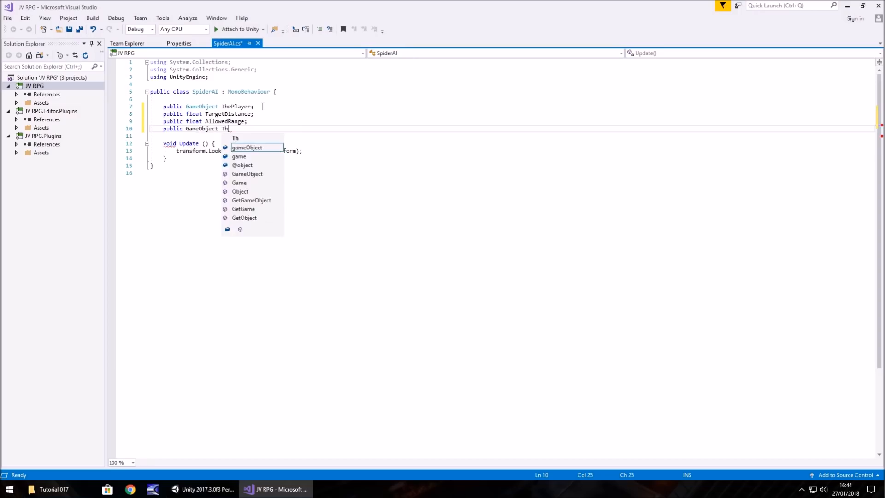
pyautogui.write('eEnemy;')
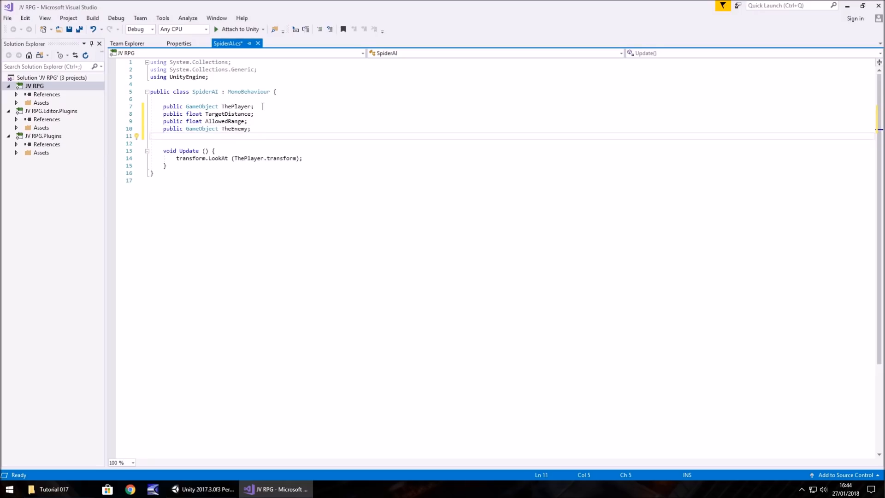
pyautogui.write('public float Enemy')
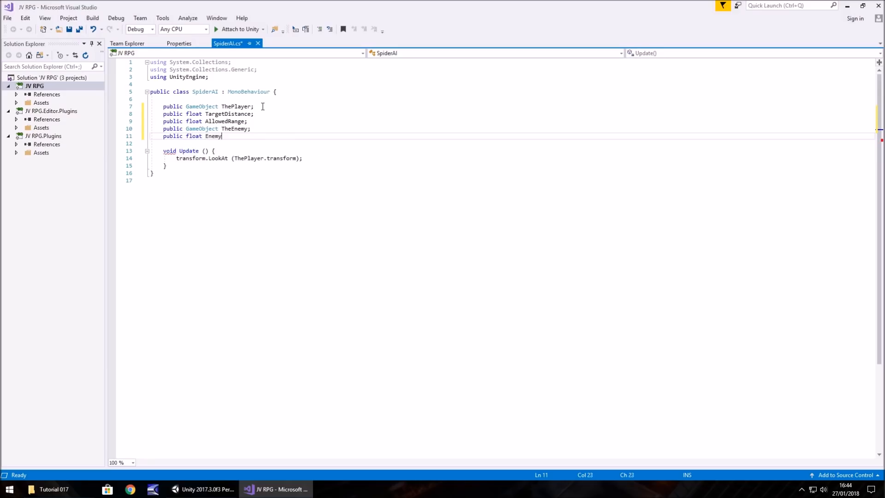
pyautogui.write('Speed;')
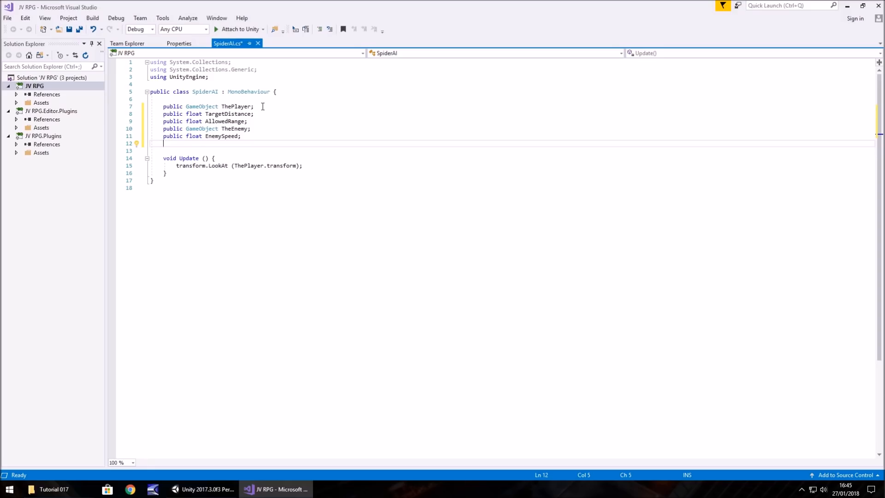
# Declare public AttackTrigger and RaycastHit Shot fields, then start a new line in Update
pyautogui.write('public int Atta')
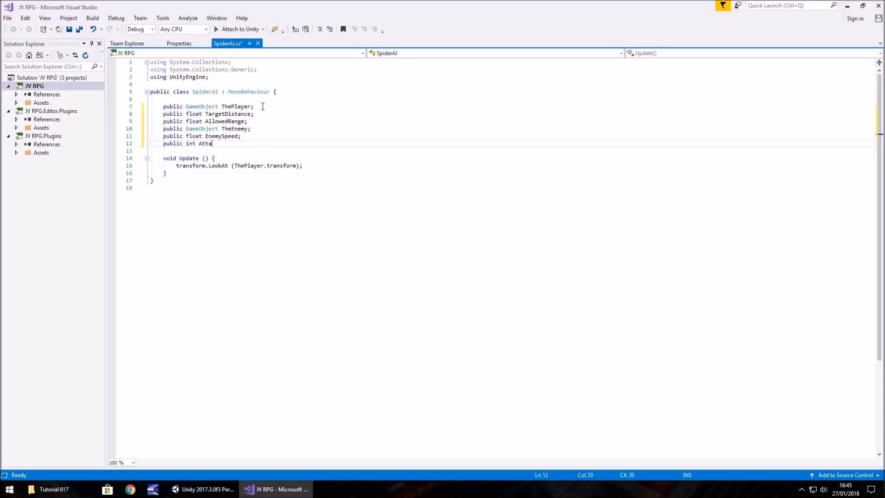
pyautogui.write('ckTrigger;')
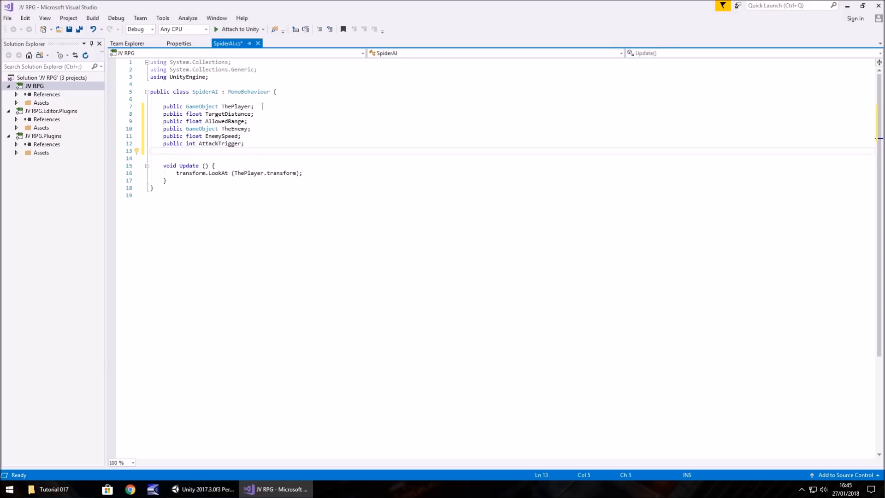
pyautogui.write('public RaycastHi')
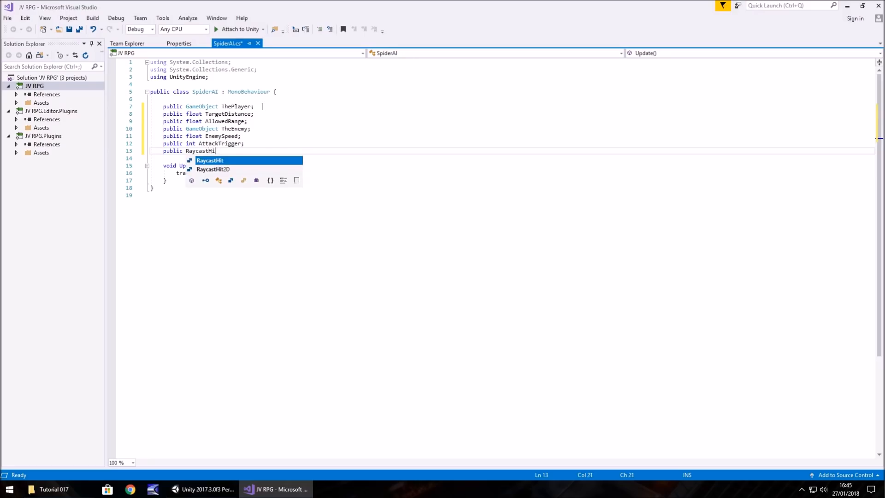
pyautogui.write('Shot;')
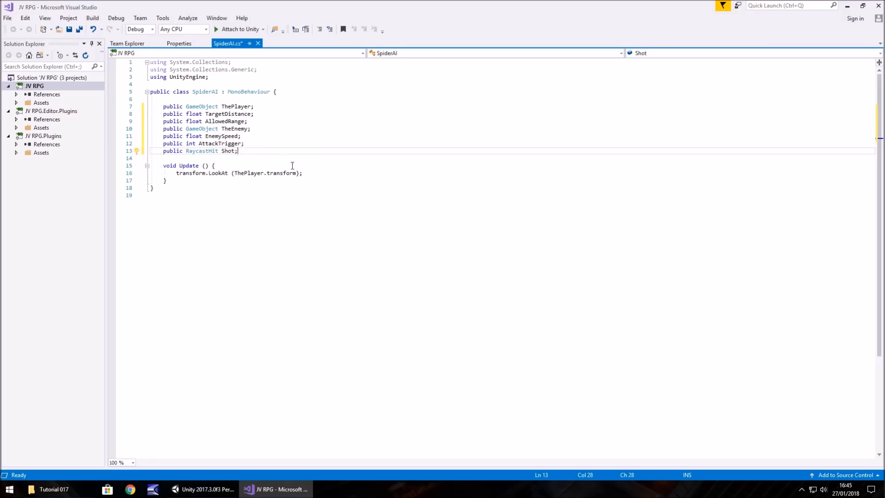
pyautogui.press('enter')
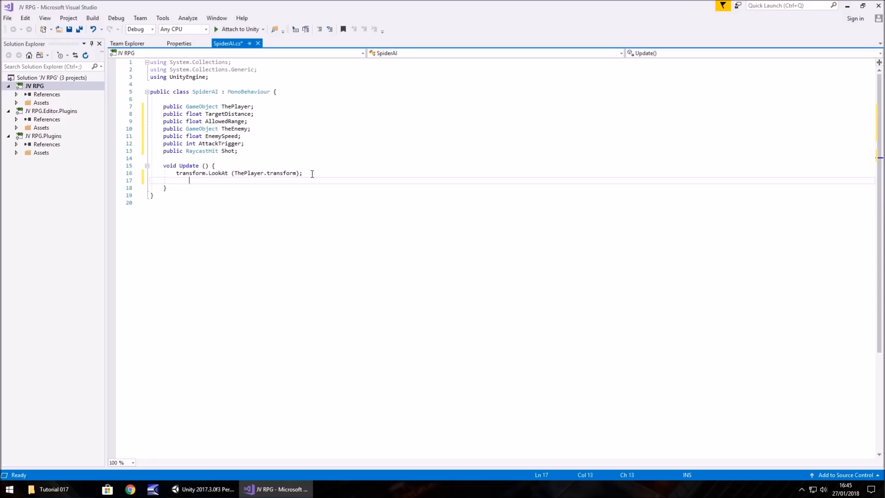
# Write if(Physics.Raycast(transform.position, transform.TransformDirection(Vector3.forward), out Shot)) with its code block
pyautogui.write('if(')
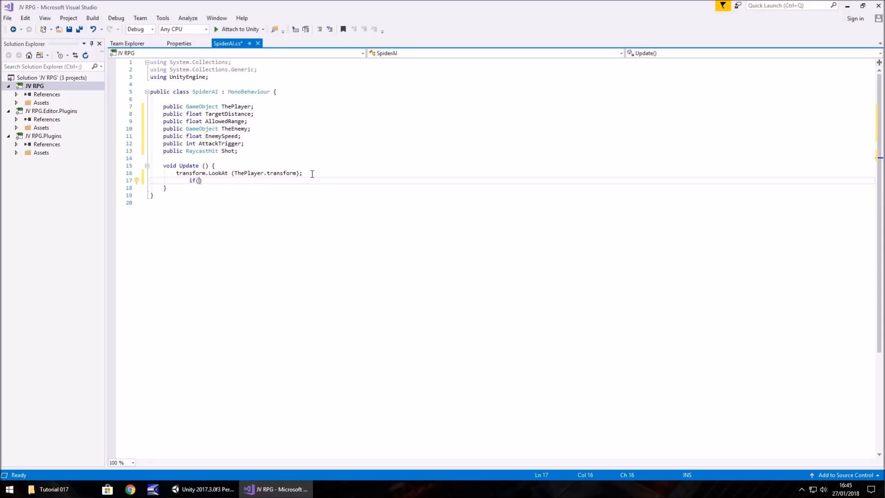
pyautogui.write('Phs')
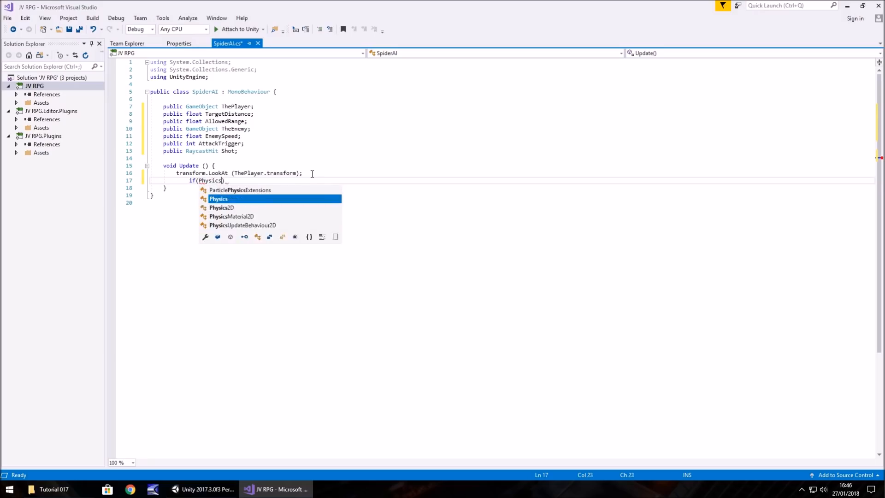
pyautogui.write('.Raycast (')
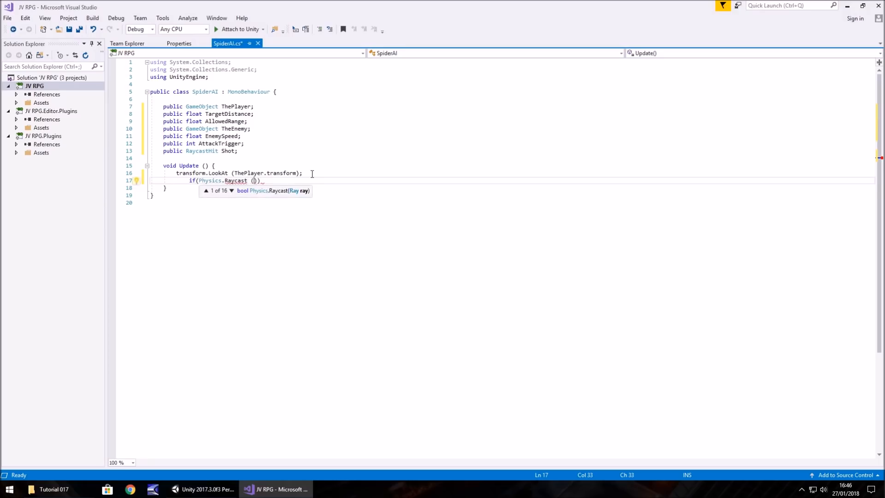
pyautogui.write('transform')
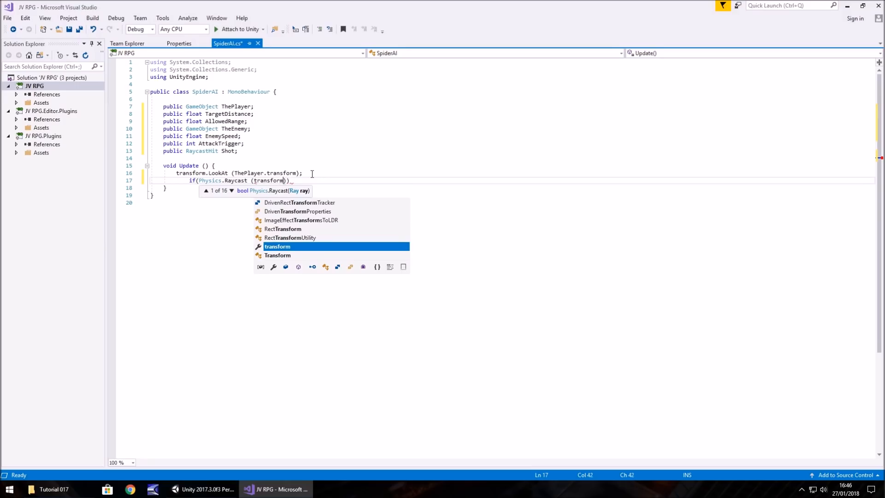
pyautogui.write('.position,')
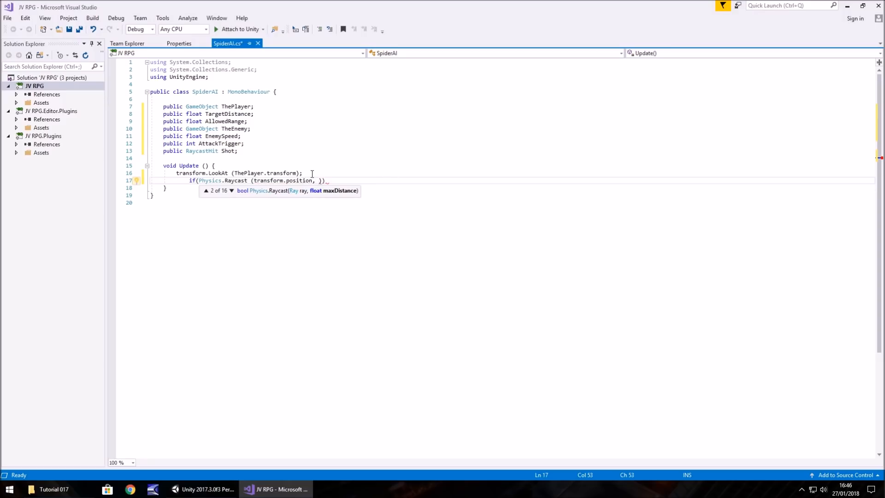
pyautogui.write('transform.')
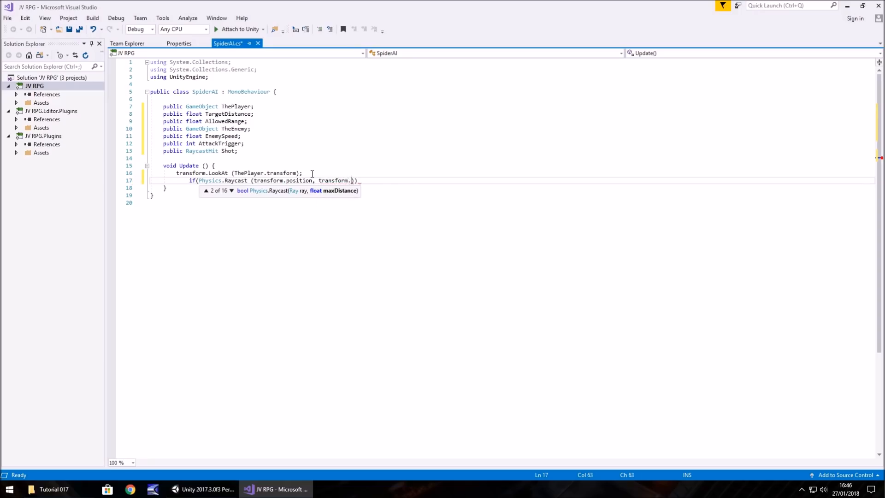
pyautogui.write('Transfor')
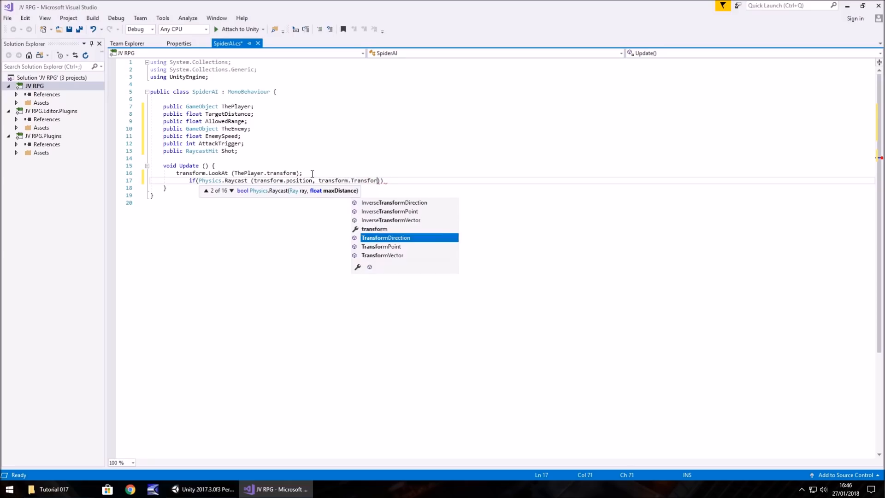
pyautogui.write('Direction(')
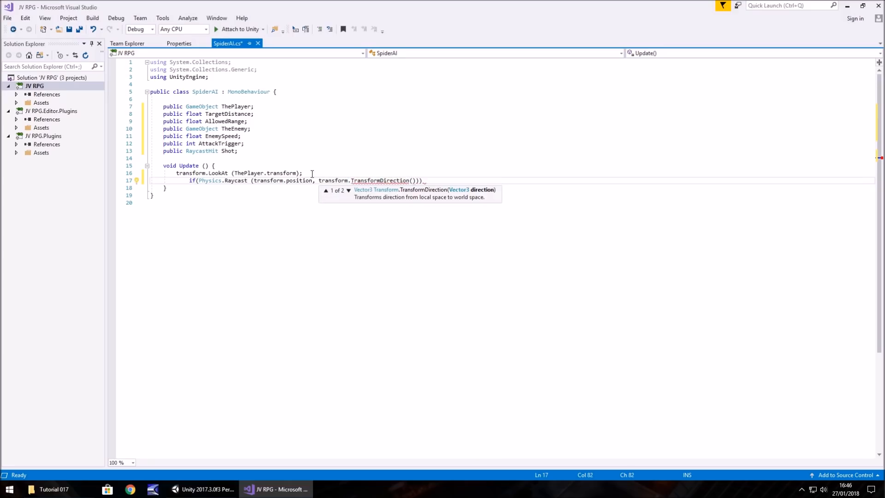
pyautogui.write('Vector3.forwa')
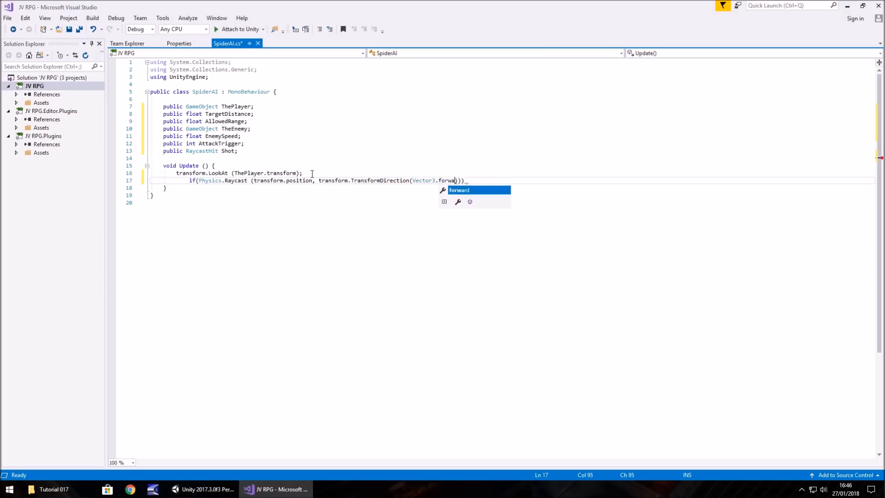
pyautogui.write('rd')
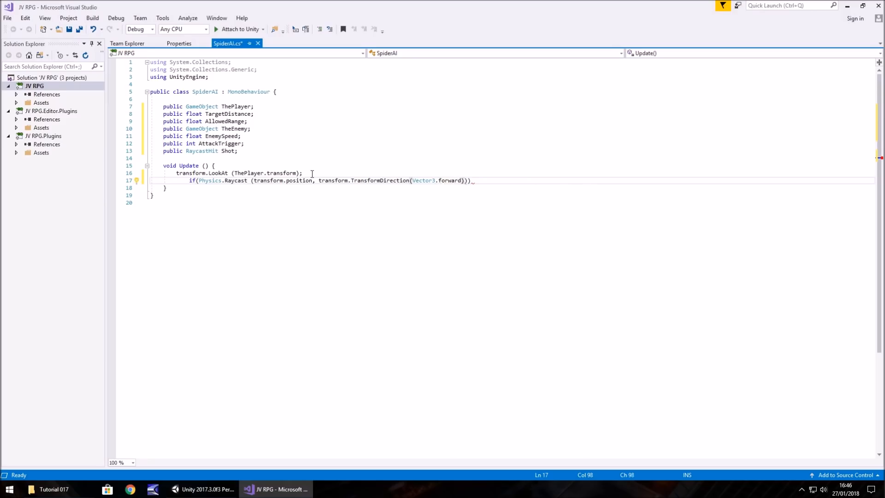
pyautogui.write(',')
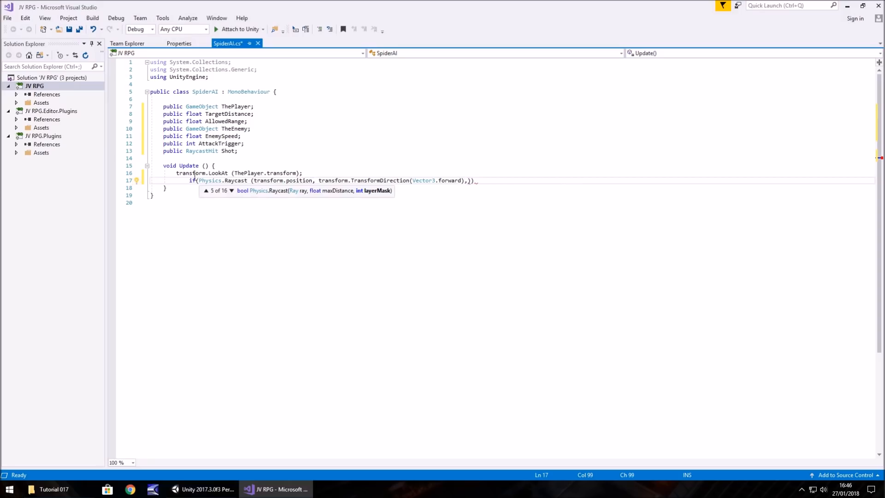
pyautogui.moveTo(228, 150)
pyautogui.write(' out Shot')
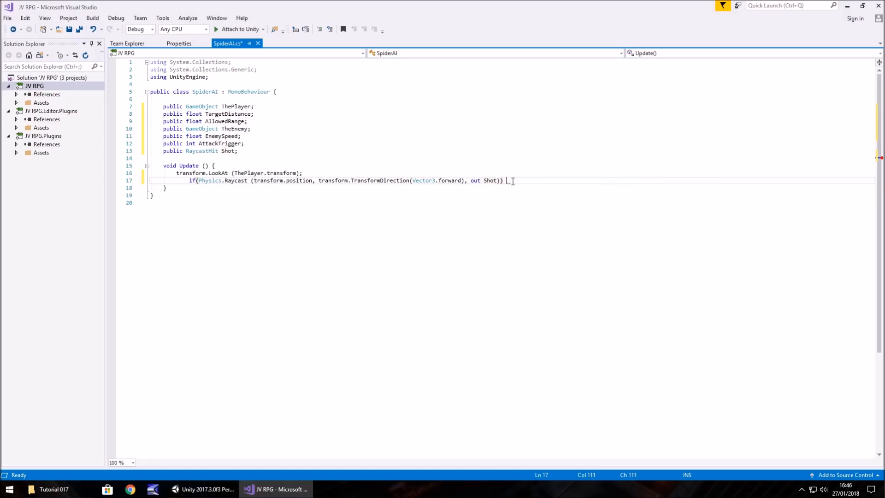
pyautogui.press('enter')
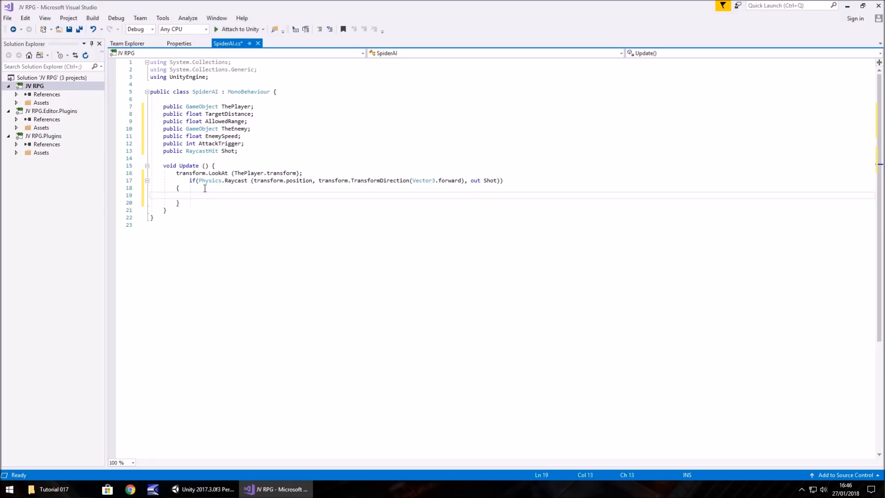
# Assign TargetDistance = Shot.distance and begin if (TargetDistance <= AllowedRange
pyautogui.write('T')
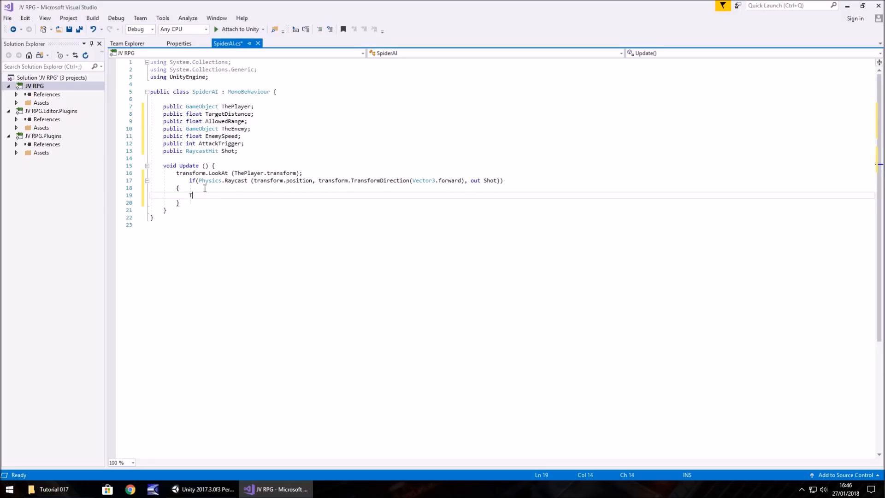
pyautogui.write('TargetDistance')
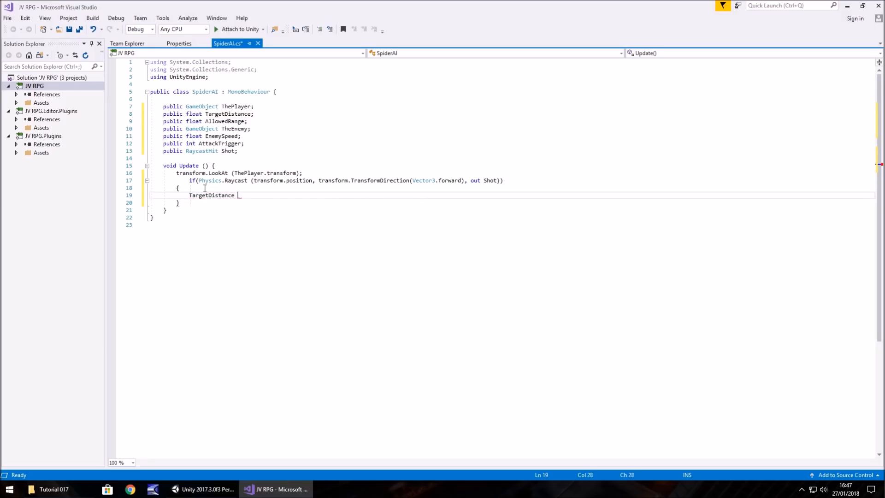
pyautogui.write('= Shot')
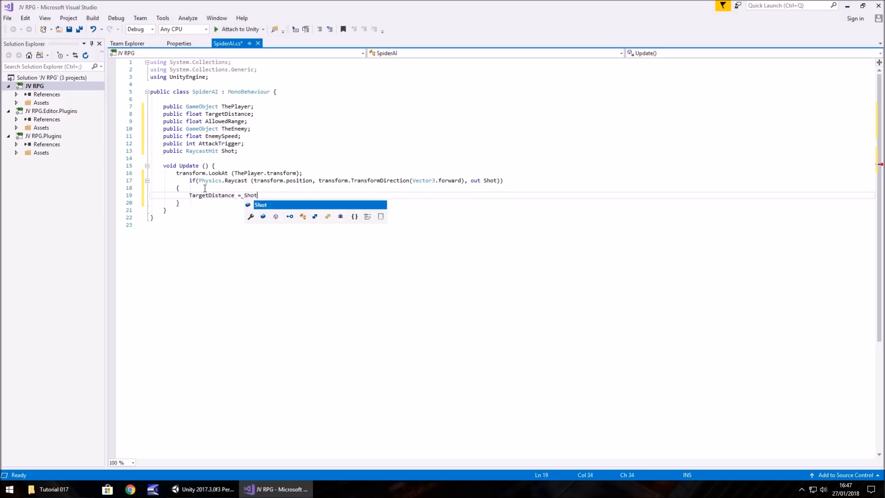
pyautogui.write('.distance;')
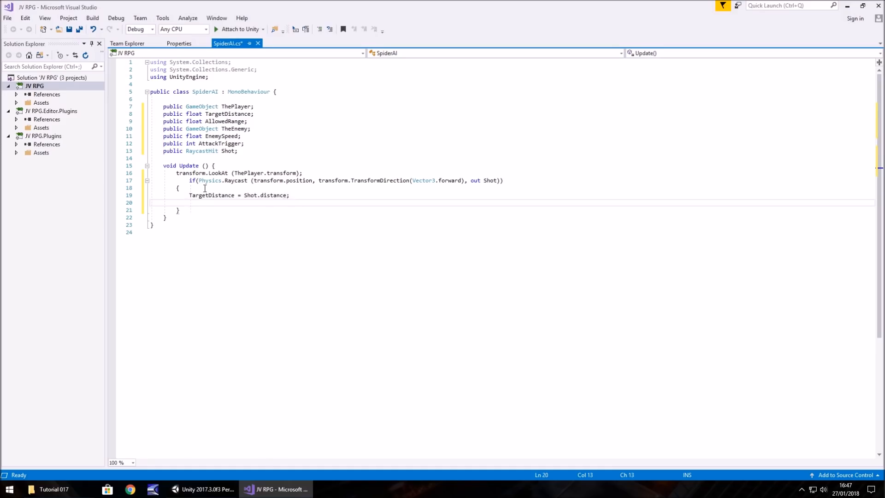
pyautogui.write('if (')
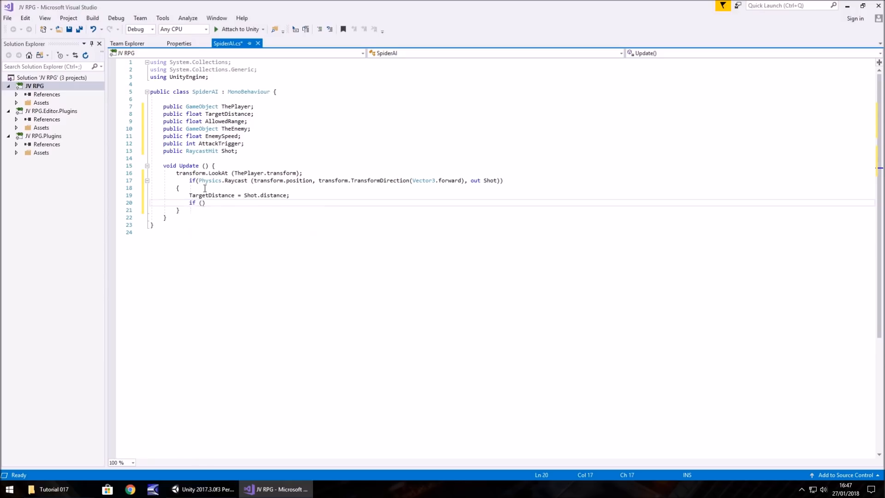
pyautogui.write('TargetDistance')
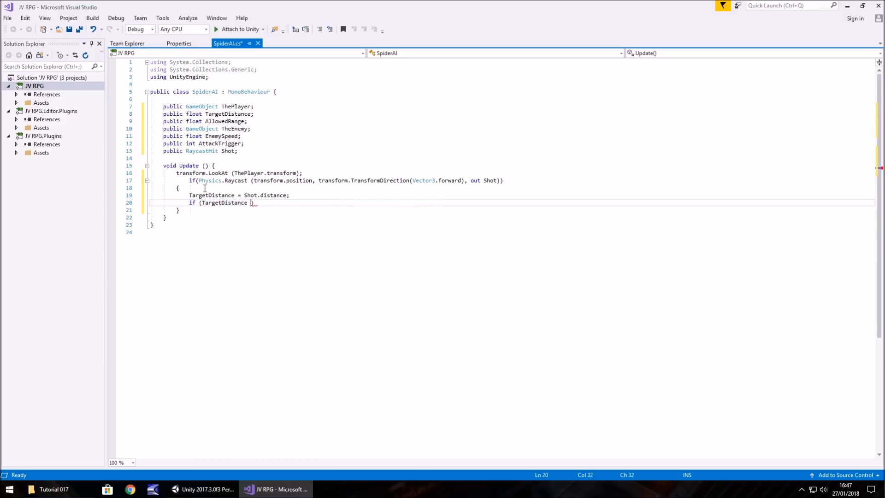
pyautogui.write('<')
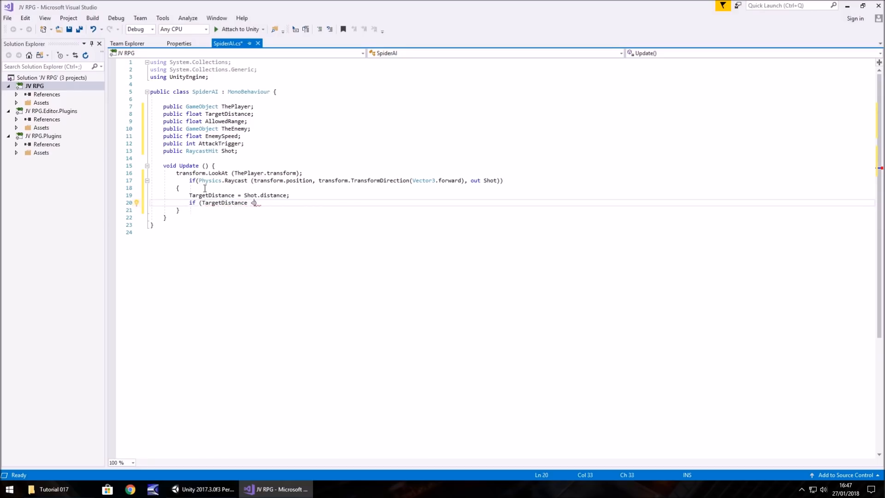
pyautogui.write('=')
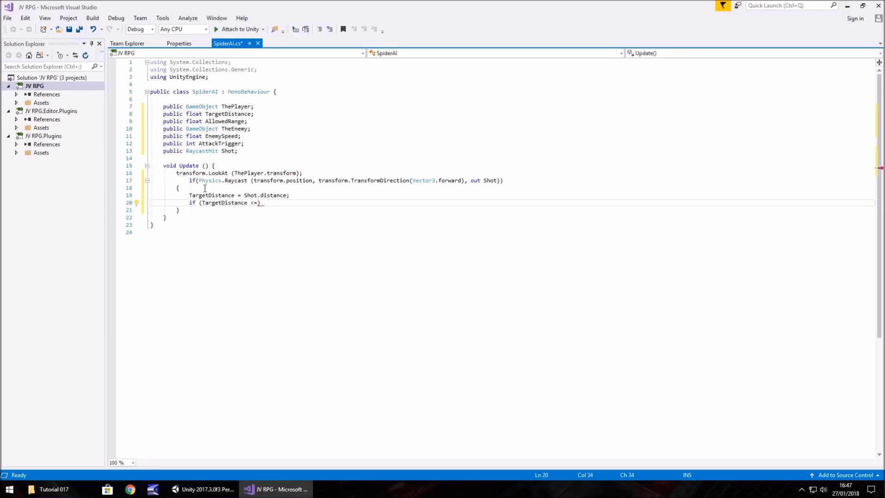
pyautogui.write('AllowedRange')
pyautogui.write('{')
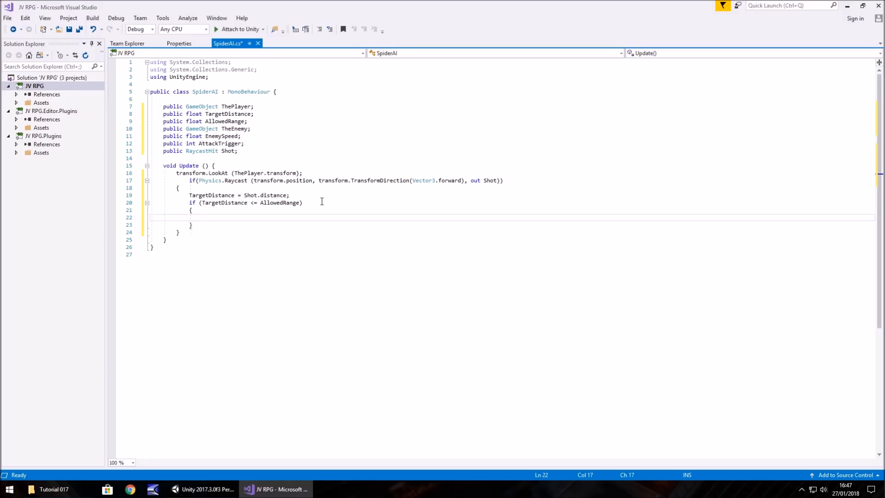
# Inside the range check write EnemySpeed = 0.02f; and open a new line
pyautogui.write('EnemySpeed =')
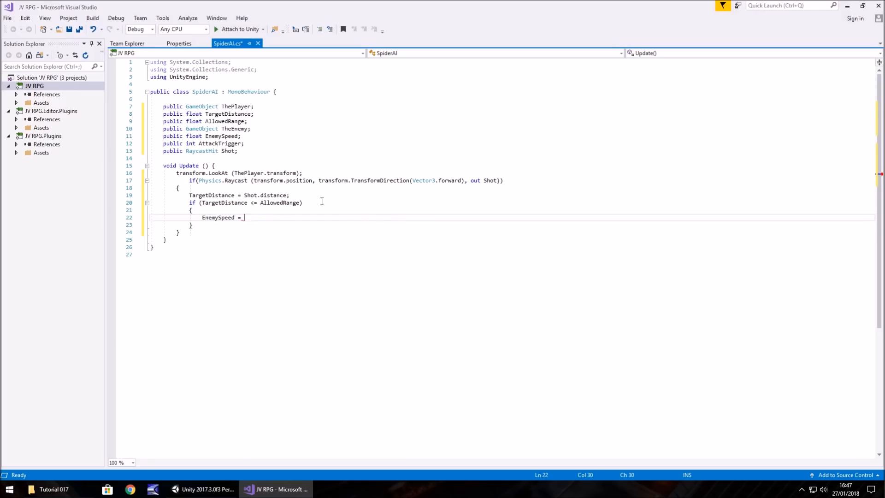
pyautogui.write('0.')
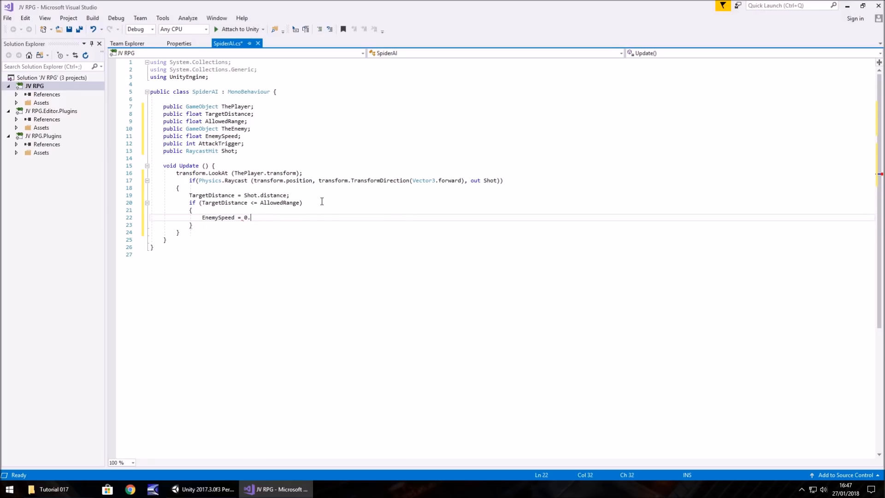
pyautogui.write('2f')
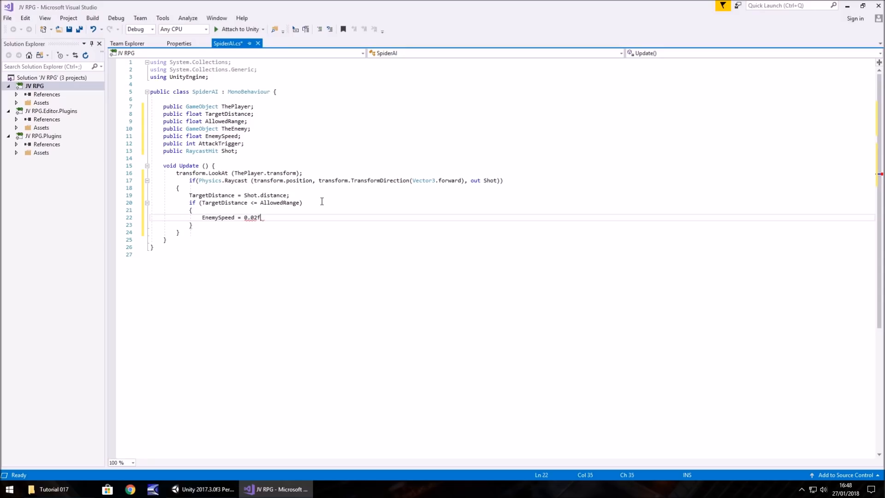
pyautogui.write(';')
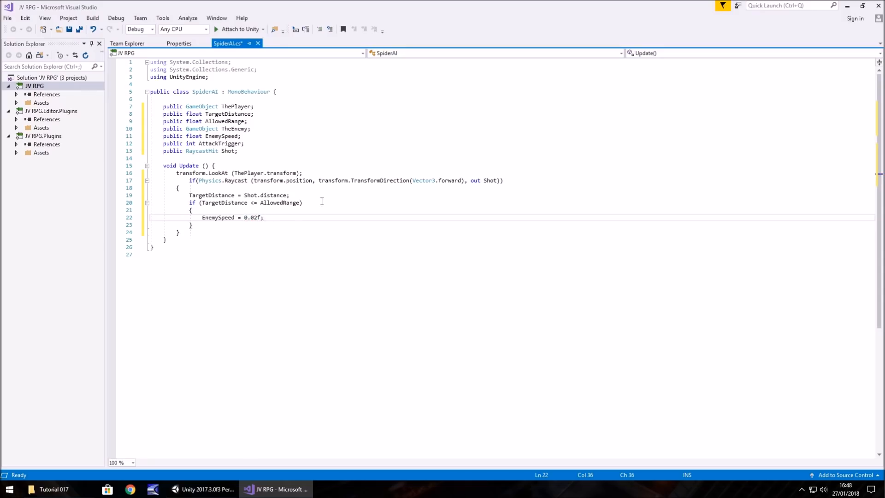
pyautogui.press('Return')
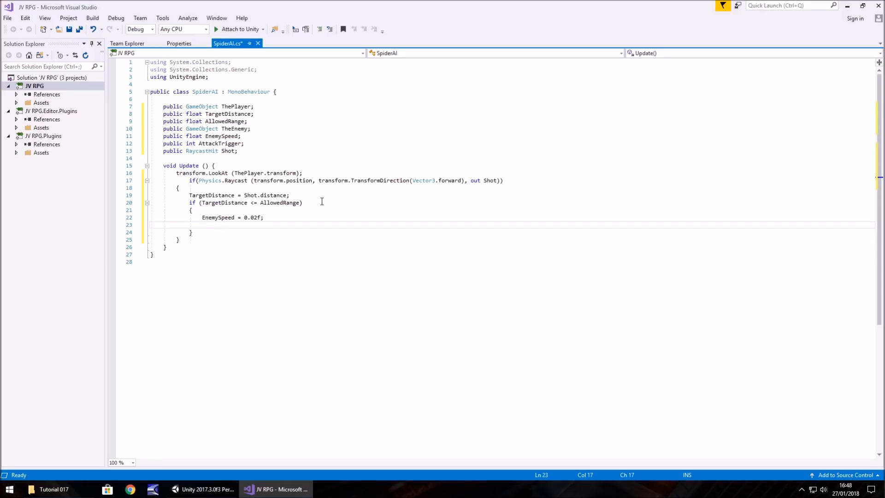
# Add if (AttackTrigger == 0) and write TheEnemy.GetComponent<Animation>().Play inside it
pyautogui.click(202, 225)
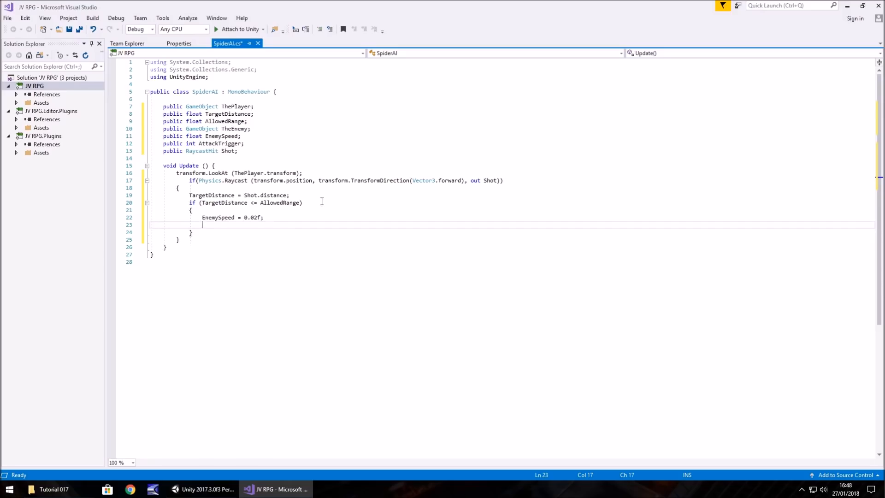
pyautogui.write('if (')
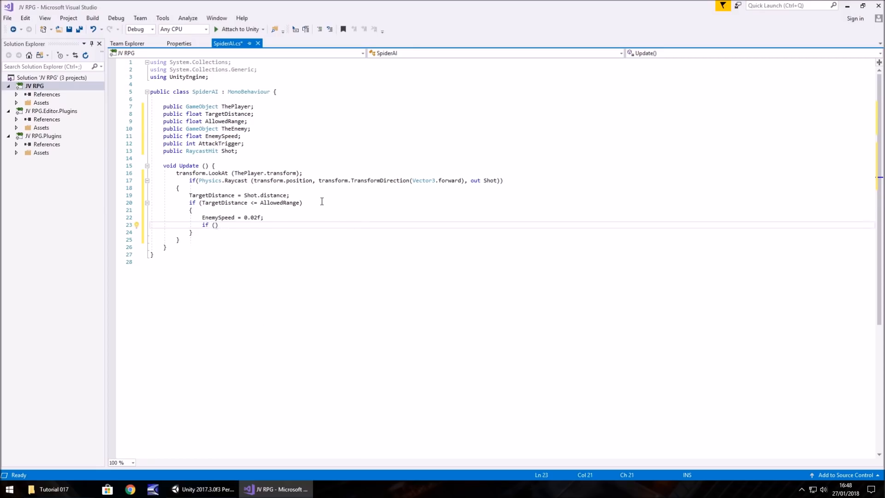
pyautogui.write('AttackTrigg)')
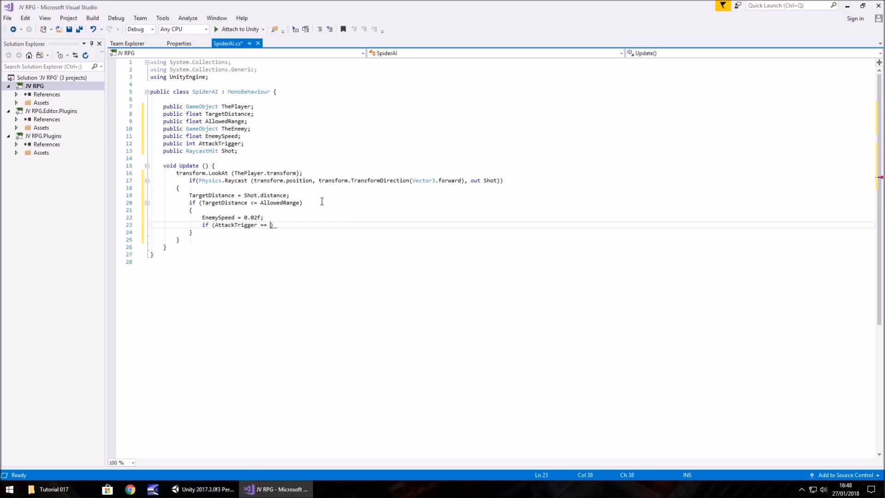
pyautogui.write('0')
pyautogui.write('{')
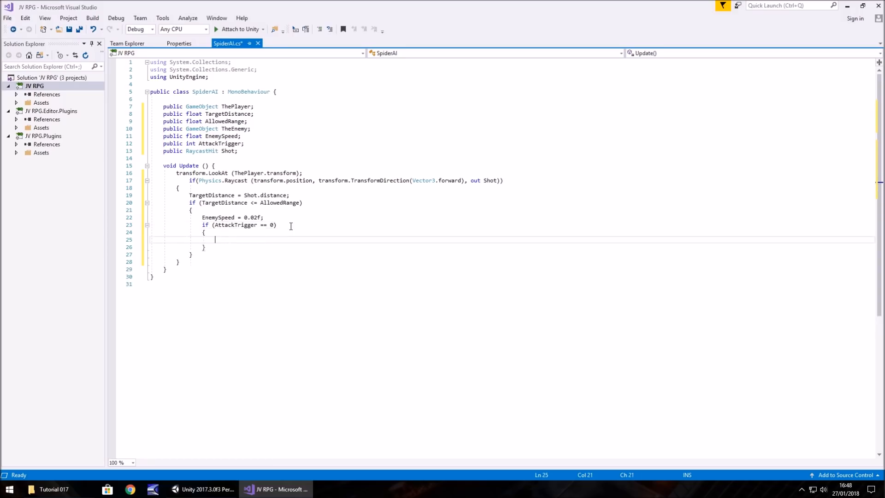
pyautogui.write('TheEnemy')
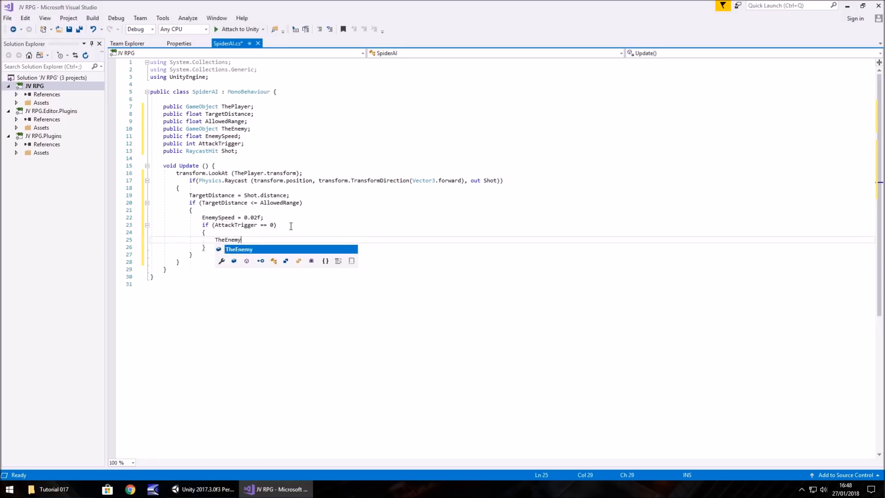
pyautogui.write('.GetComponent                }')
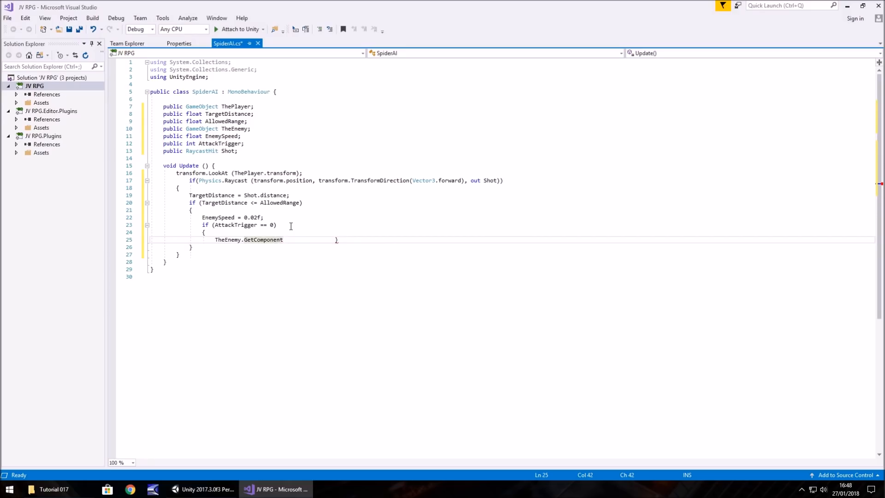
pyautogui.write('<A>')
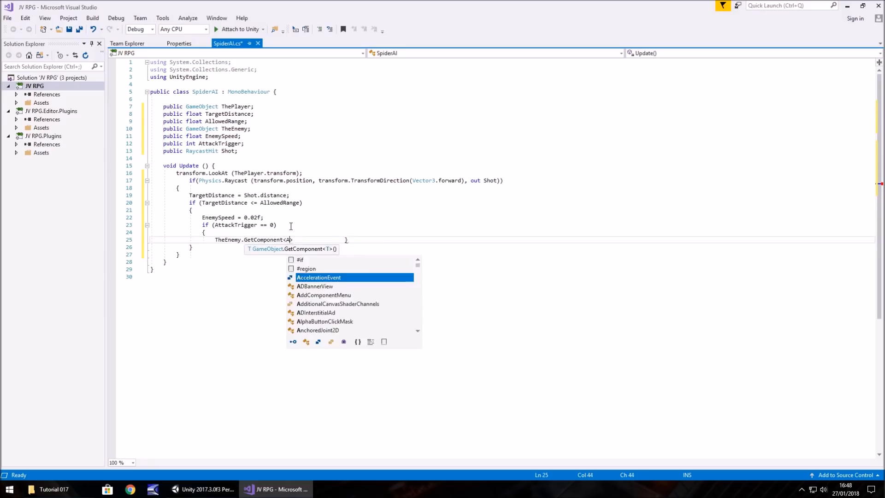
pyautogui.write('nimation')
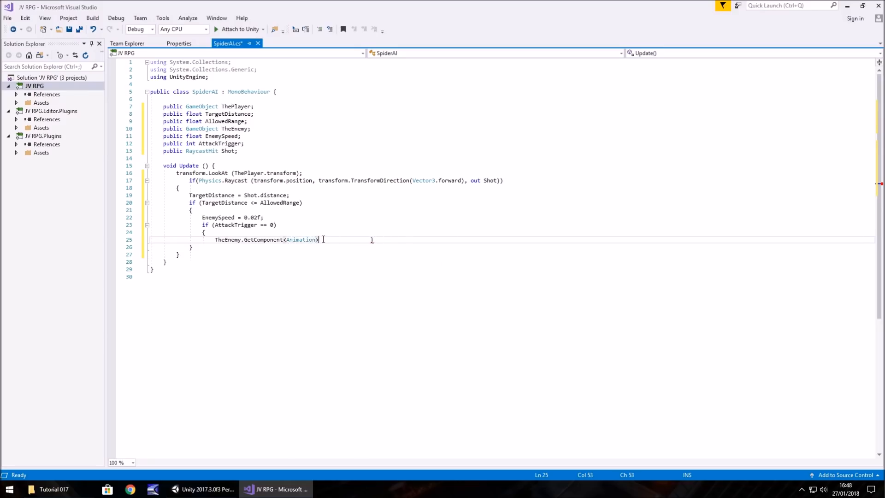
pyautogui.write('()')
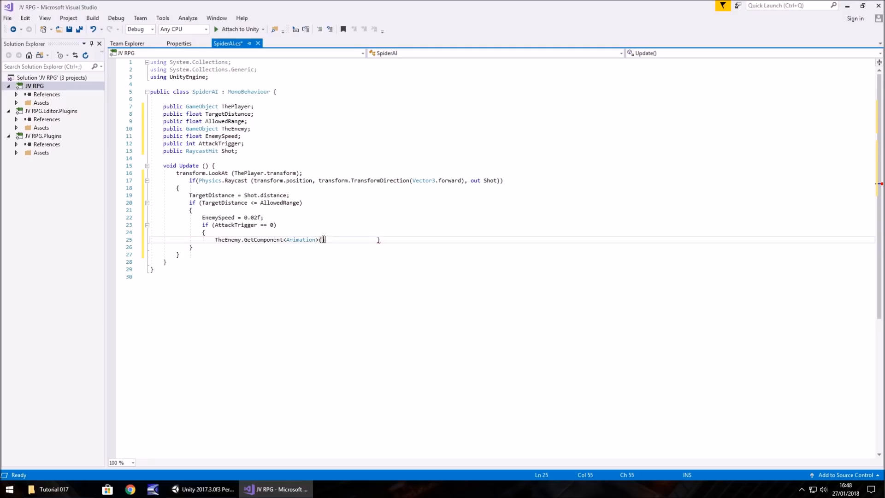
pyautogui.write('.Play("")')
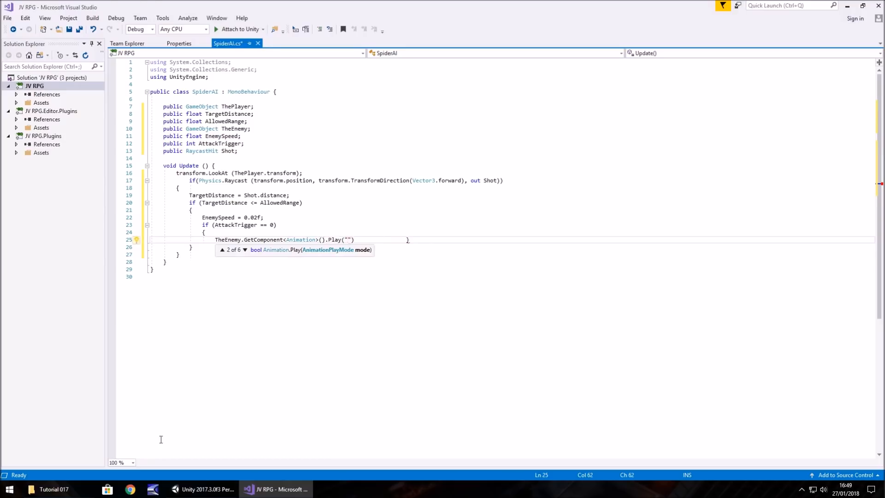
# Check the spider's animation clip names in Unity and return to the script
pyautogui.click(203, 489)
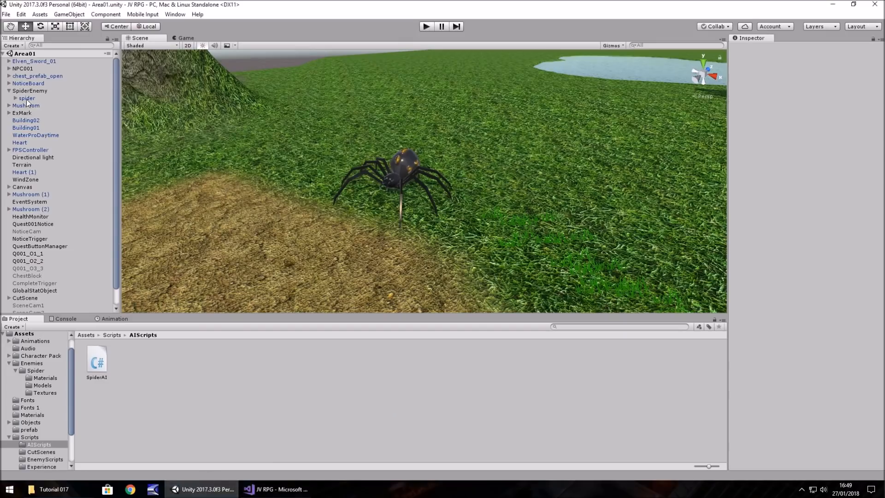
pyautogui.click(27, 98)
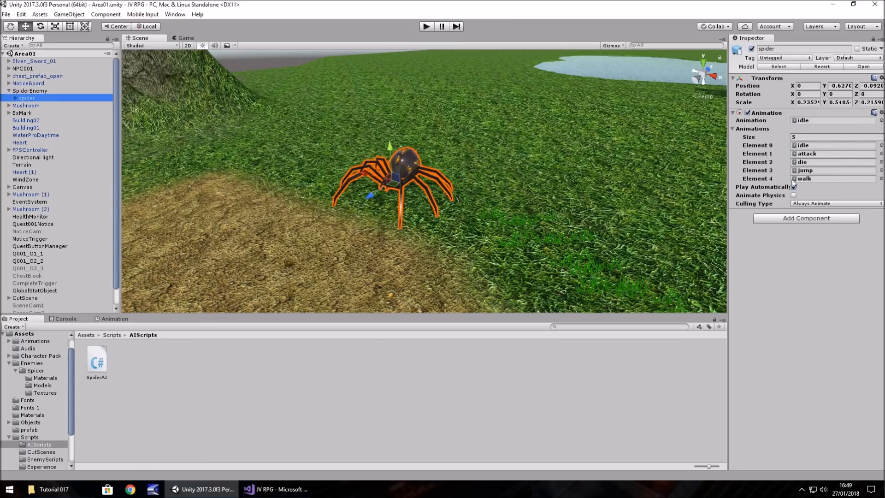
pyautogui.click(279, 489)
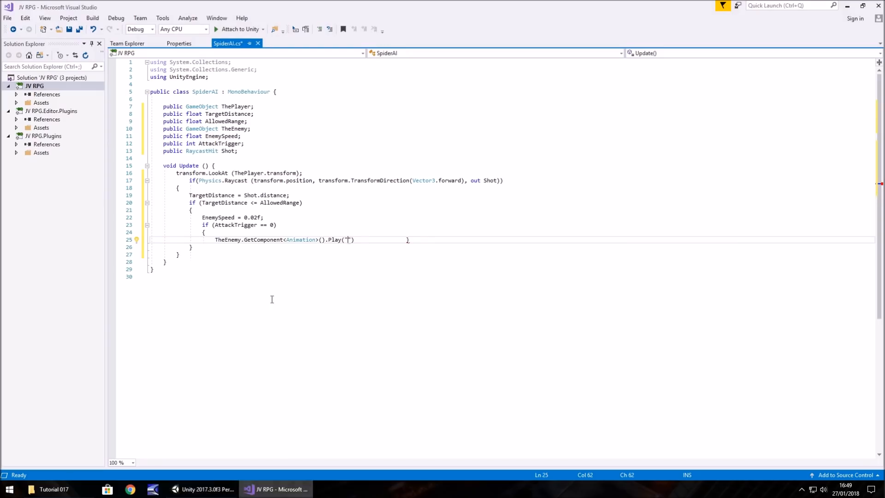
# Make the Play call use the "walk" clip
pyautogui.write('walk')
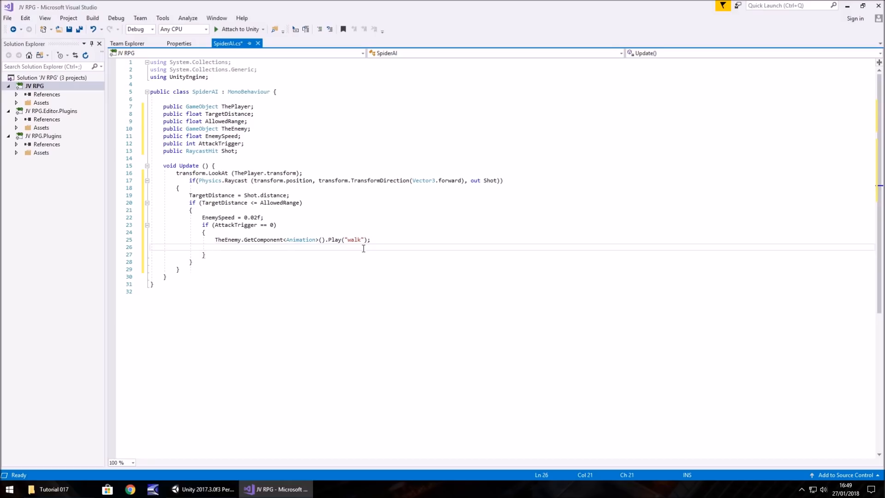
# Write transform.position = Vector3.MoveTowards(transform.position, ThePlayer.transform.position, EnemySpeed)
pyautogui.write('transform')
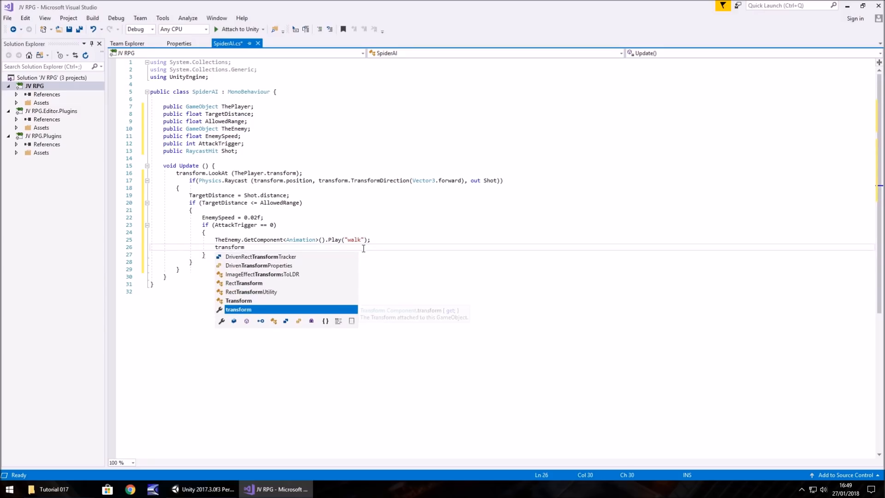
pyautogui.write('.position =')
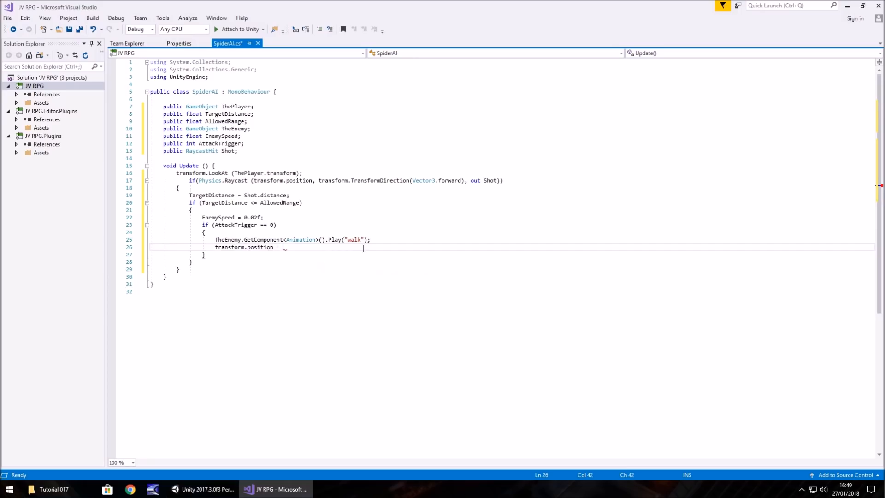
pyautogui.write('Vector3.Mo')
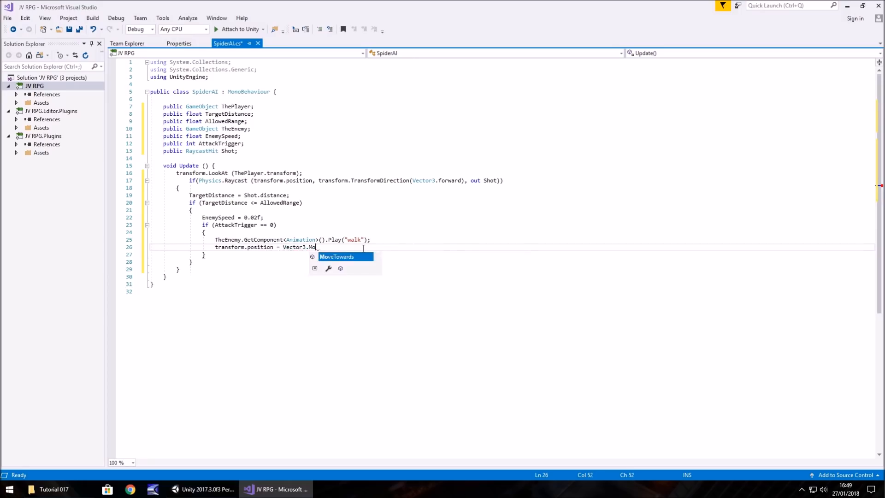
pyautogui.write('veTowards')
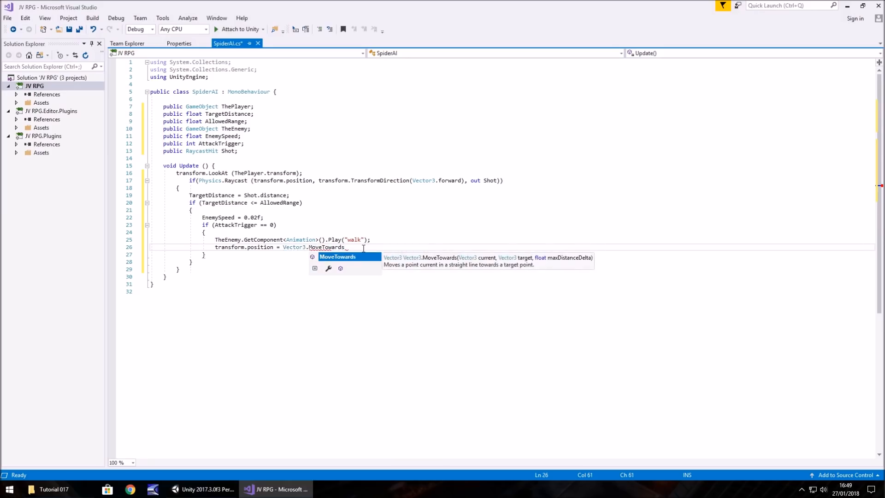
pyautogui.write('(transform.position,')
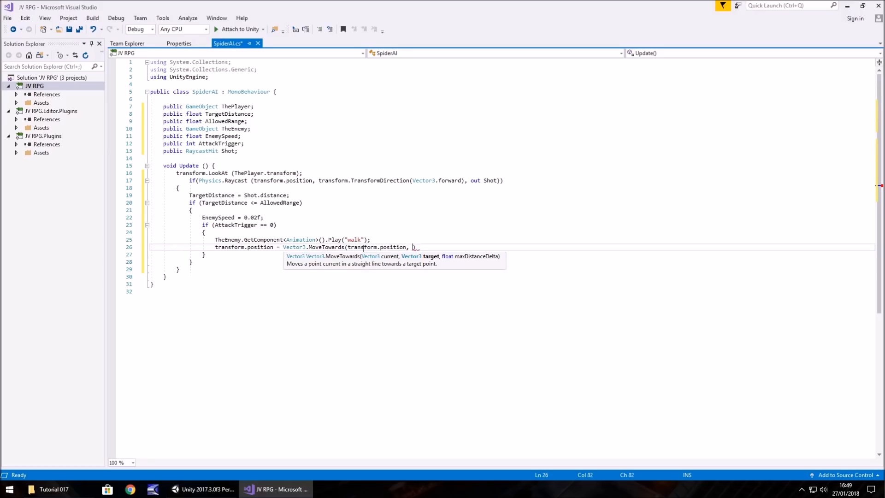
pyautogui.write('ThePlayer')
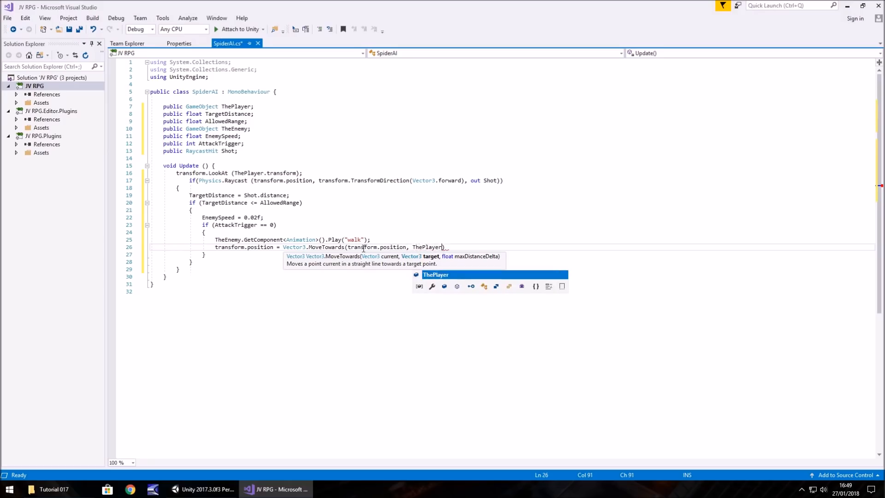
pyautogui.write('.transform')
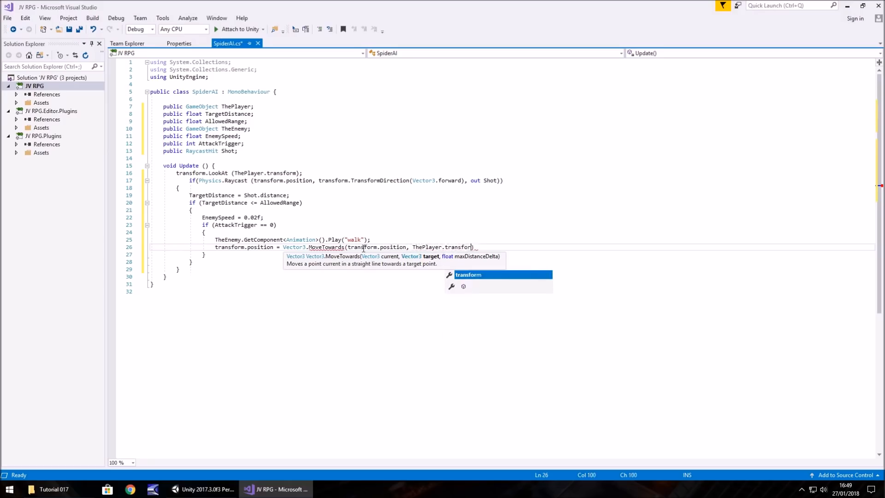
pyautogui.write('.position,')
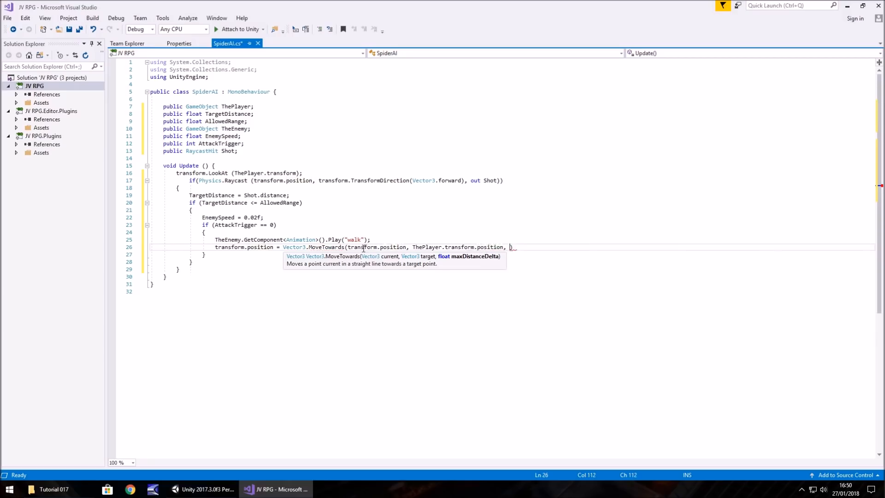
pyautogui.write('EnemySpeed')
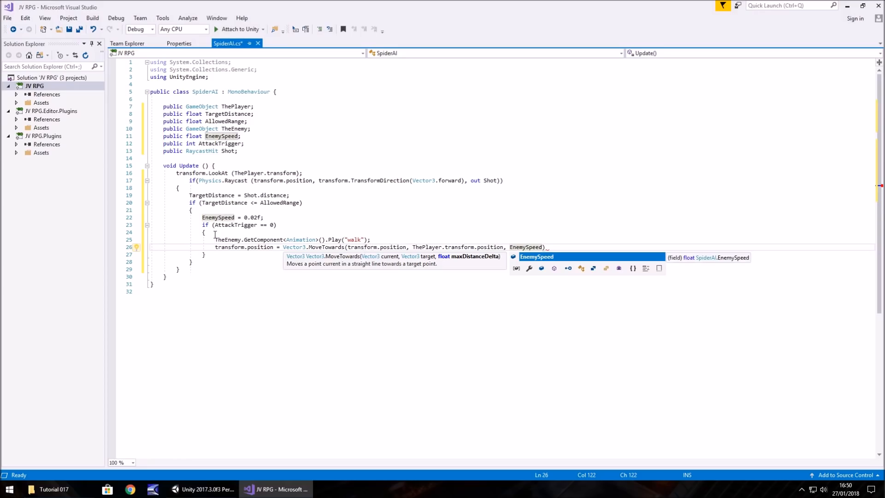
pyautogui.moveTo(227, 225)
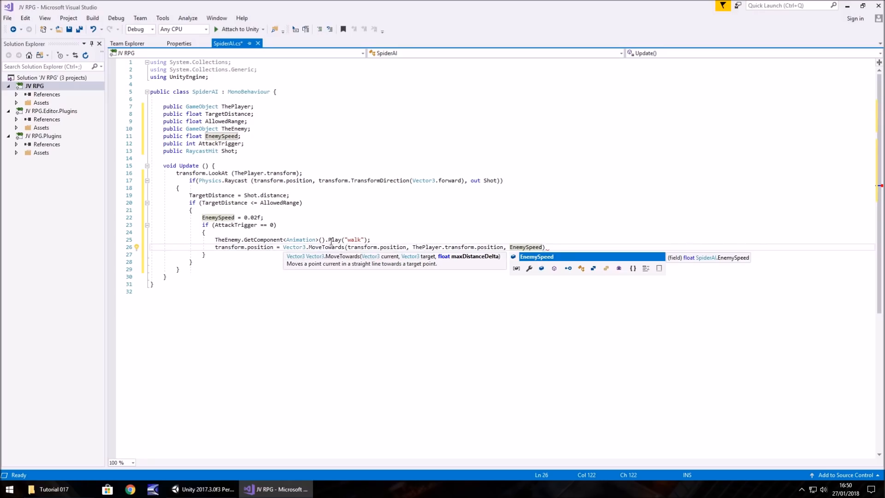
pyautogui.moveTo(327, 239)
pyautogui.write(';')
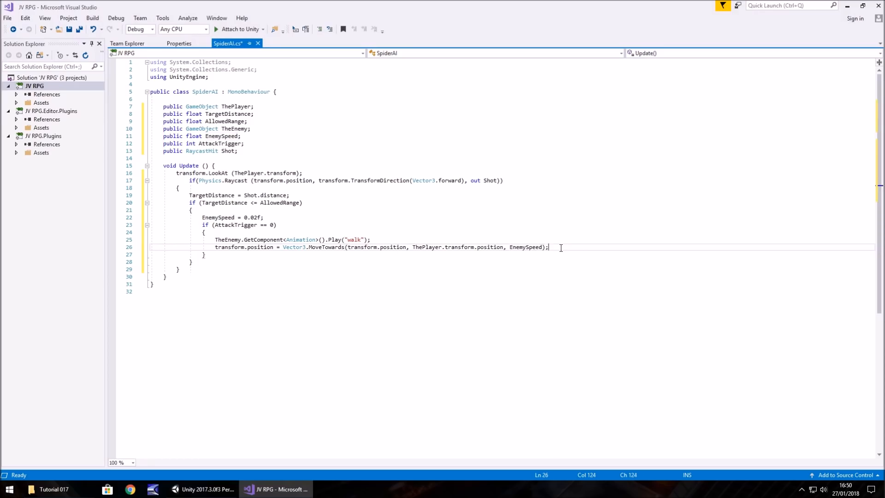
pyautogui.moveTo(218, 257)
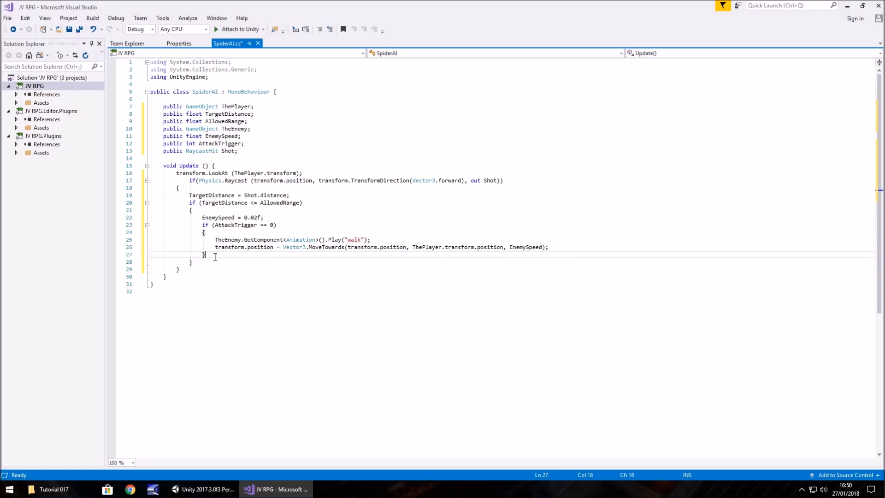
pyautogui.moveTo(220, 256)
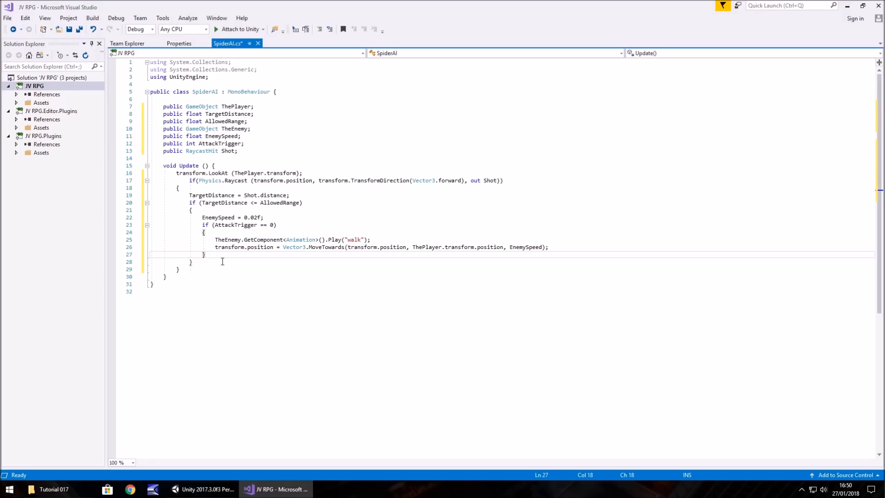
pyautogui.moveTo(218, 218)
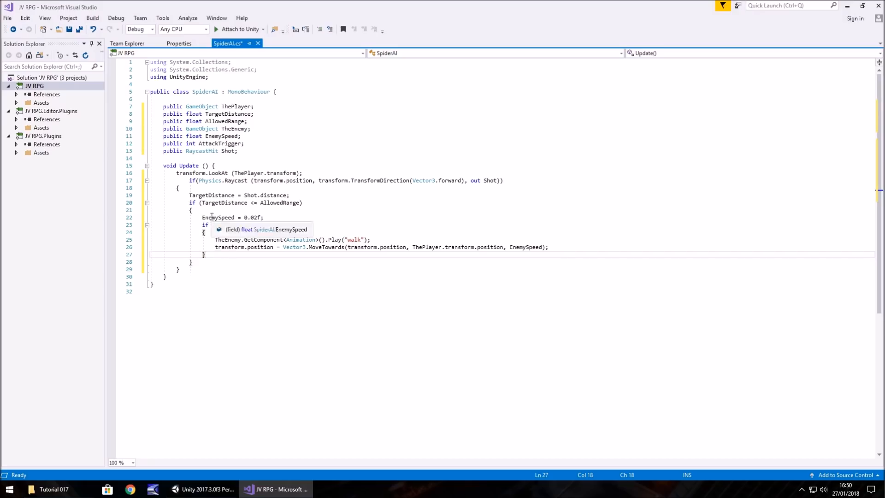
# Complete the (AttackTrigger == 0) condition for the attack block
pyautogui.write('(AttackTrigger == 0)')
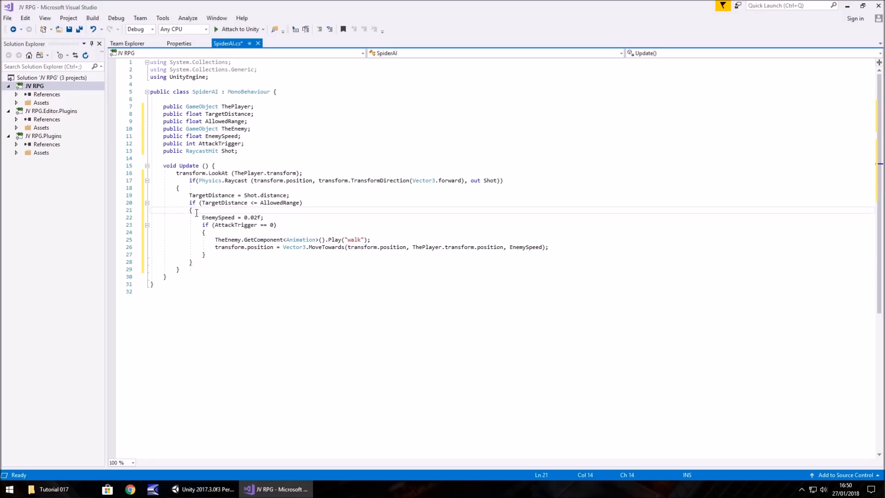
pyautogui.moveTo(192, 261)
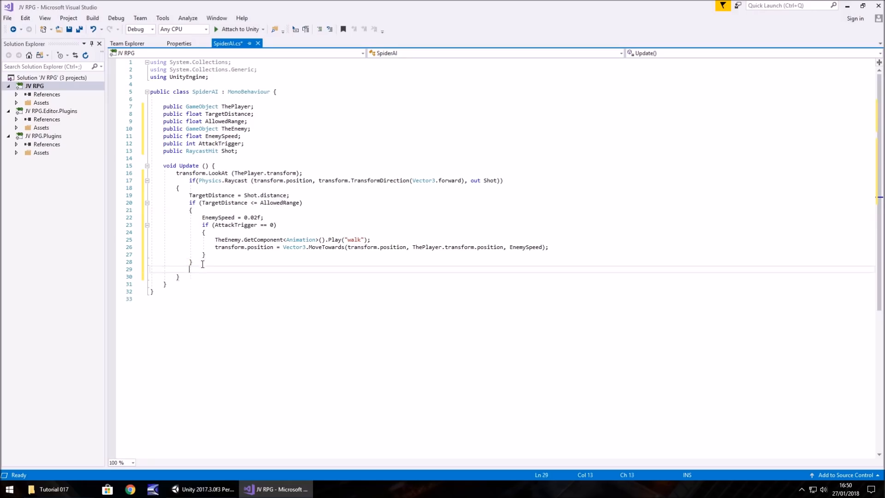
# Add an else branch setting EnemySpeed = 0; with a new line beneath
pyautogui.write('else {')
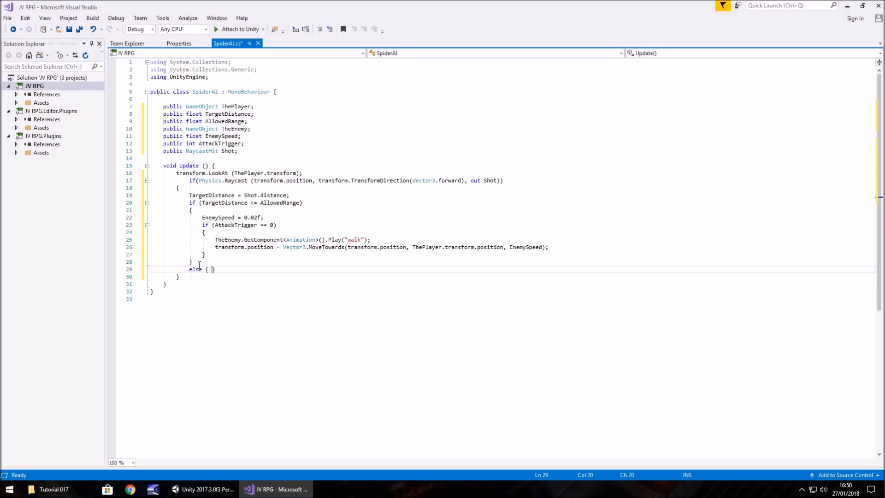
pyautogui.write('EnemySpeed')
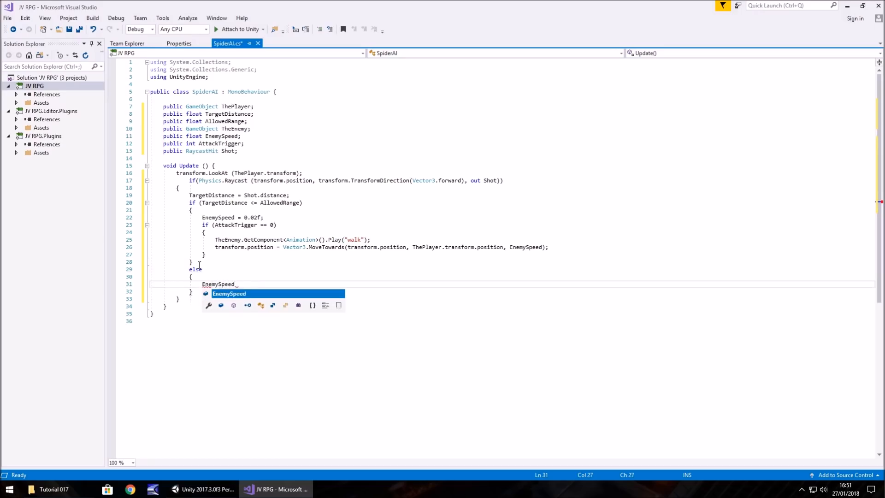
pyautogui.write('= 0;')
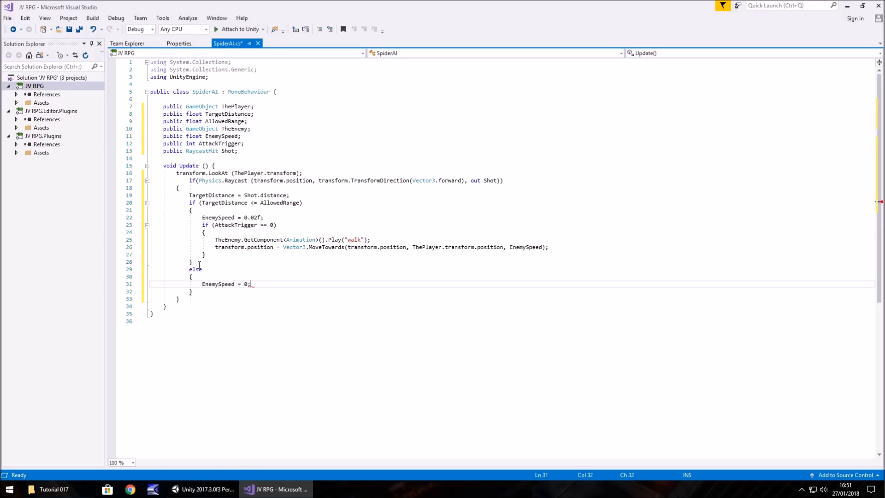
pyautogui.press('enter')
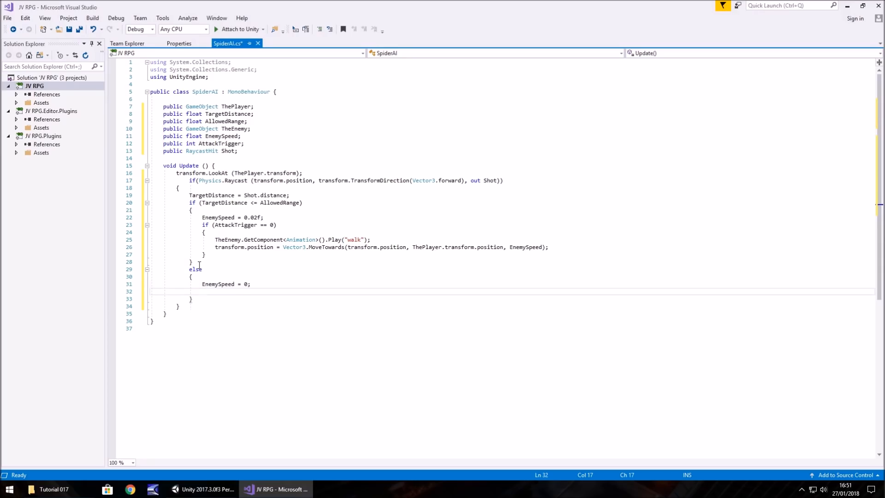
pyautogui.click(202, 292)
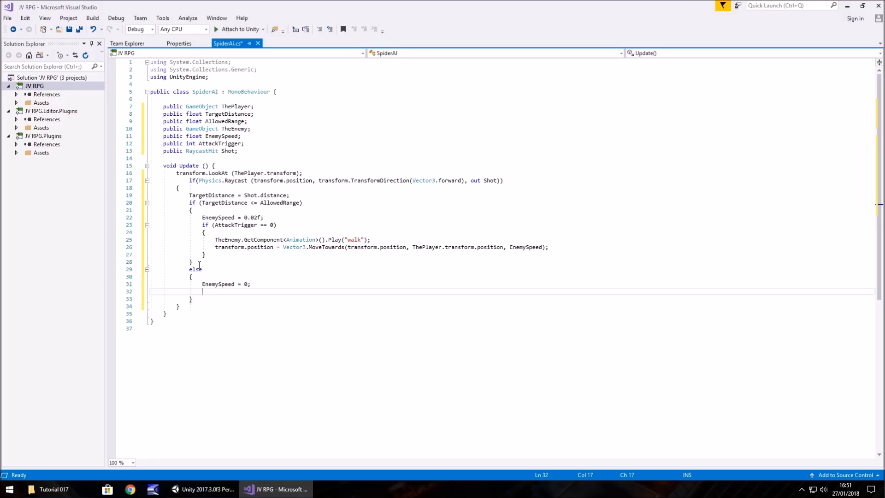
# Write TheEnemy.GetComponent<Animation>().Play("idle"); after confirming the clip name in Unity
pyautogui.write('TheEnemy')
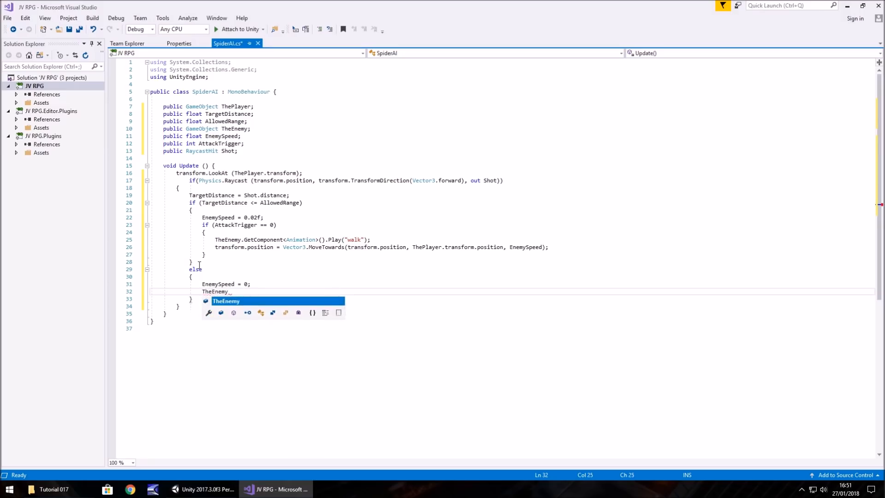
pyautogui.write('.GetComp')
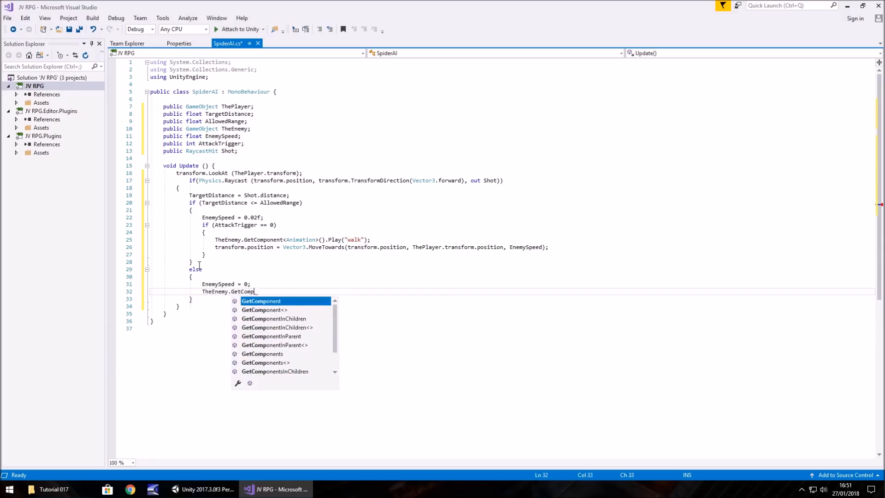
pyautogui.write('onent(')
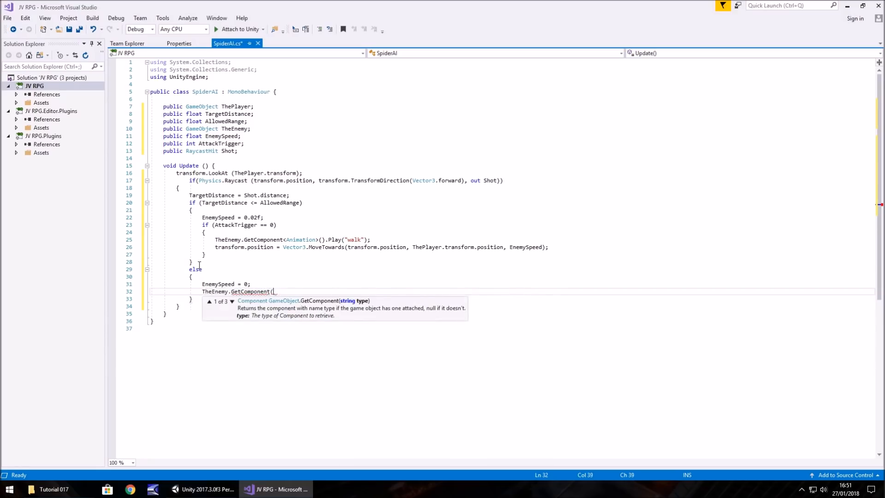
pyautogui.write('<Animation>')
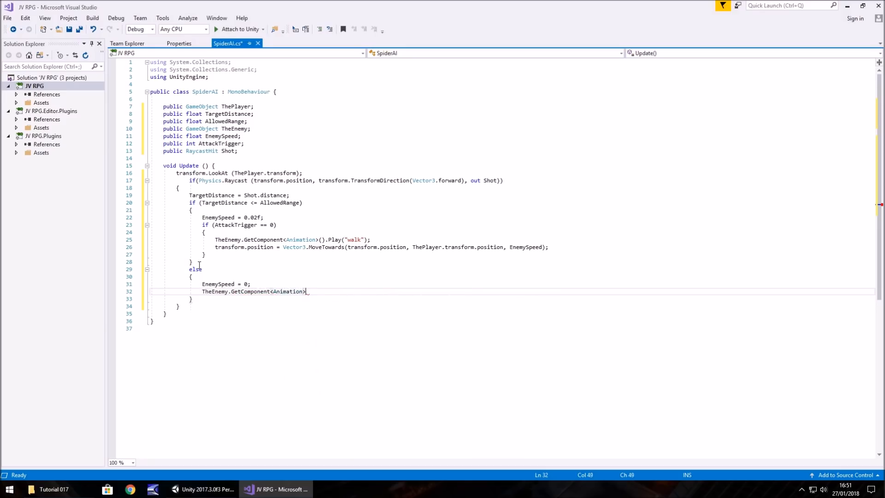
pyautogui.write('.')
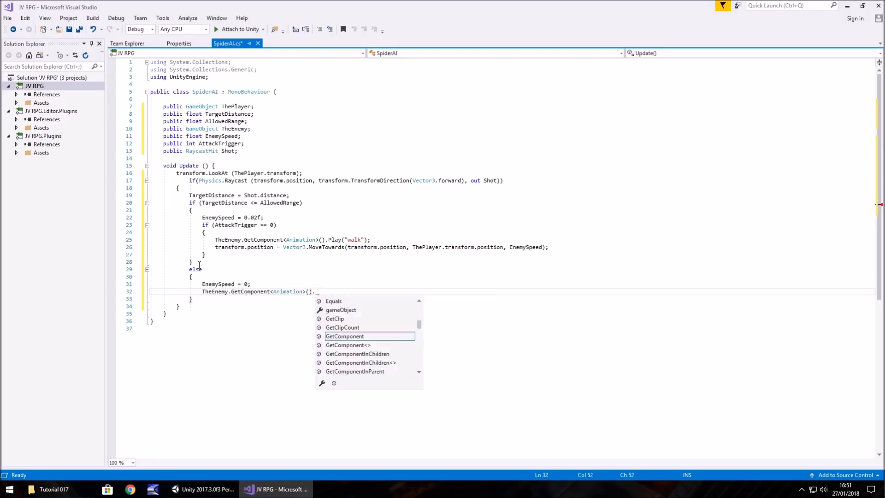
pyautogui.write('Play("')
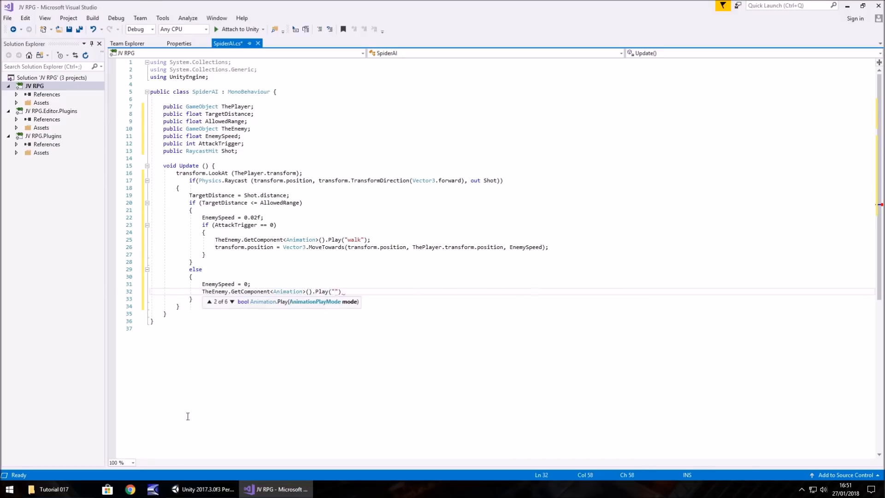
pyautogui.click(203, 488)
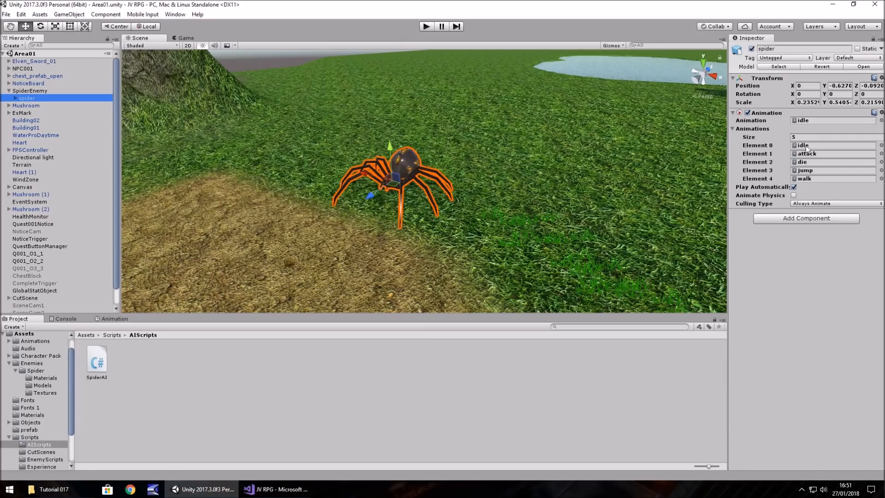
pyautogui.click(276, 489)
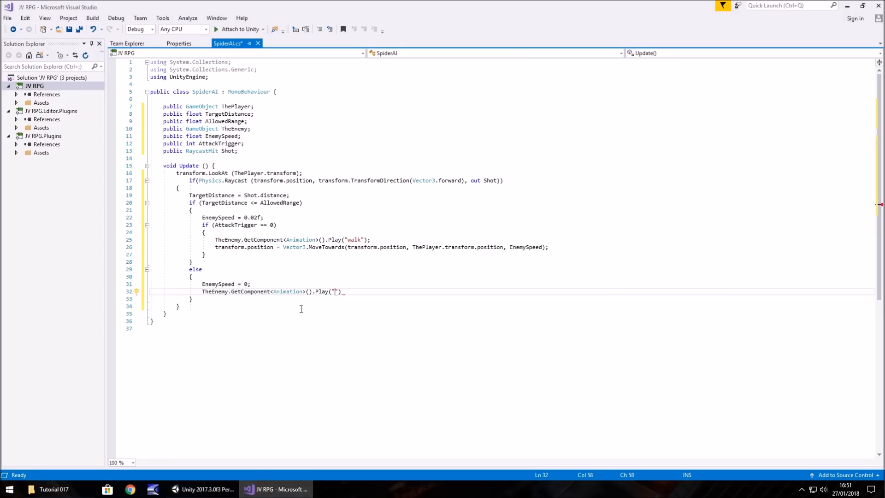
pyautogui.write('idle')
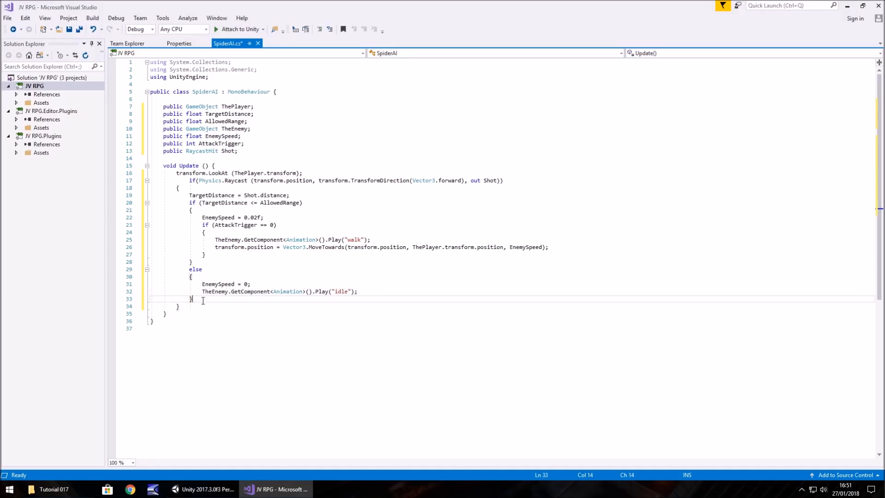
pyautogui.click(209, 268)
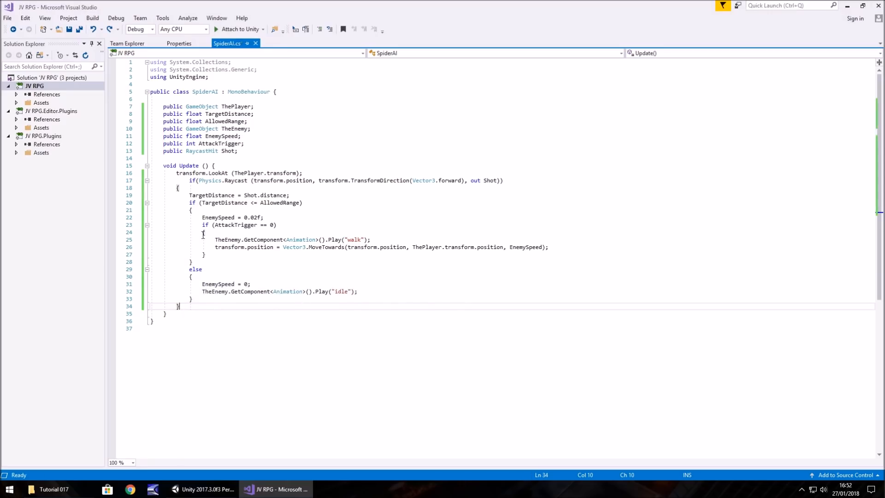
pyautogui.moveTo(117, 409)
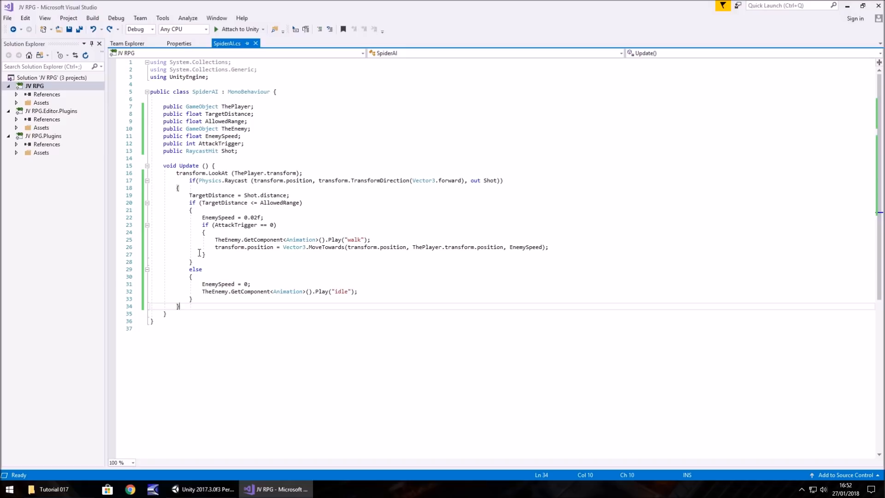
pyautogui.moveTo(157, 412)
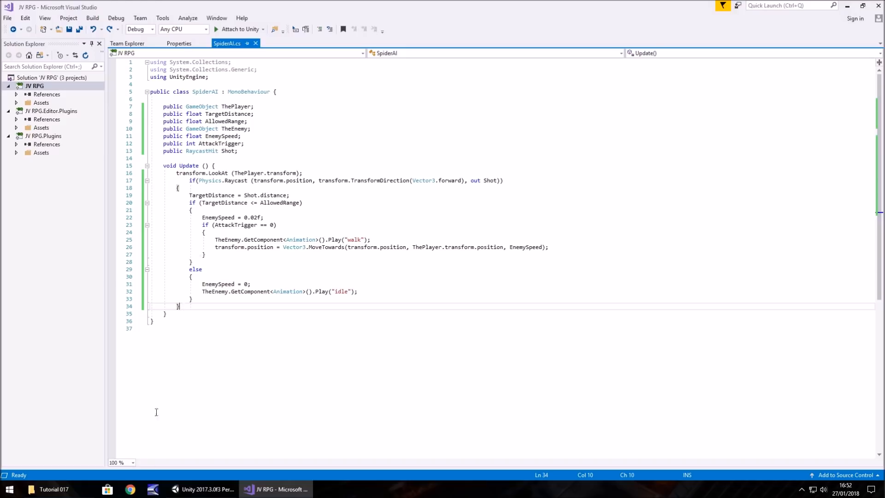
# Switch from Visual Studio to the Unity editor
pyautogui.click(203, 489)
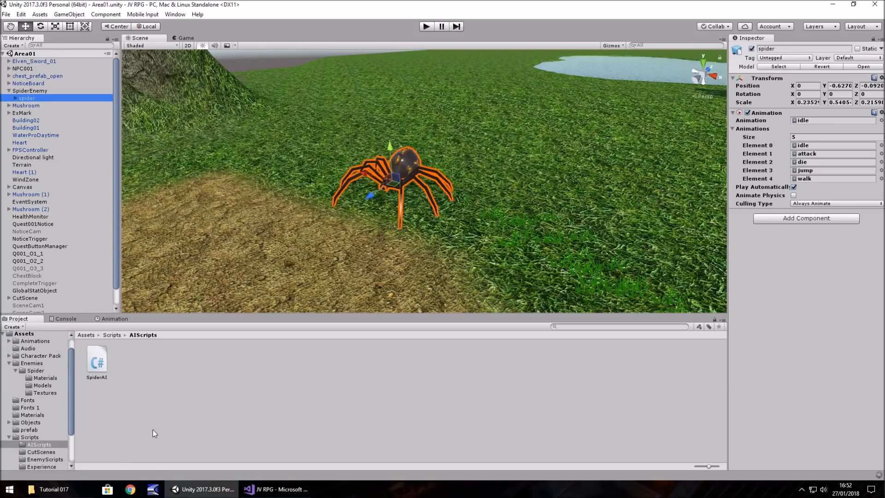
pyautogui.moveTo(879, 481)
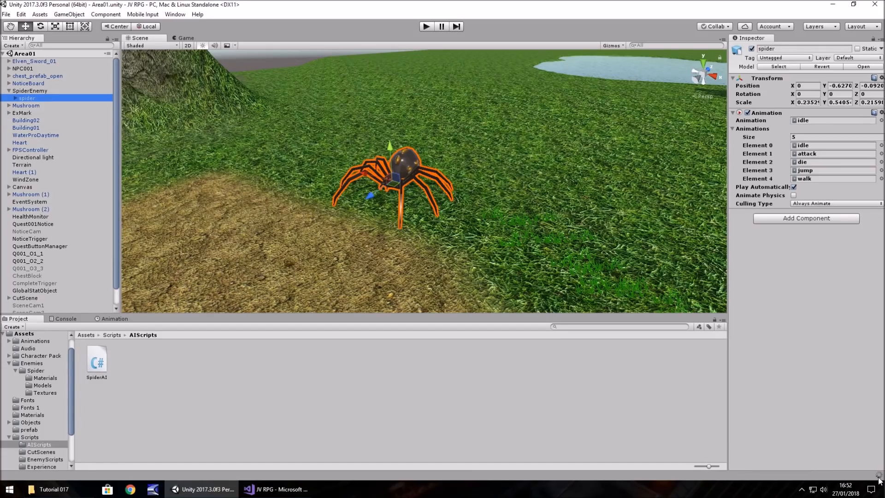
pyautogui.moveTo(78, 399)
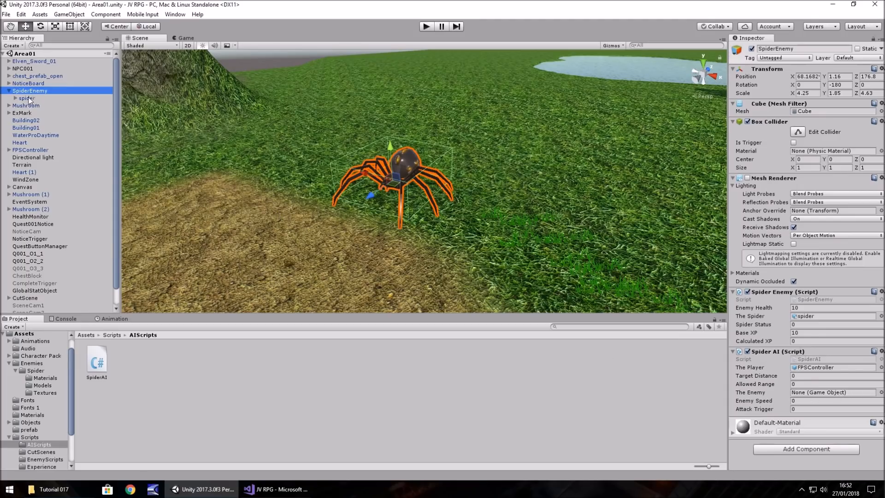
pyautogui.moveTo(807, 396)
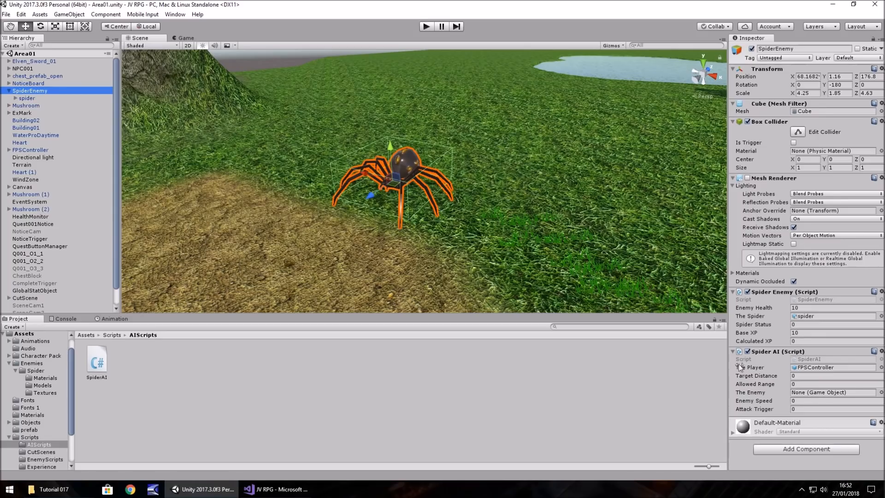
pyautogui.moveTo(228, 189)
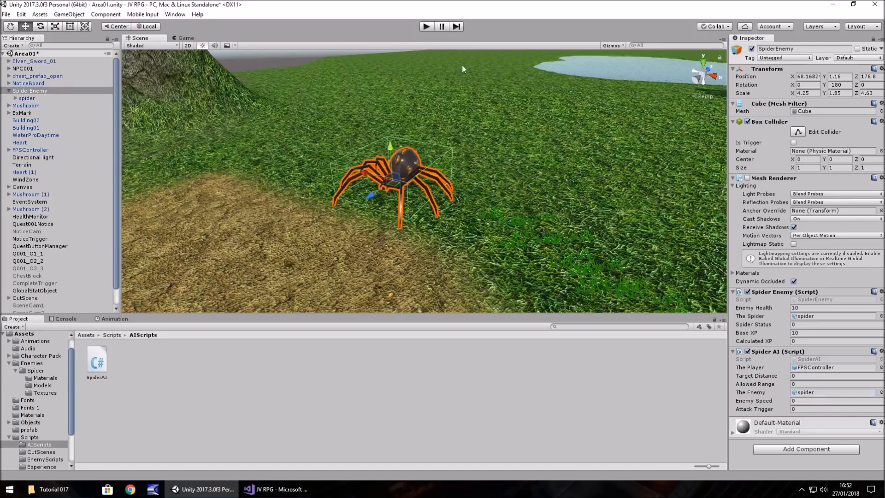
pyautogui.click(426, 26)
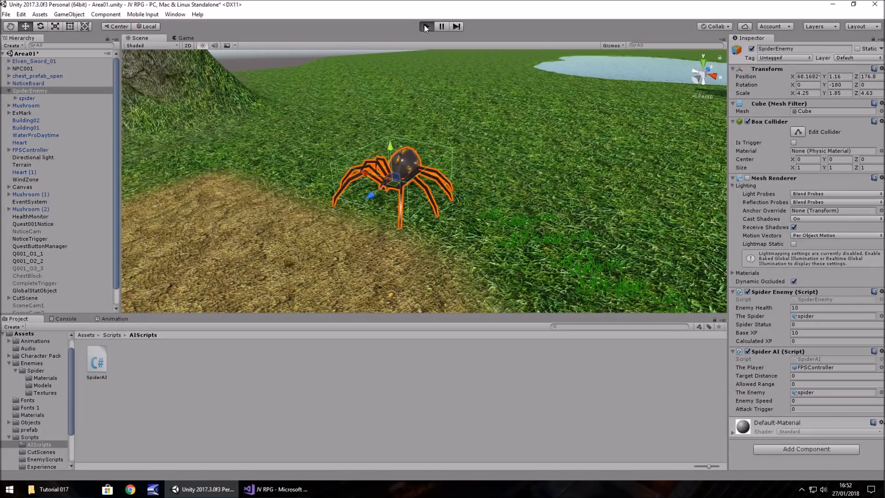
pyautogui.click(425, 26)
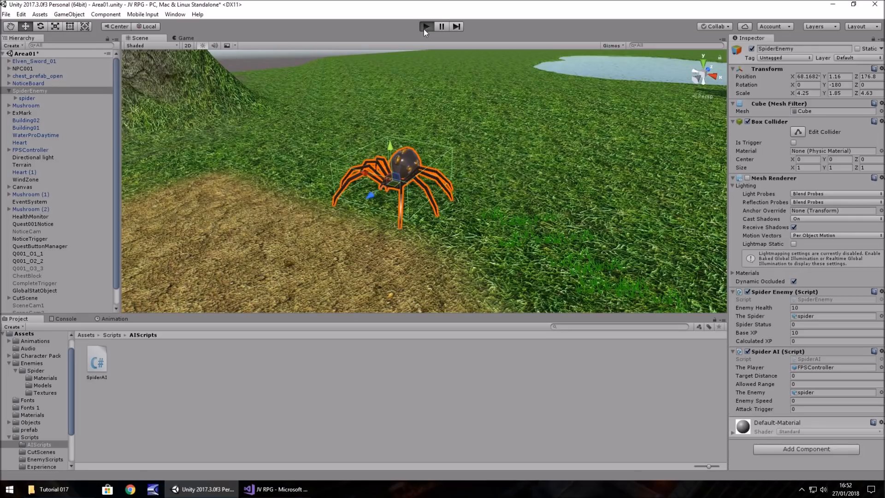
pyautogui.click(426, 25)
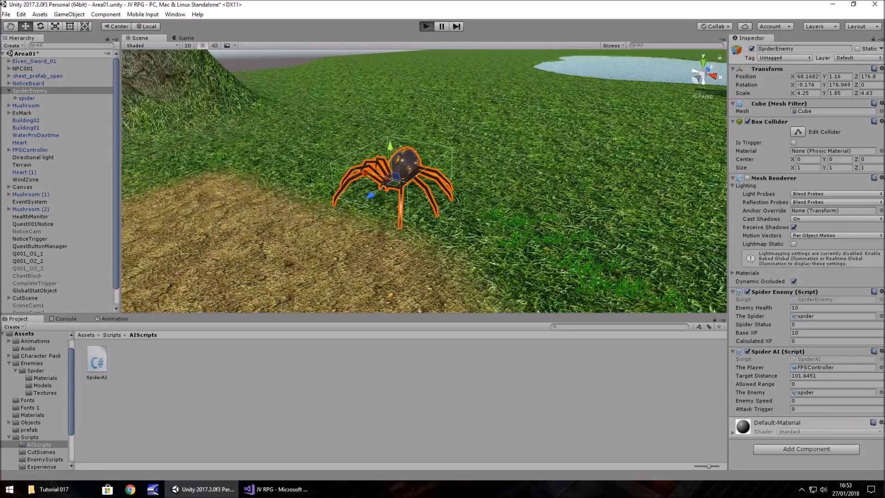
pyautogui.click(426, 26)
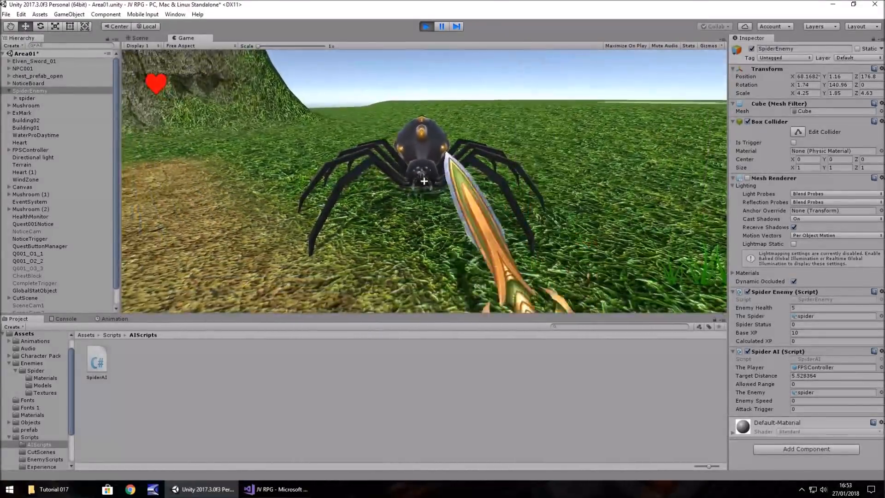
pyautogui.click(426, 26)
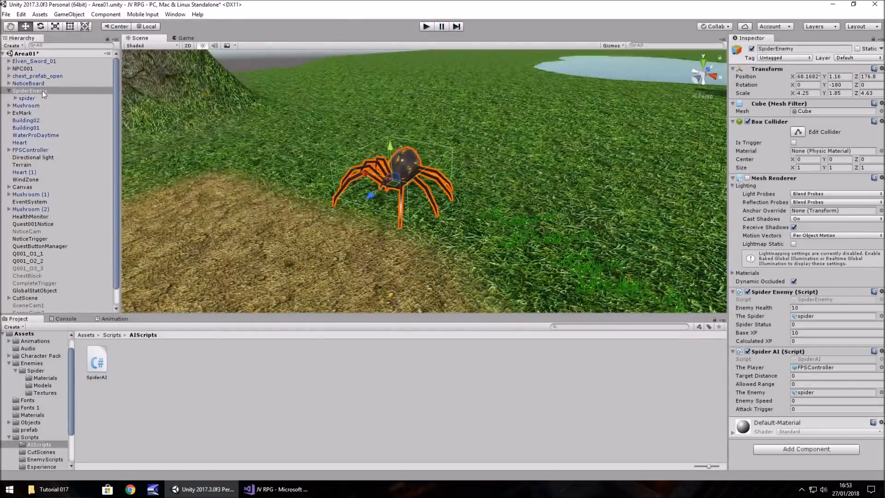
pyautogui.click(29, 91)
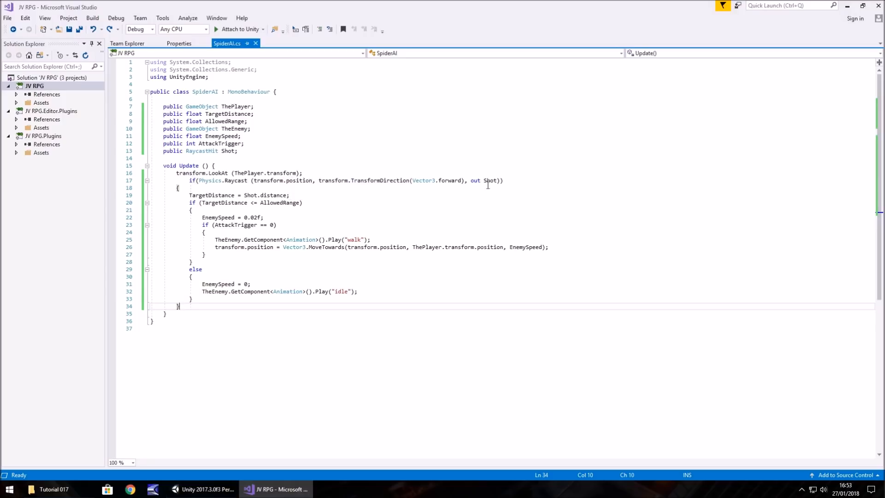
# Run a second play test in Unity, then return to the SpiderAI script
pyautogui.click(203, 489)
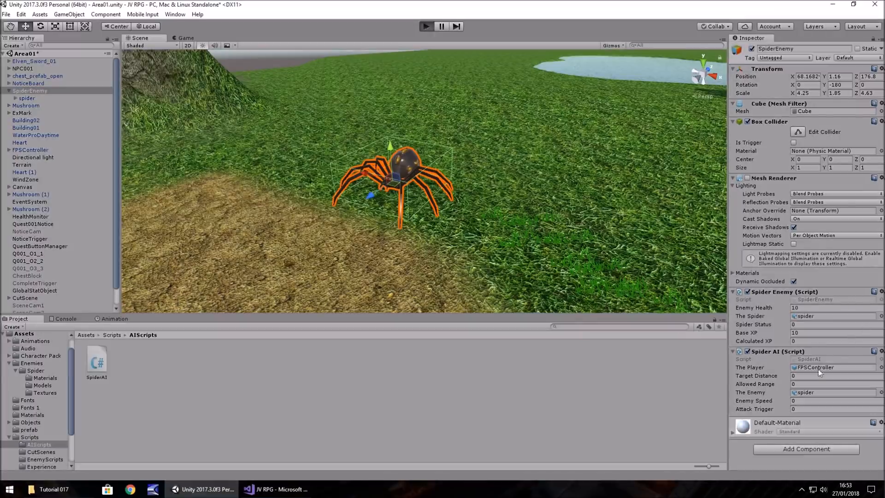
pyautogui.click(426, 26)
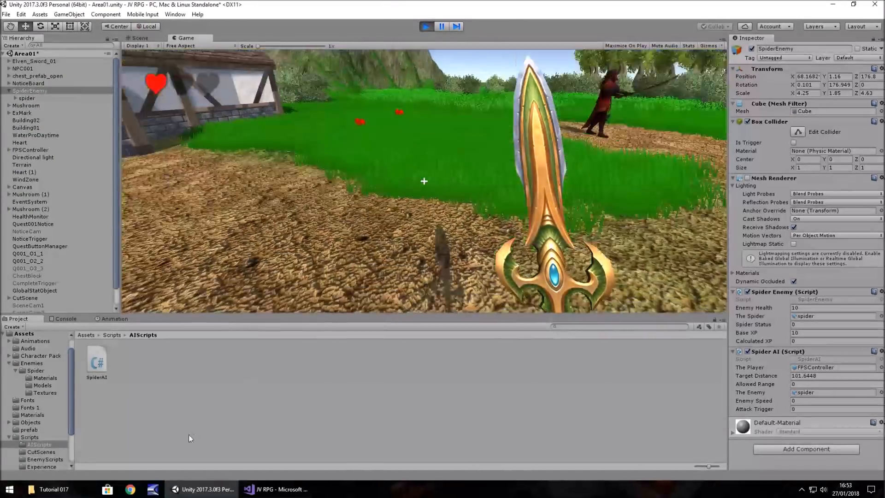
pyautogui.click(277, 489)
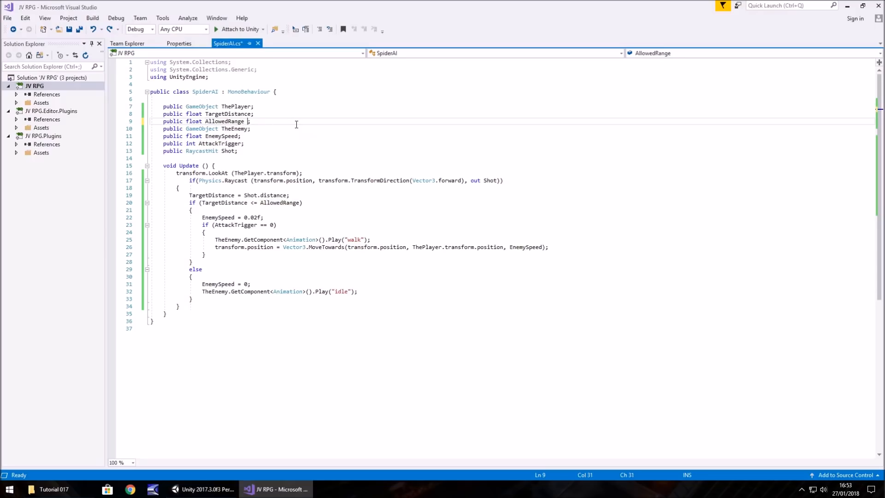
# Default AllowedRange to 40 in SpiderAI, then return to Unity and stop play mode
pyautogui.write('=')
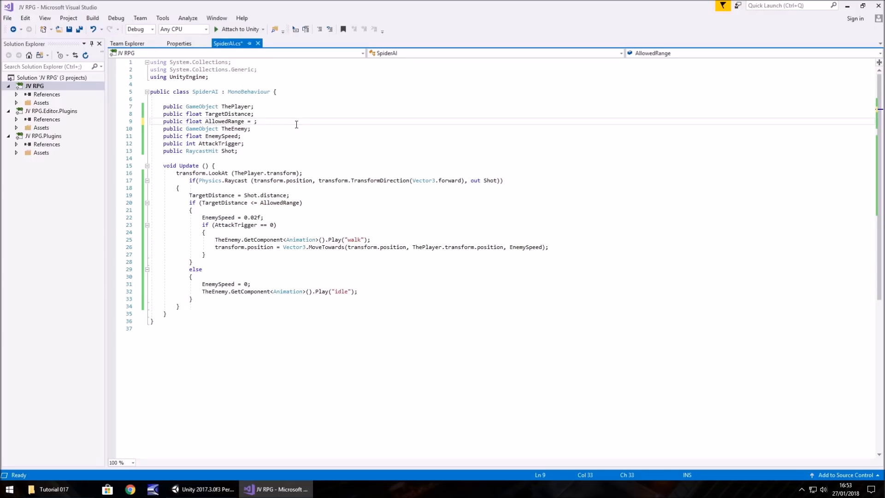
pyautogui.write('40')
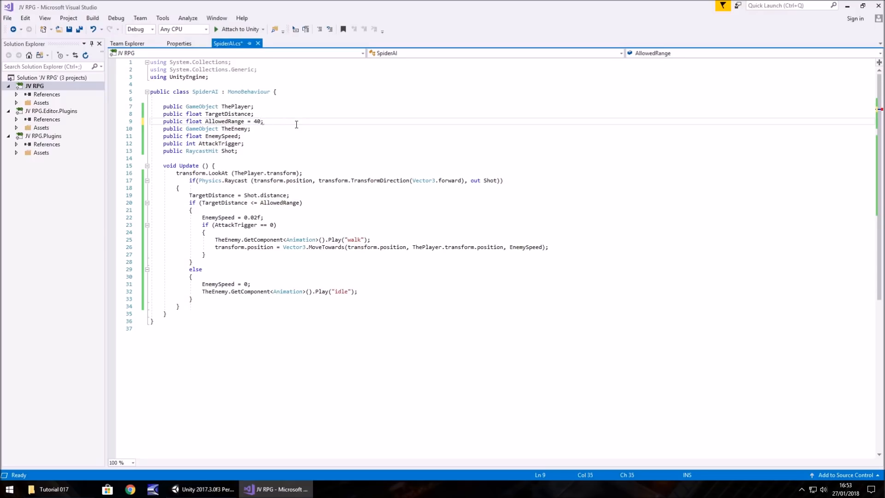
pyautogui.click(205, 489)
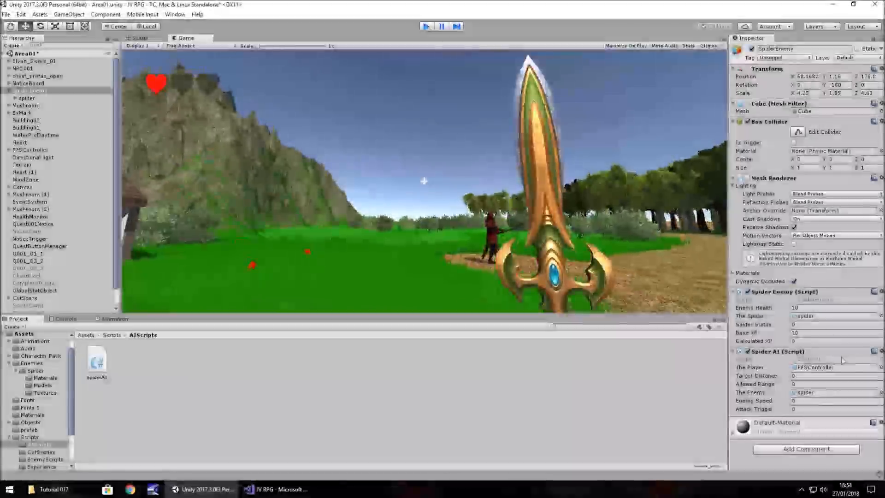
pyautogui.click(140, 38)
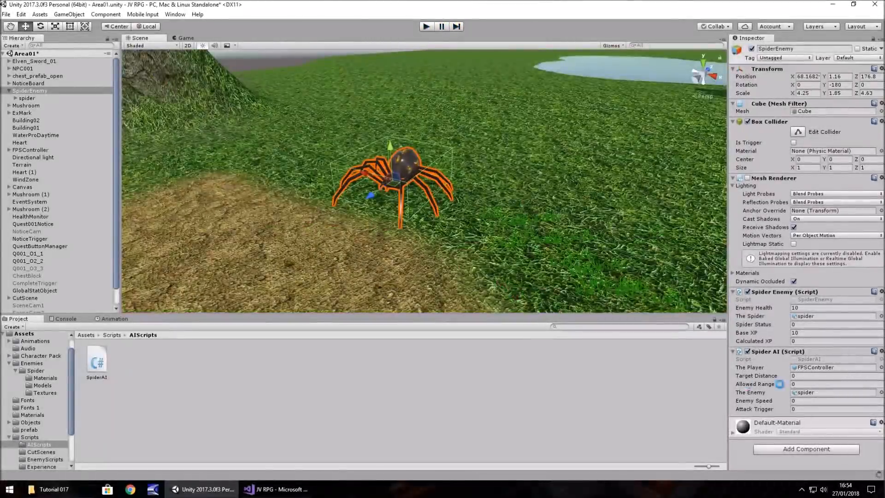
# Set the spider's Allowed Range to 40 in the Inspector and play-test the approach
pyautogui.click(830, 383)
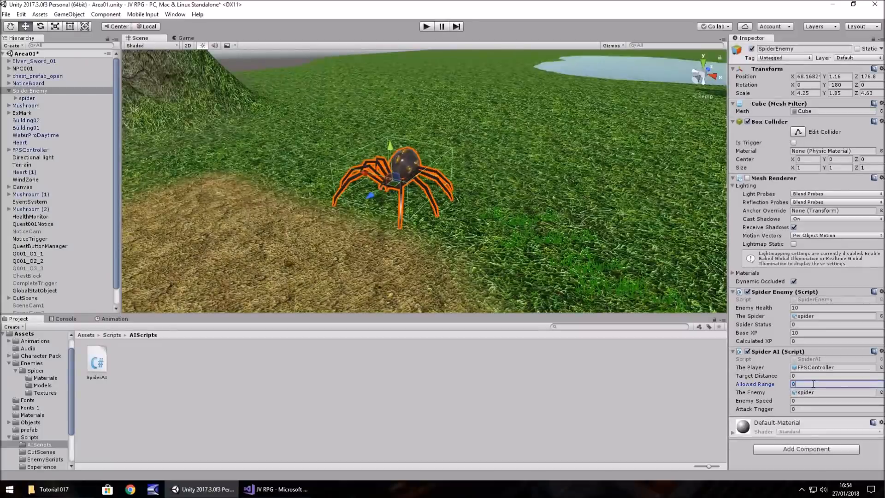
pyautogui.write('40')
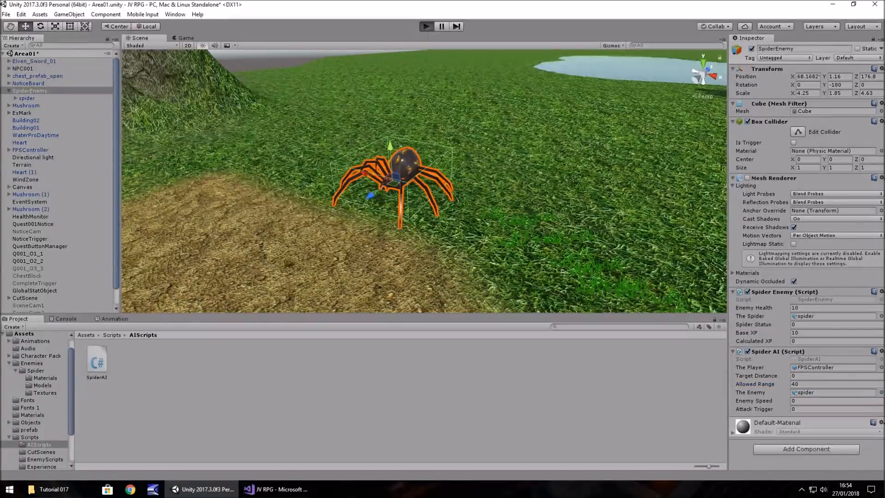
pyautogui.click(426, 26)
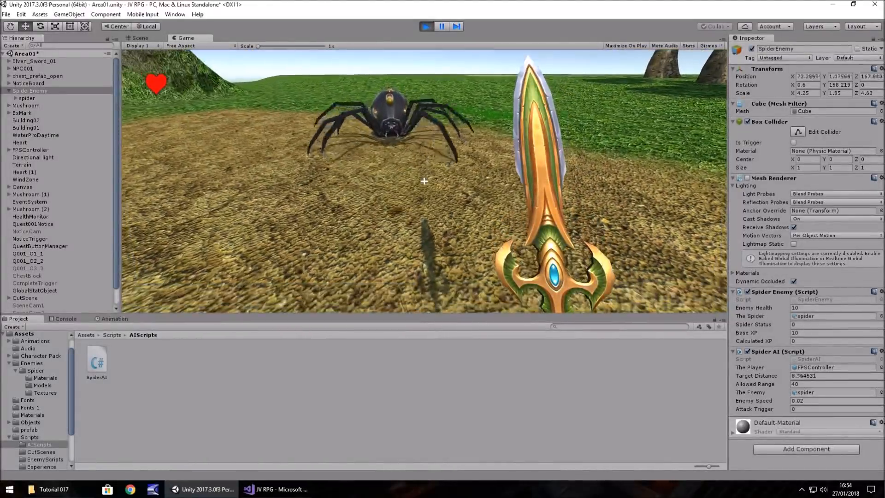
pyautogui.click(441, 26)
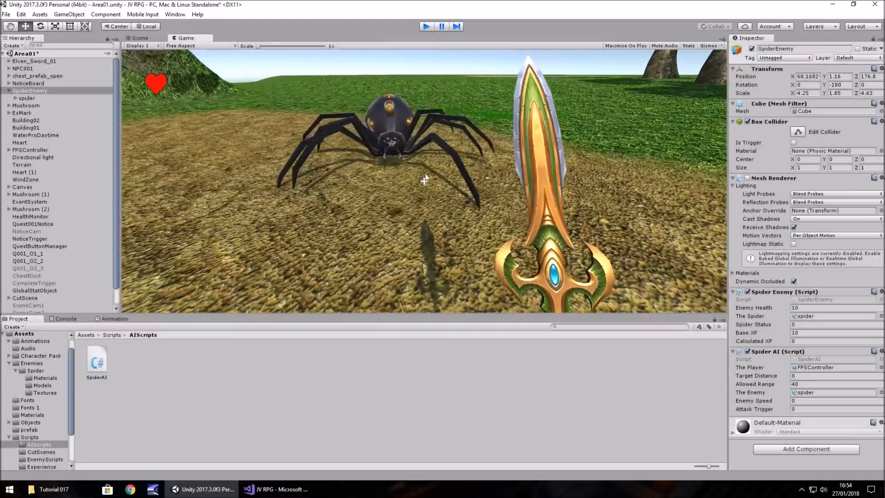
# Raise EnemySpeed to 0.05f in SpiderAI and return to Unity
pyautogui.click(277, 488)
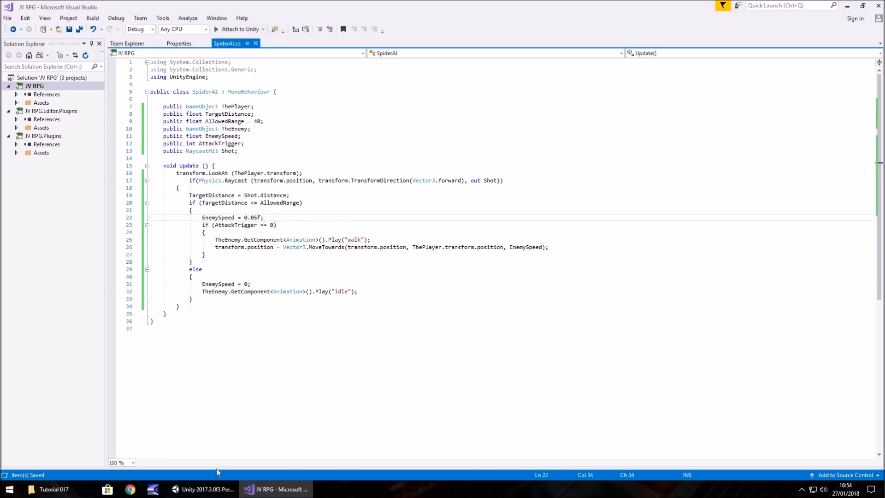
pyautogui.click(202, 489)
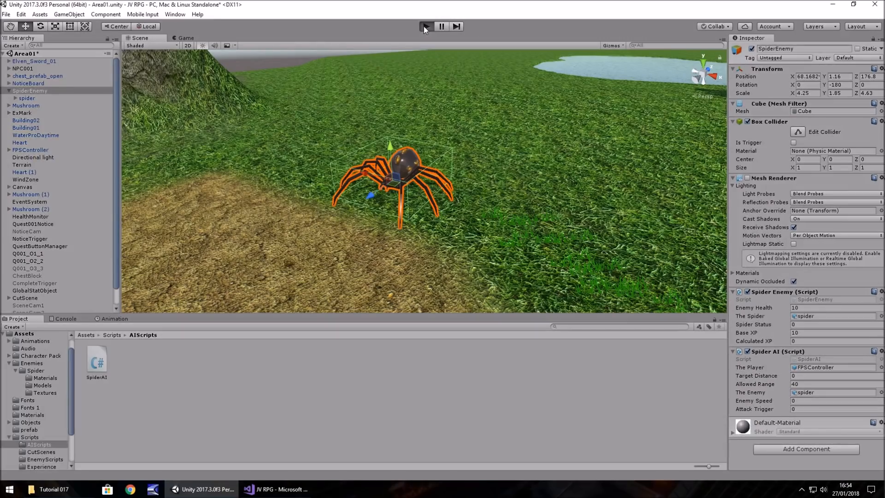
# Play-test the faster spider chasing the player, then reopen SpiderAI
pyautogui.click(425, 26)
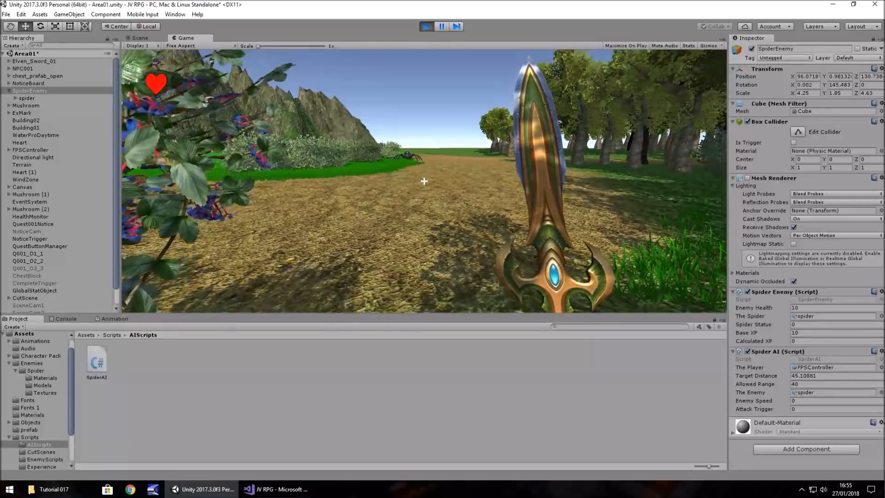
pyautogui.click(276, 489)
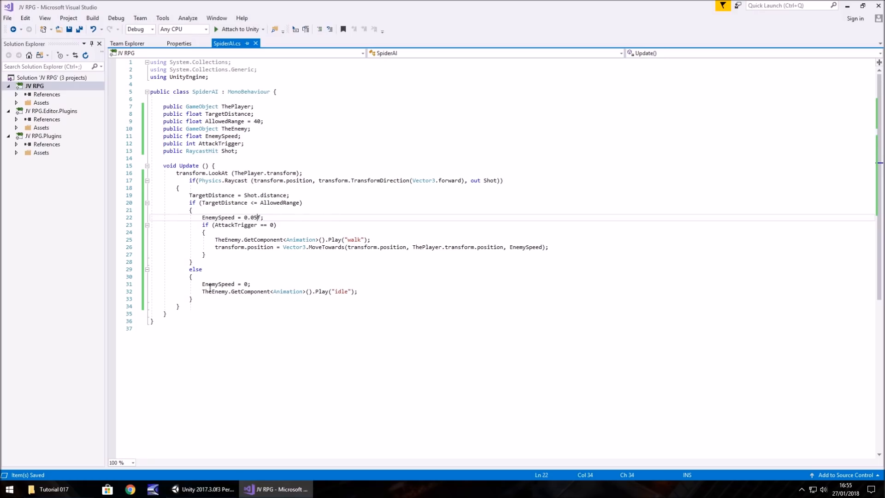
# Add an OnTriggerEnter method below Update that sets AttackTrigger = 1
pyautogui.click(215, 165)
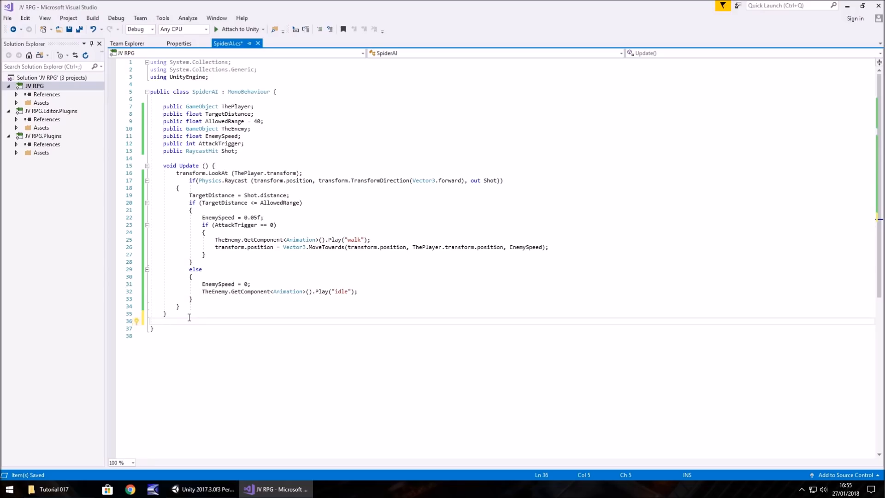
pyautogui.write('void')
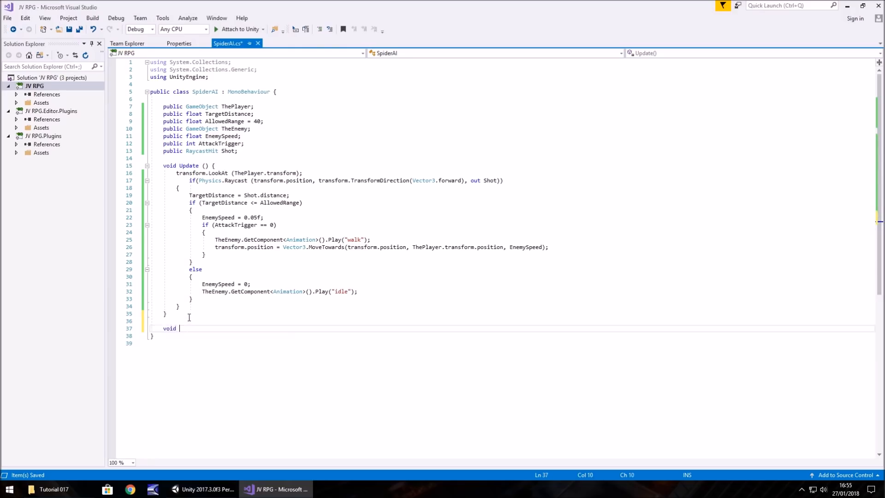
pyautogui.write('OnTriggerEnter(Collider other')
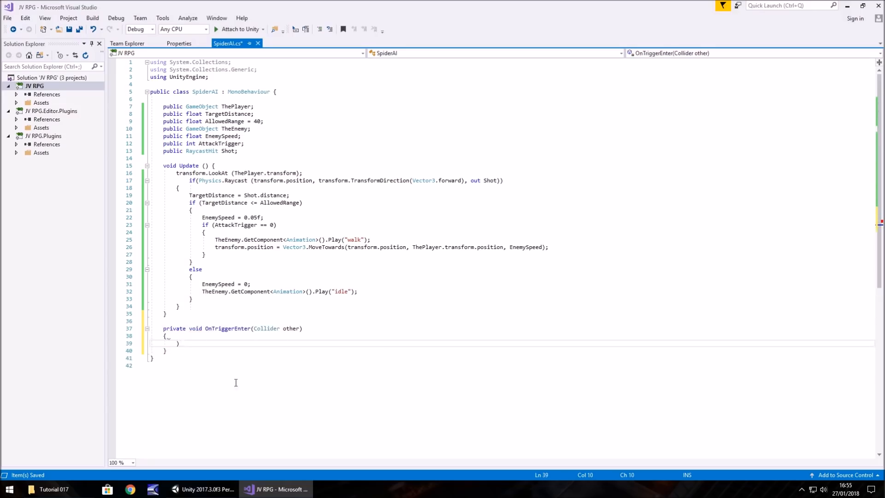
pyautogui.doubleClick(175, 328)
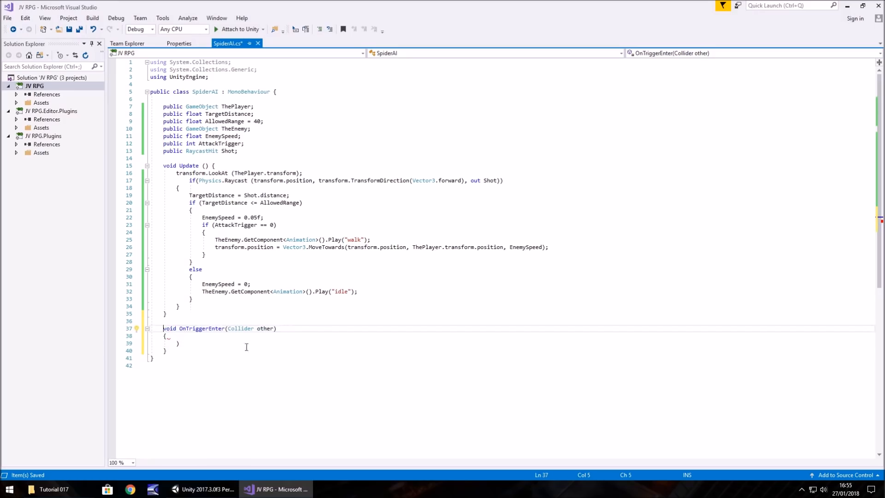
pyautogui.moveTo(240, 329)
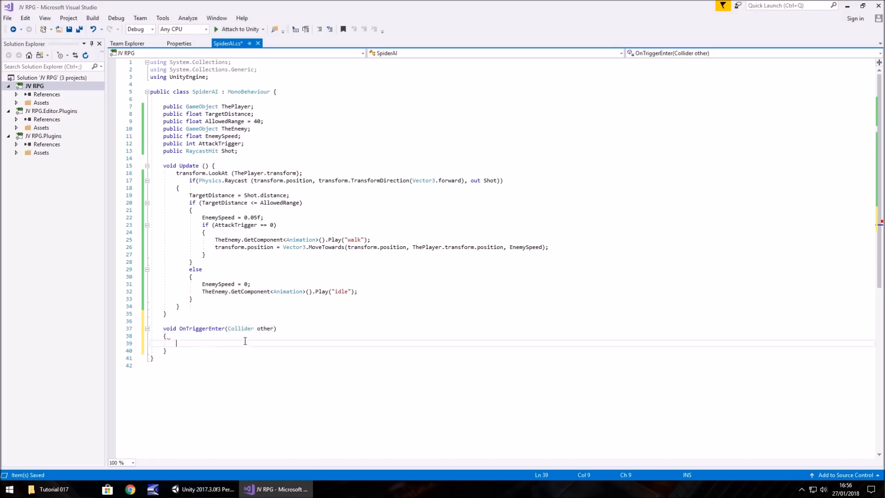
pyautogui.moveTo(215, 328)
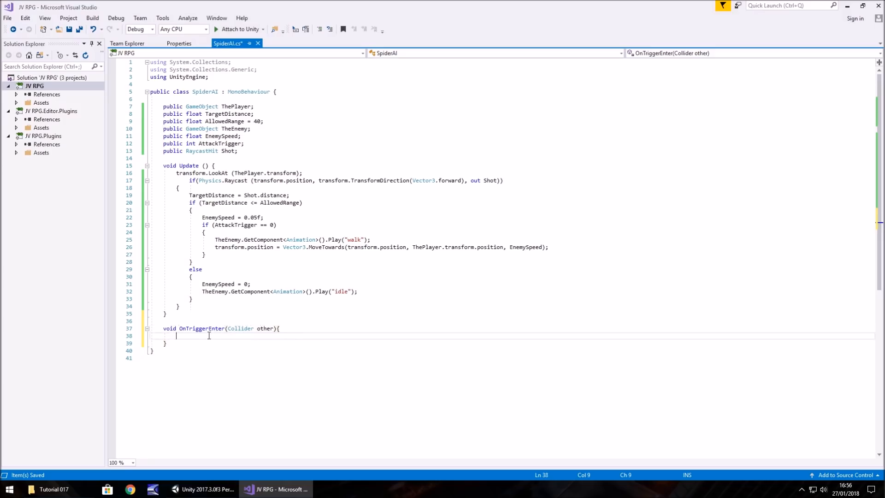
pyautogui.write('AttackTrigger =')
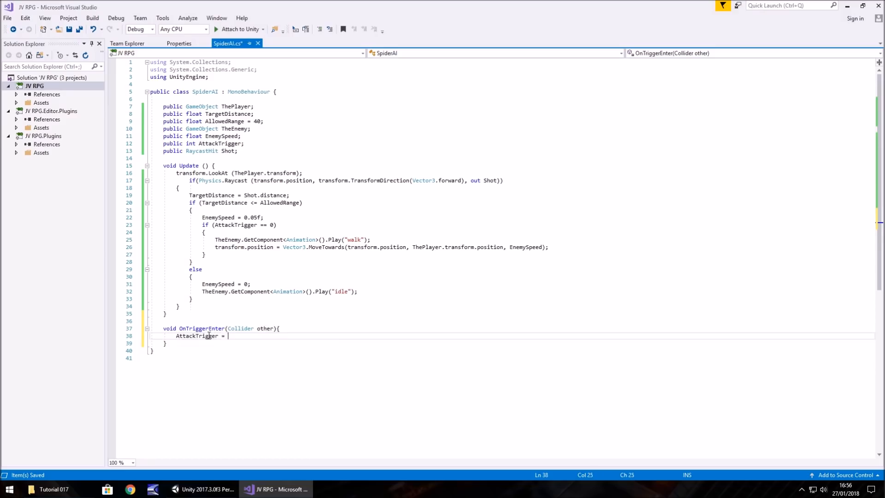
pyautogui.write('1;')
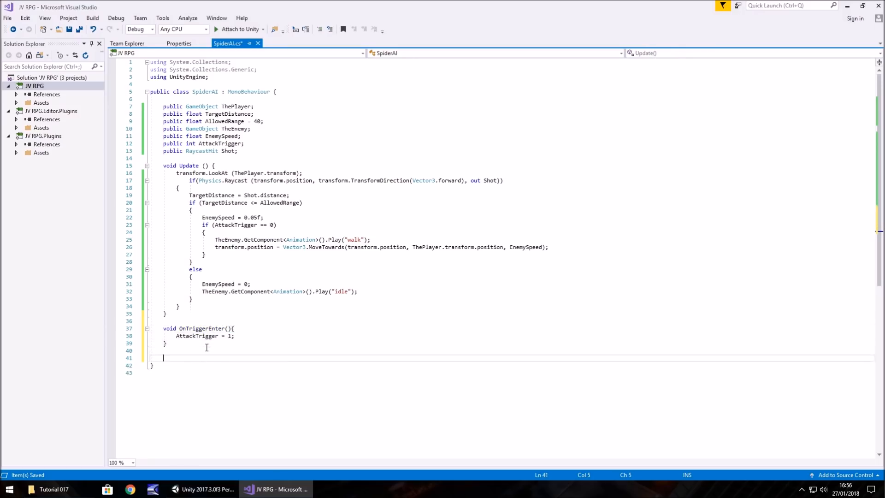
# Add an OnTriggerExit method that sets AttackTrigger = 0
pyautogui.write('void O')
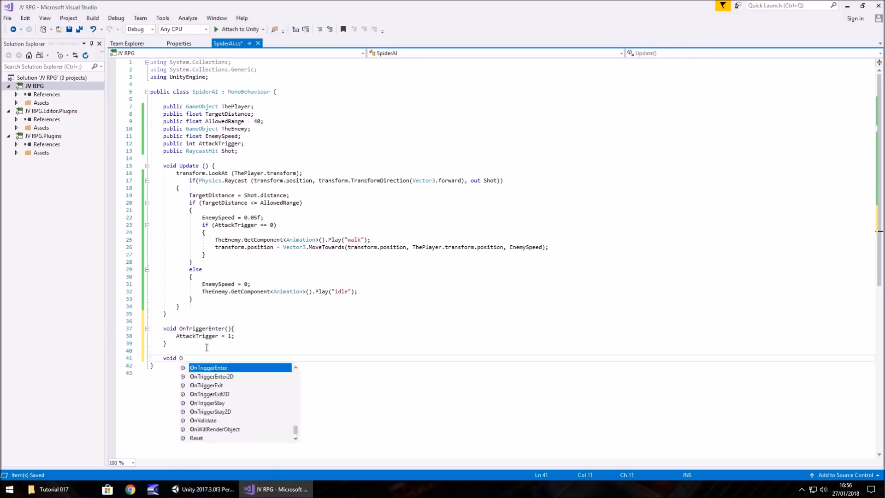
pyautogui.write('nTriggerE')
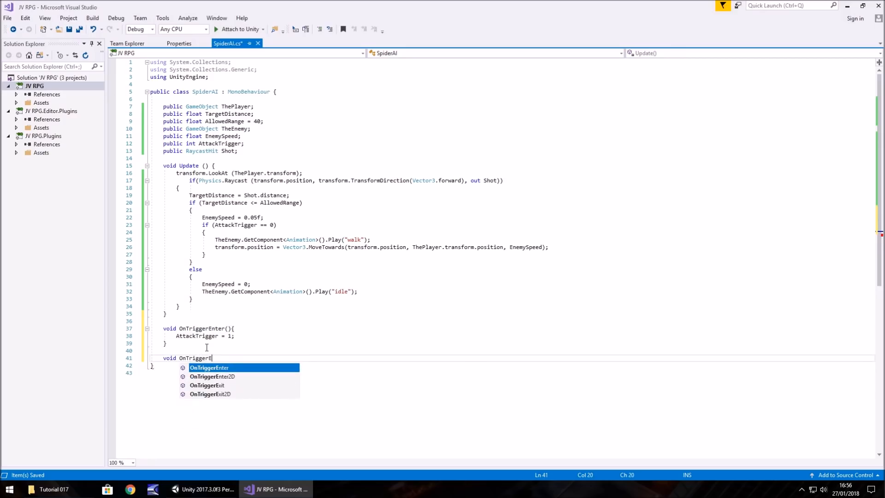
pyautogui.write('xit(')
pyautogui.write('{')
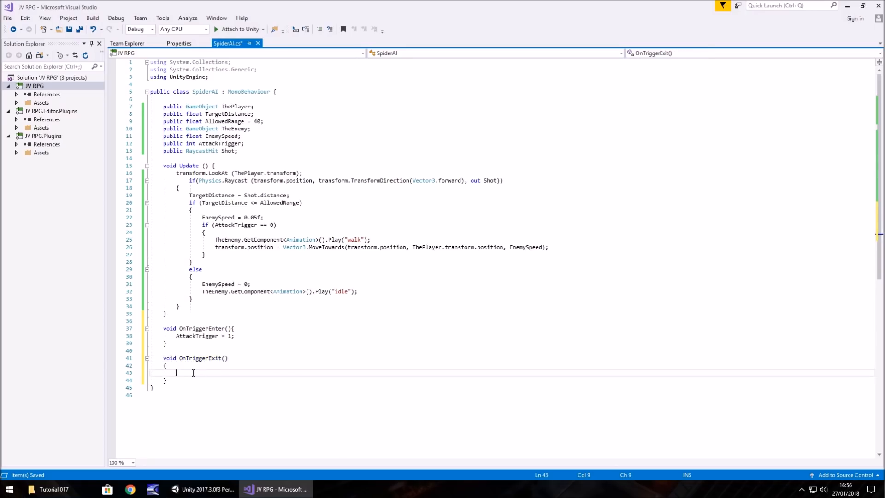
pyautogui.write('AttackTrigger')
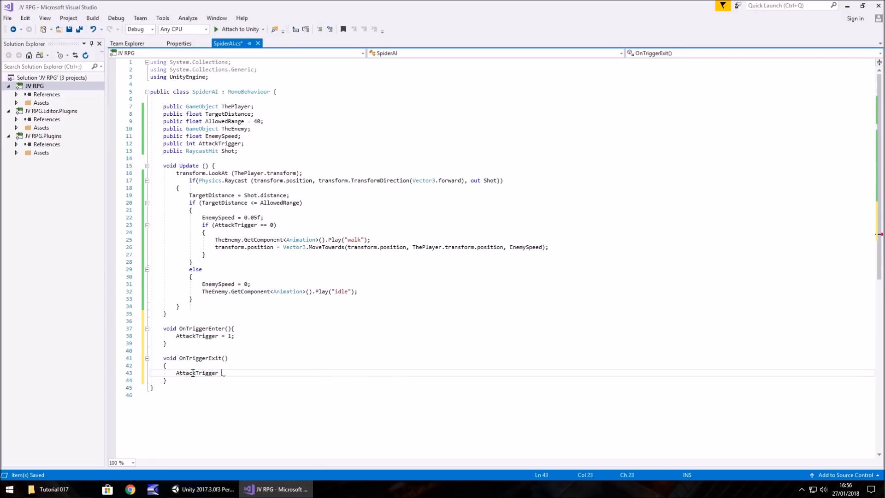
pyautogui.write('= 0;')
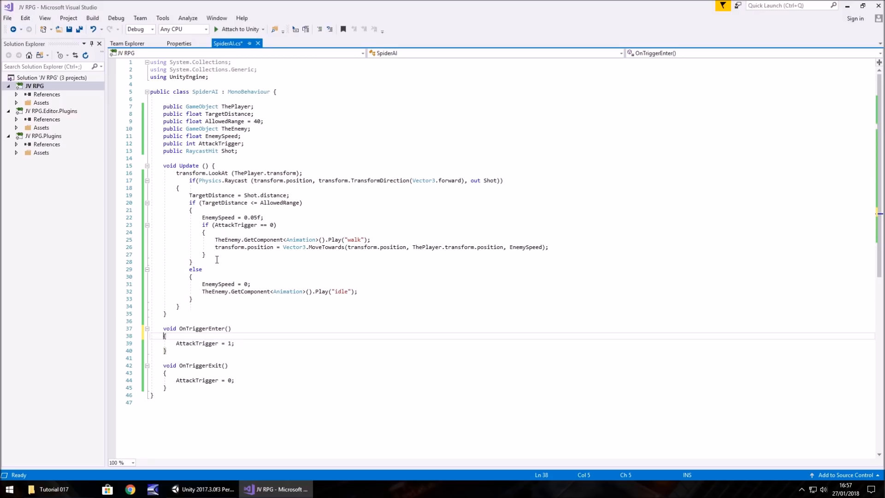
pyautogui.moveTo(215, 203)
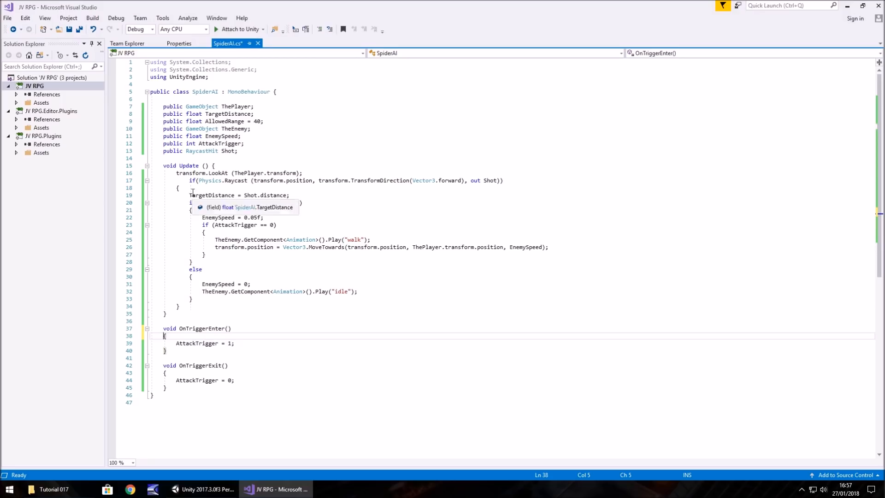
# Add an if (AttackTrigger == 1) block at the end of Update setting EnemySpeed = 0
pyautogui.click(194, 180)
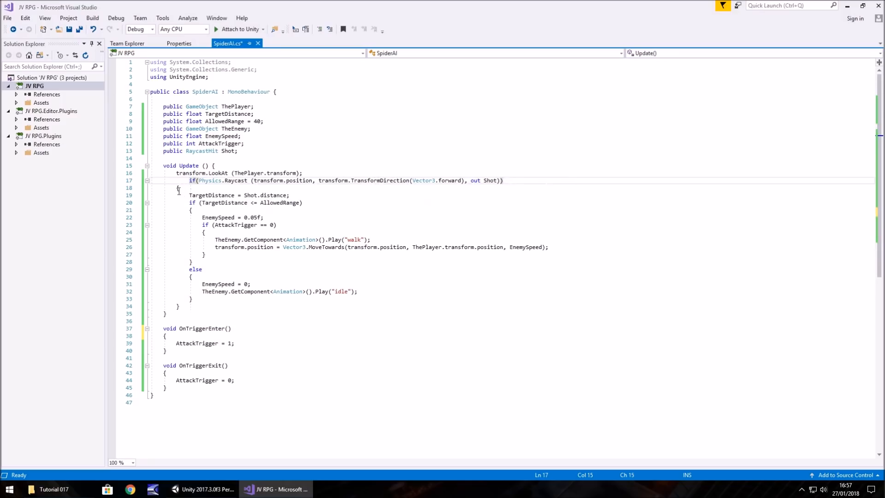
pyautogui.click(176, 188)
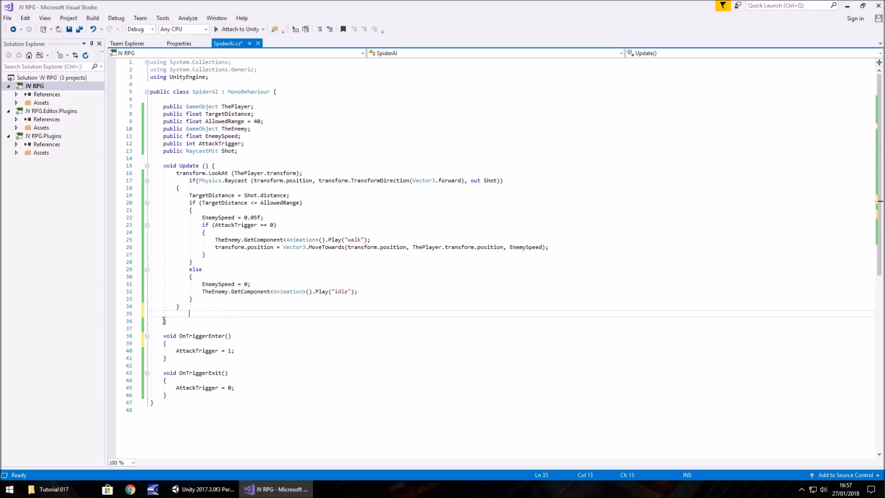
pyautogui.moveTo(174, 320)
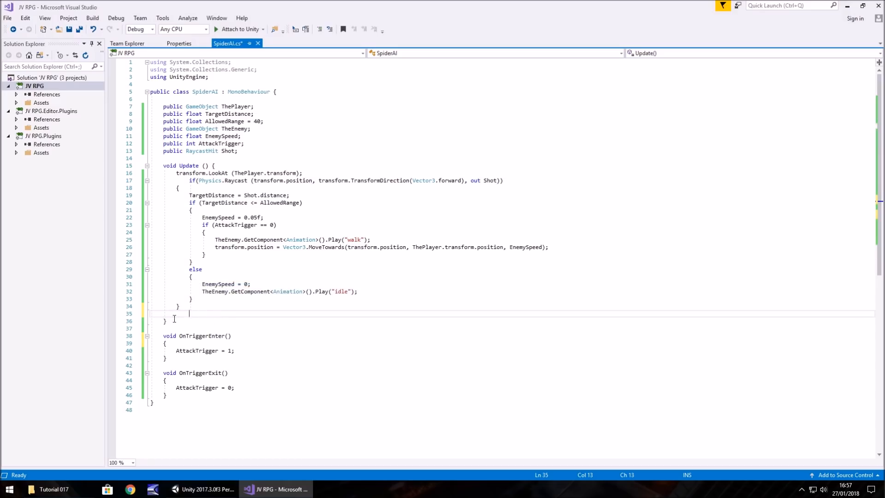
pyautogui.write('if ()')
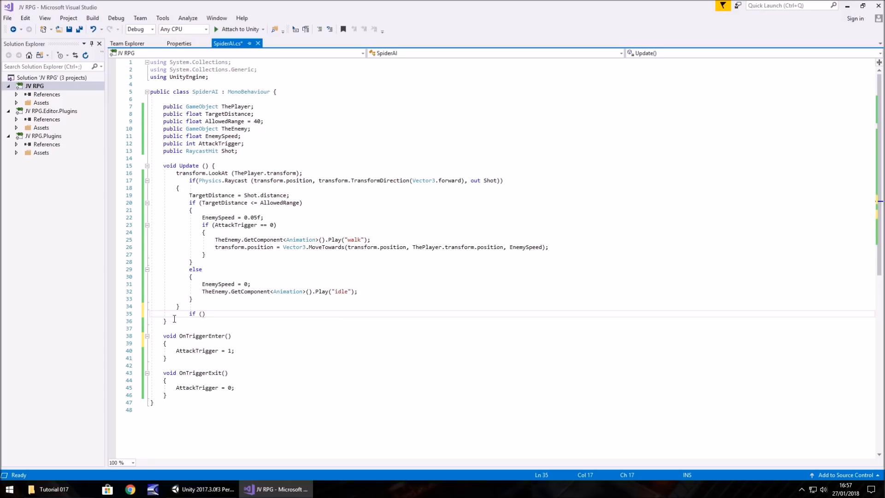
pyautogui.write('AttackTrigger ==')
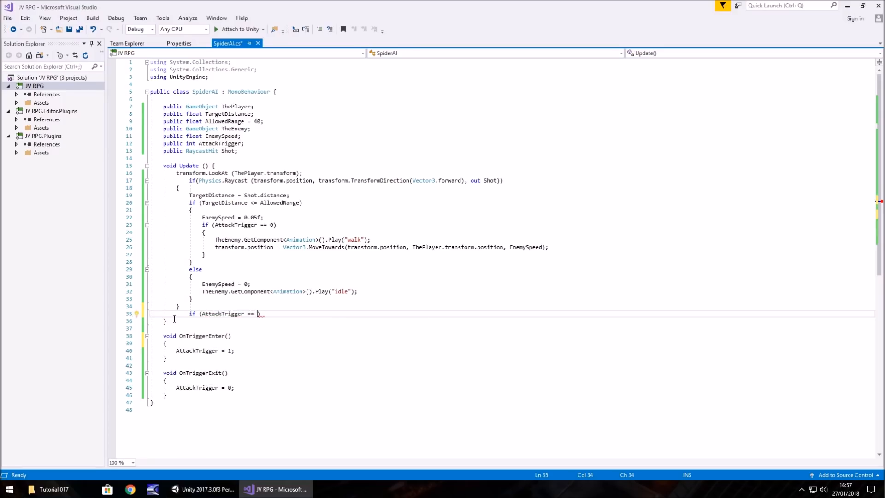
pyautogui.write('1)')
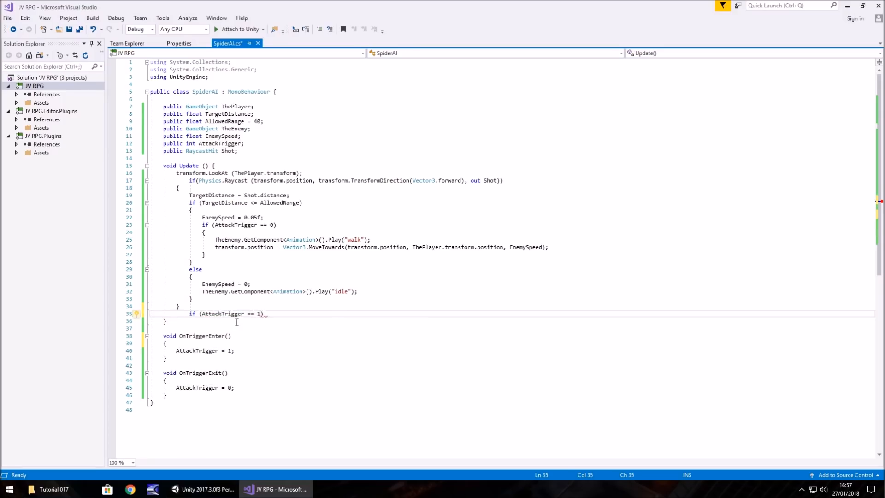
pyautogui.write('{ }')
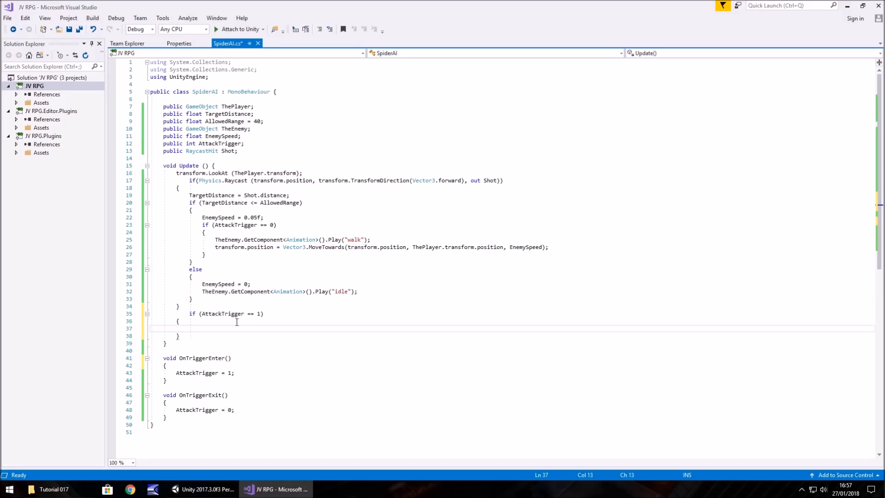
pyautogui.write('E')
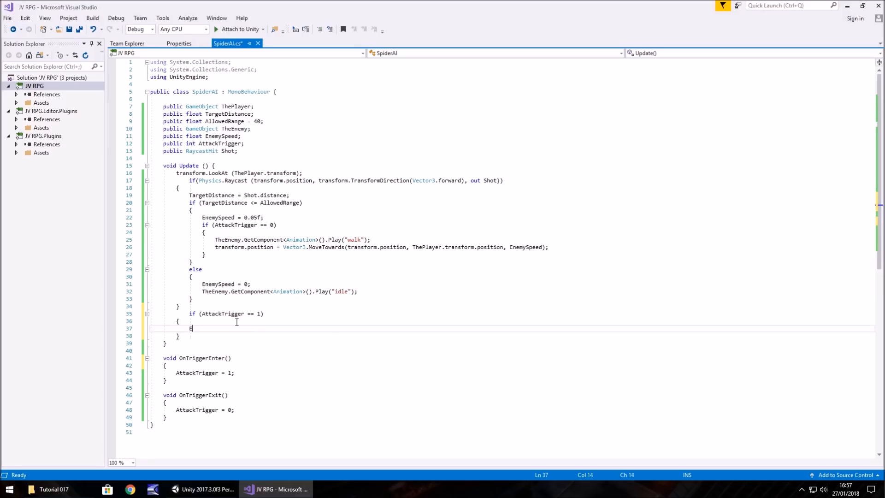
pyautogui.write('nemySpeed =')
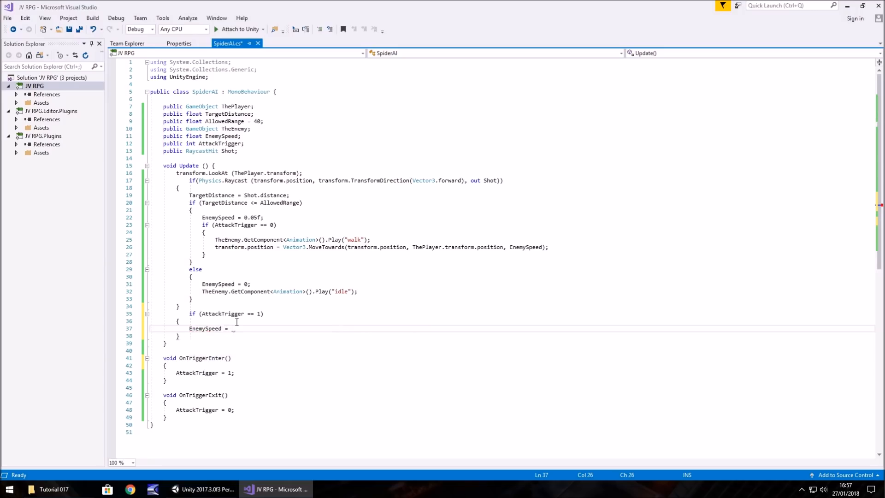
pyautogui.write('0;')
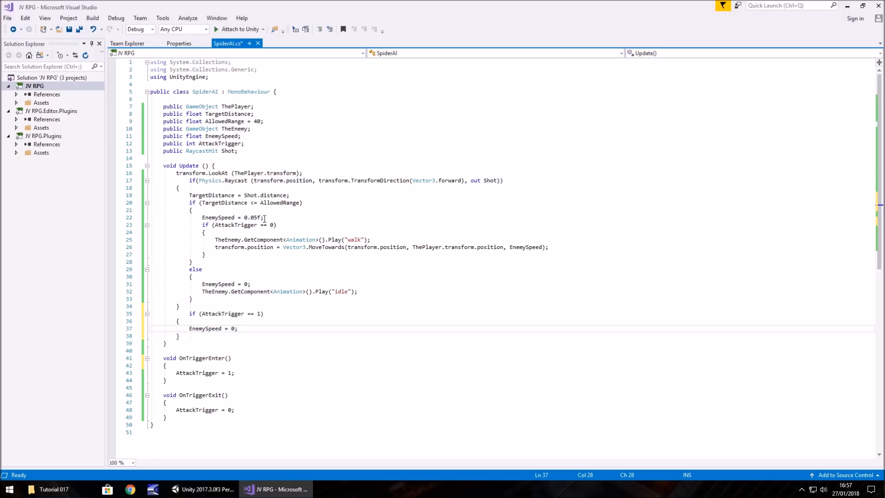
# Play the "attack" animation on TheEnemy inside that block and save SpiderAI
pyautogui.click(238, 328)
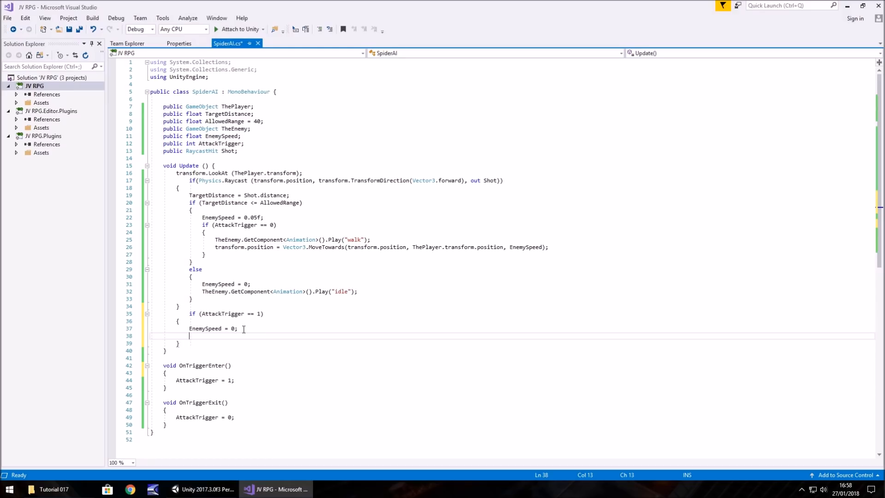
pyautogui.write('AttackTri')
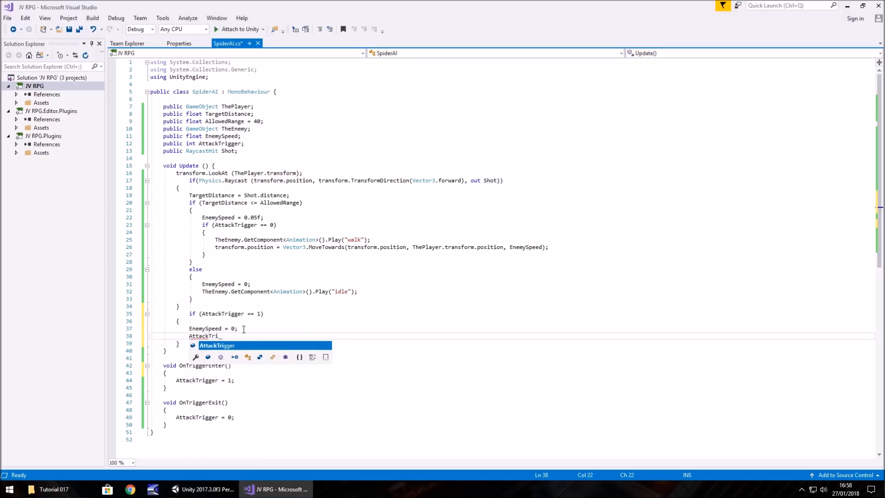
pyautogui.press('Backspace')
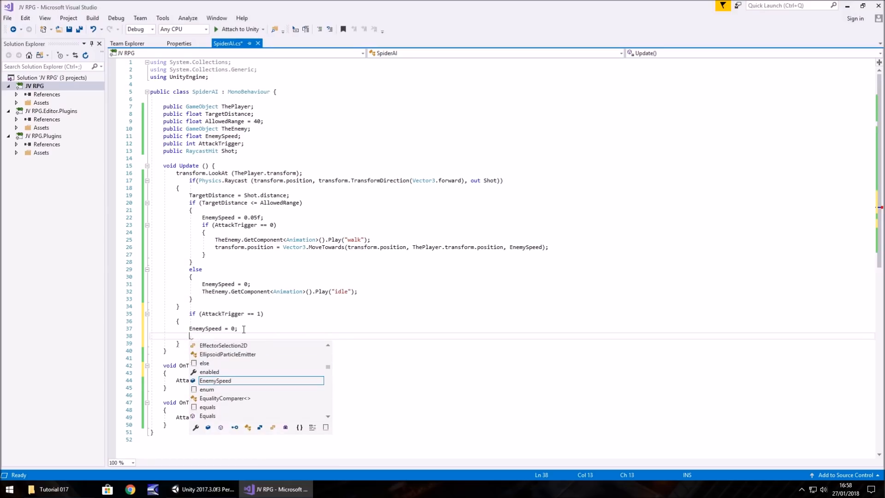
pyautogui.write('TheEnemy')
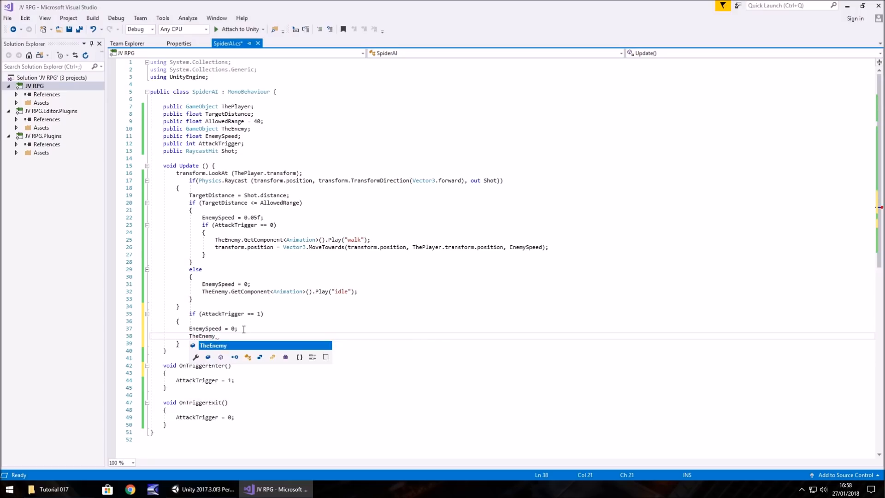
pyautogui.write('.GetComponent<Animation>')
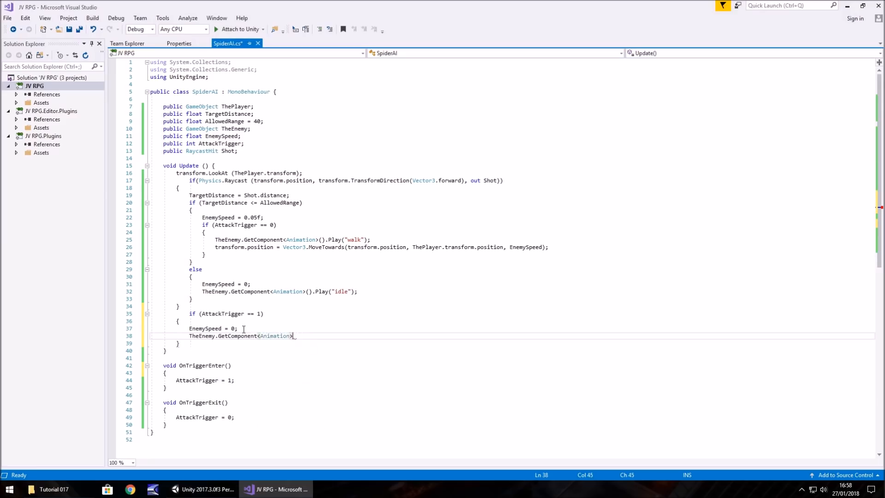
pyautogui.write('Play (')
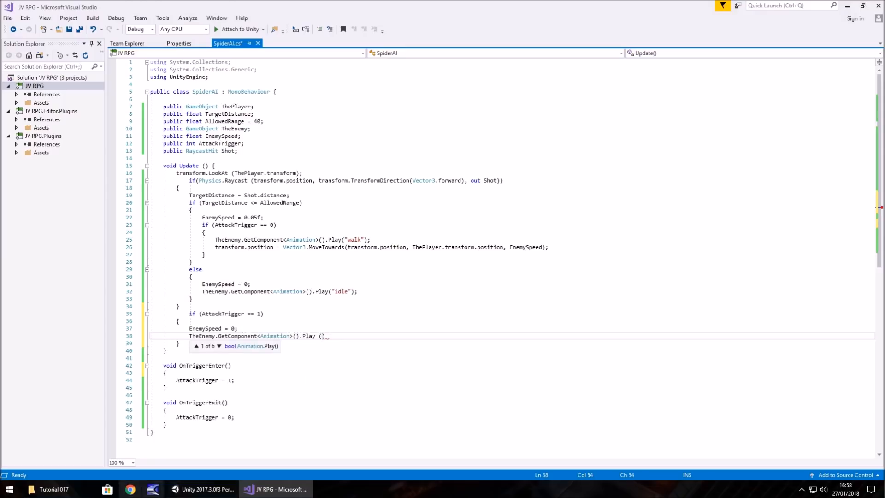
pyautogui.click(205, 489)
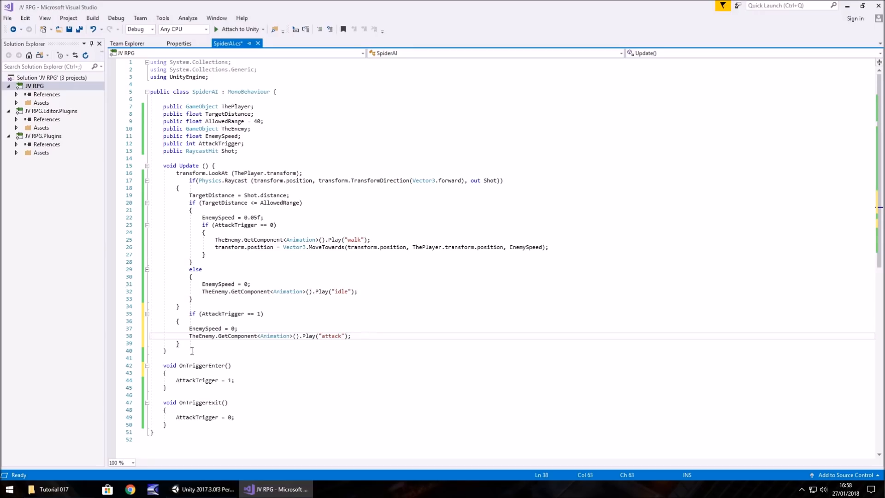
pyautogui.click(179, 324)
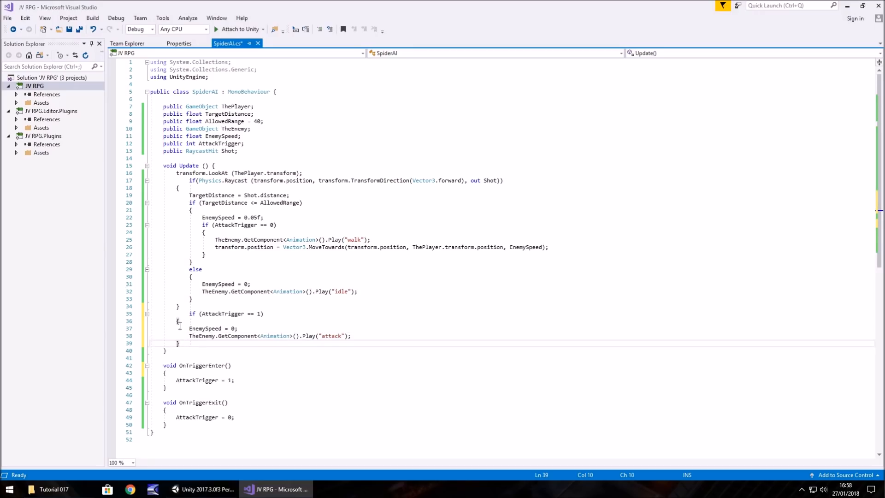
pyautogui.click(167, 351)
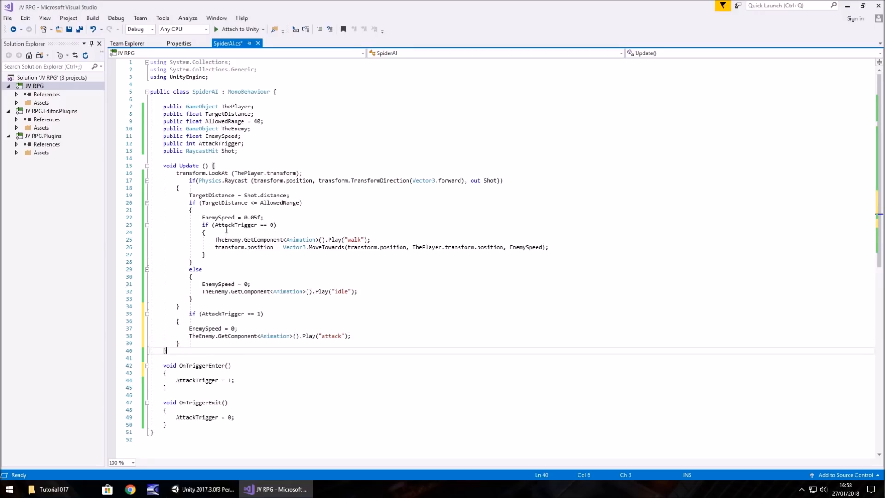
pyautogui.press('ctrl+s')
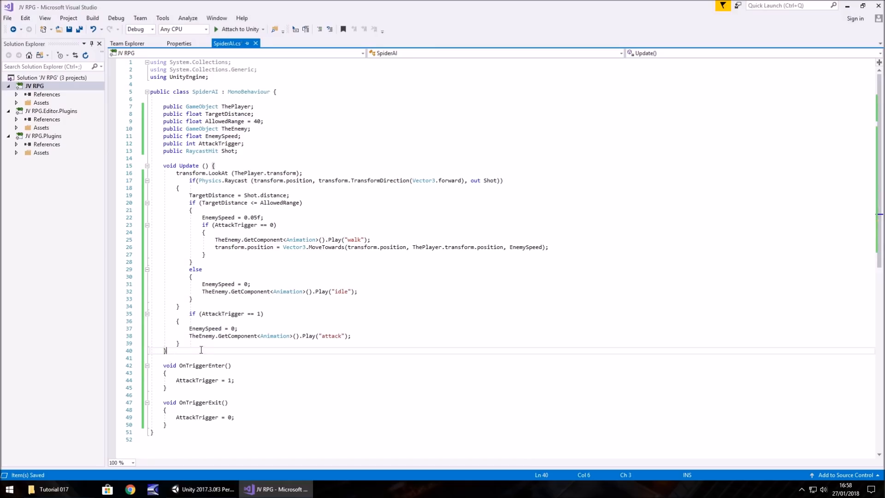
pyautogui.moveTo(201, 335)
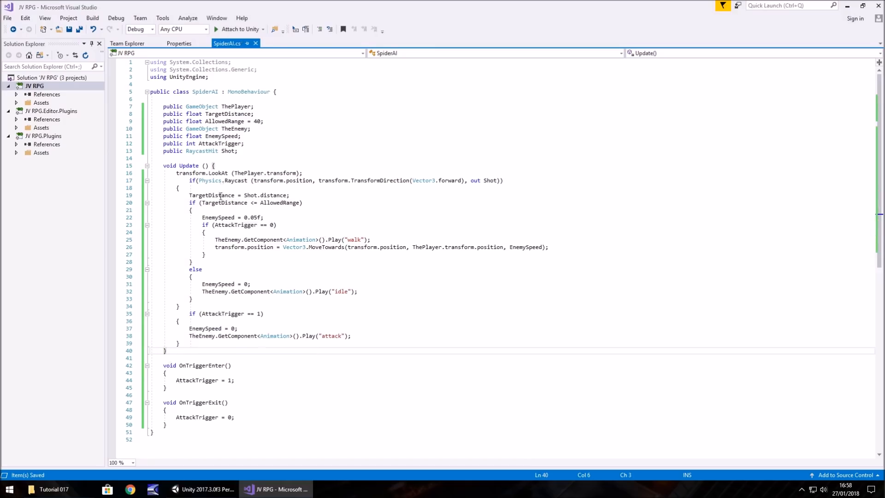
# Bring the Unity editor back into view
pyautogui.click(206, 488)
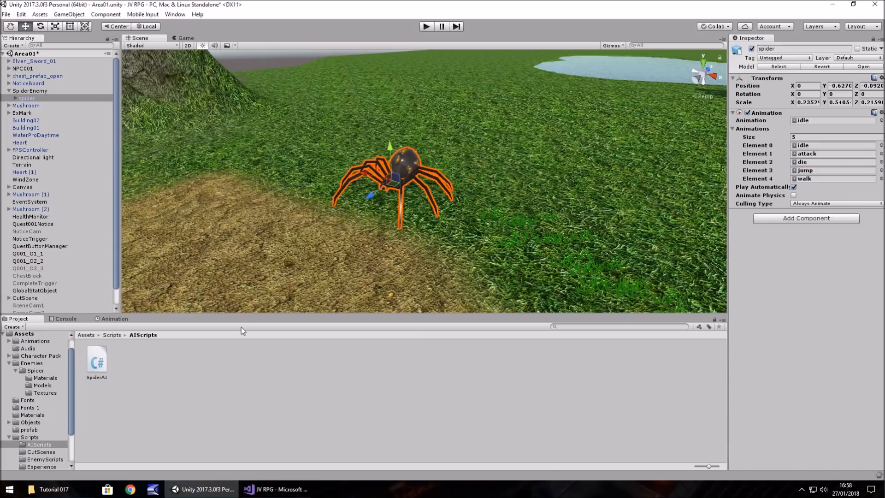
pyautogui.moveTo(325, 393)
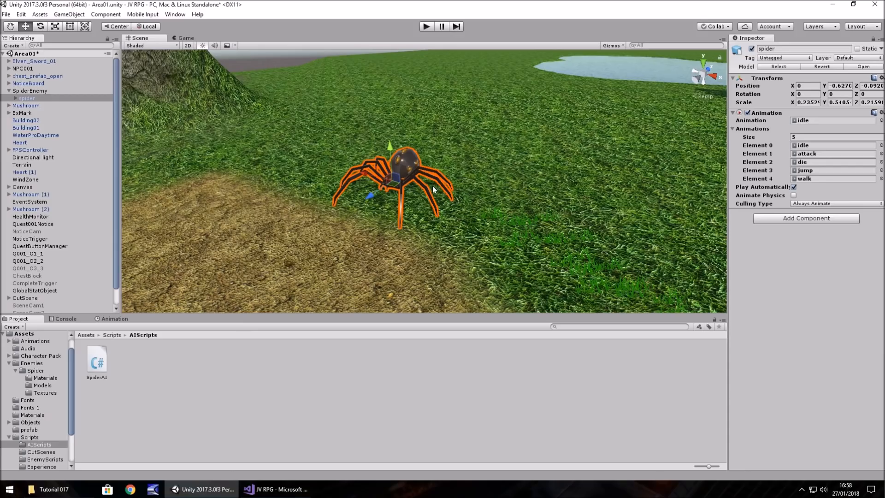
pyautogui.moveTo(342, 110)
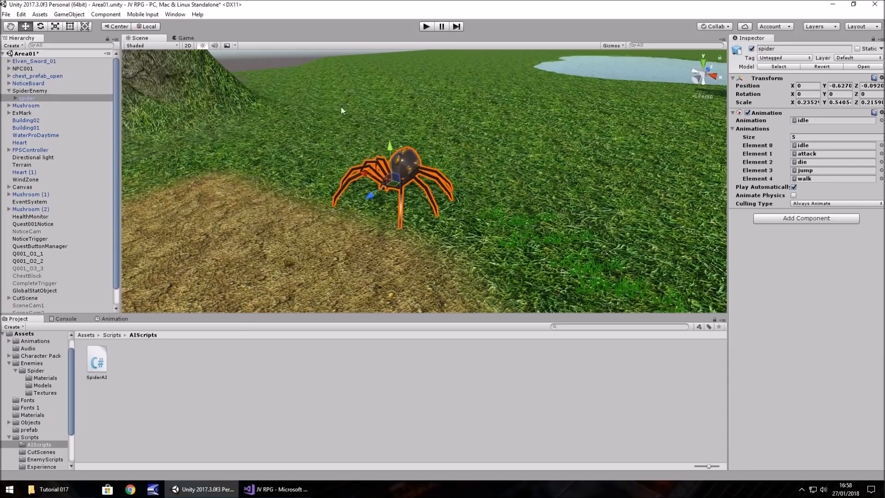
pyautogui.moveTo(154, 192)
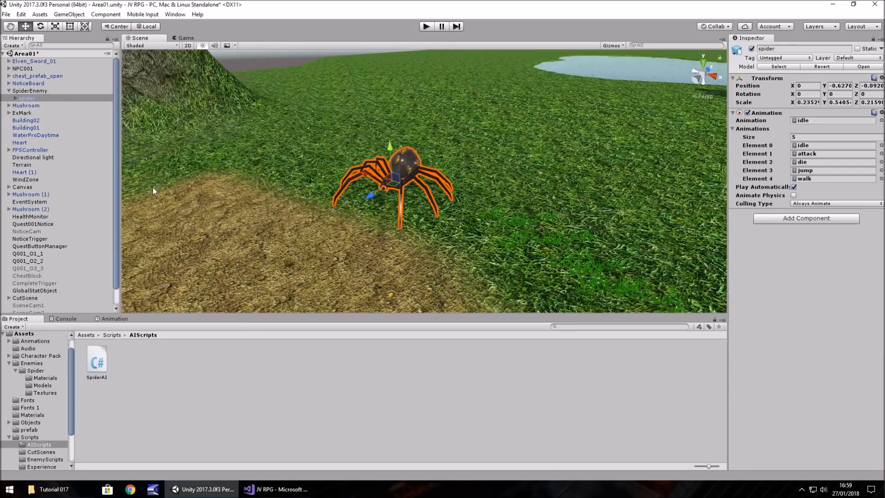
pyautogui.moveTo(101, 199)
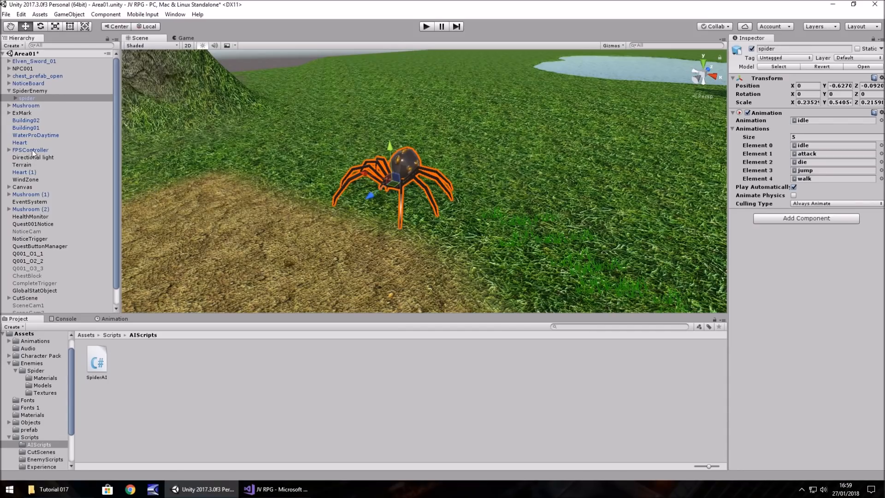
# Create a Cylinder under FPSController and mark its capsule collider as a trigger
pyautogui.rightClick(29, 150)
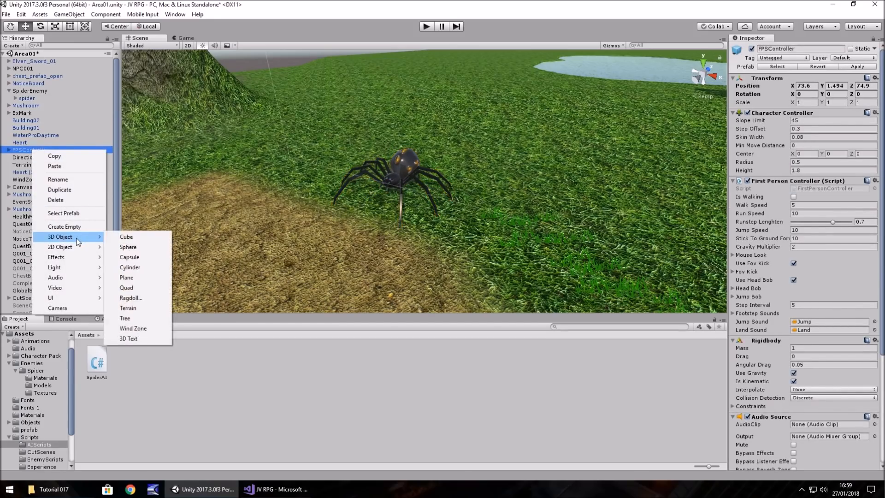
pyautogui.moveTo(130, 268)
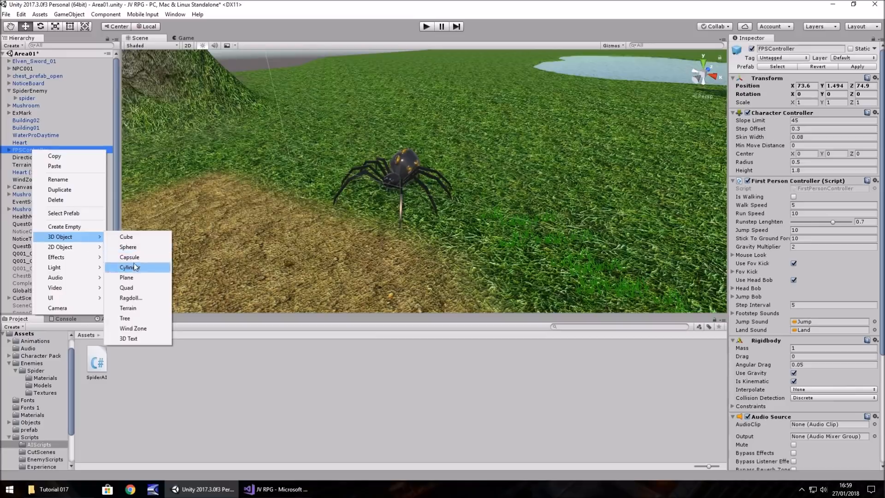
pyautogui.click(129, 268)
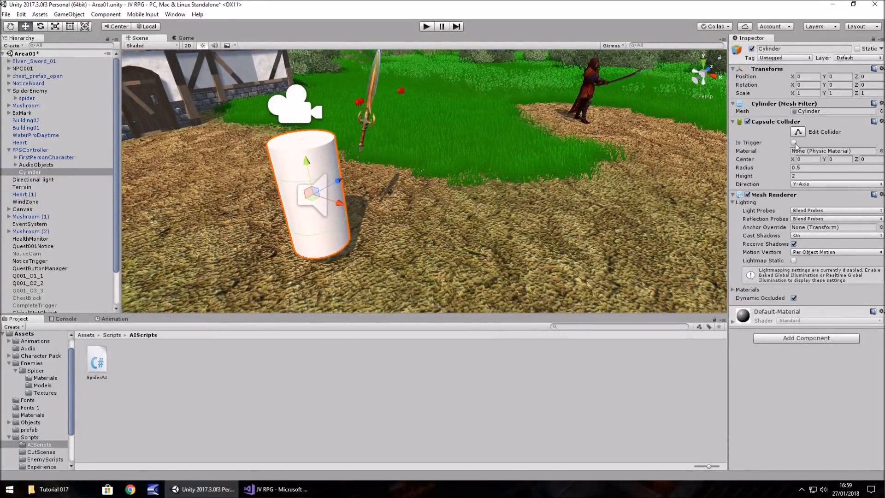
pyautogui.click(797, 142)
pyautogui.write('.2')
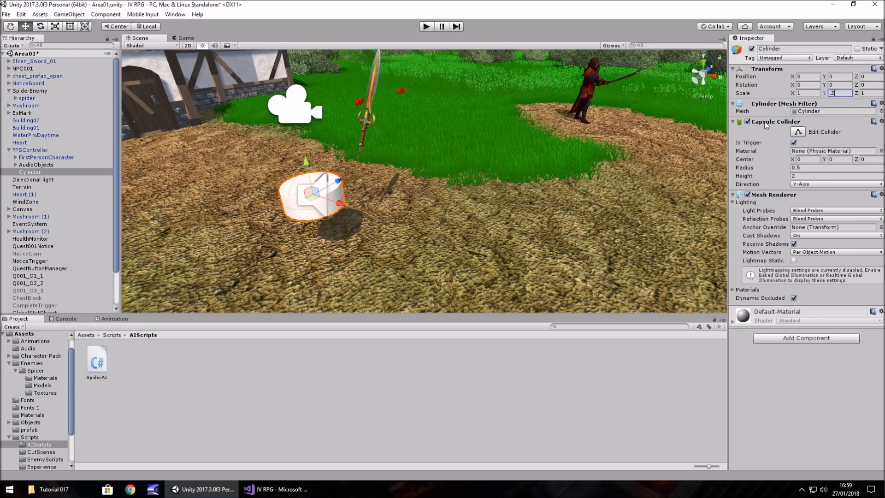
# Replace the Cylinder's capsule collider with a convex, trigger Mesh Collider
pyautogui.click(734, 122)
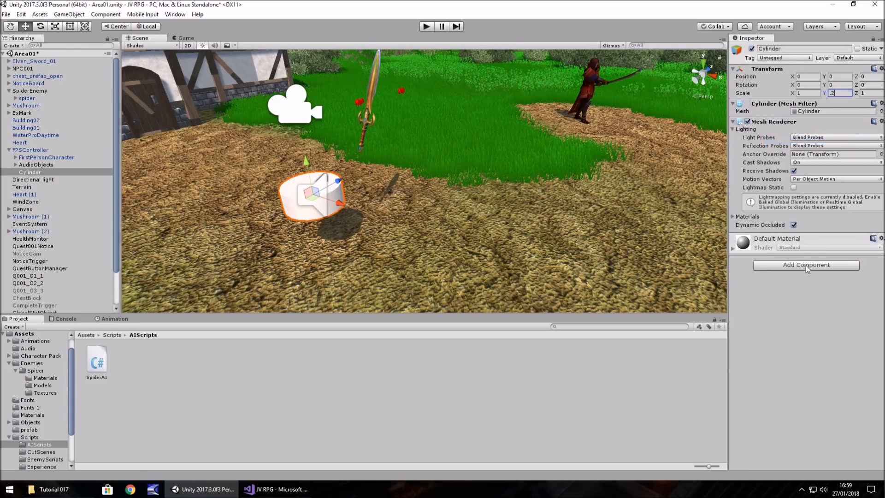
pyautogui.click(806, 265)
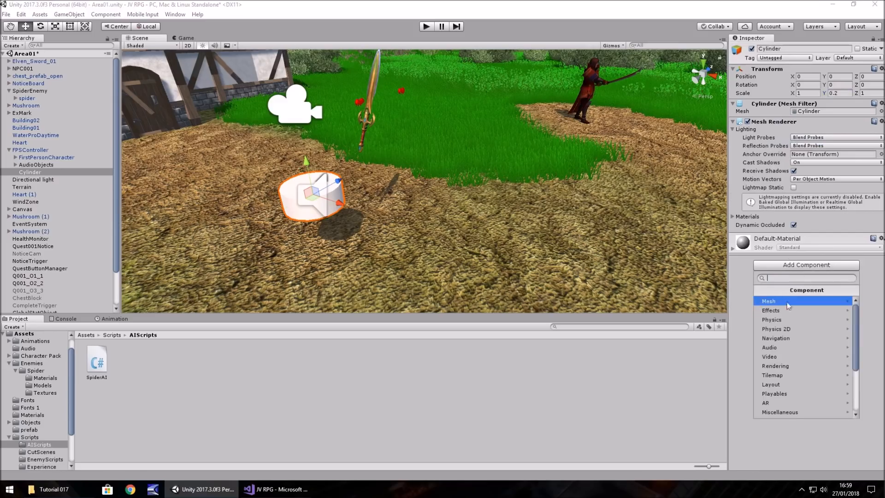
pyautogui.moveTo(773, 320)
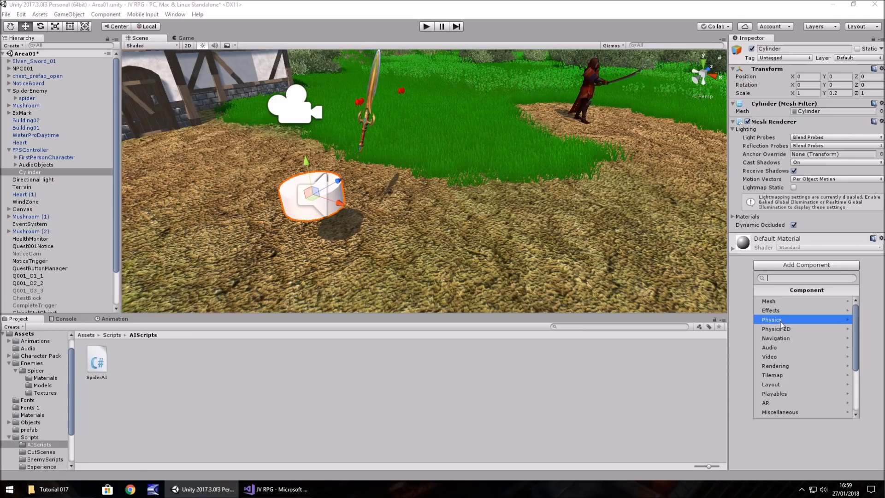
pyautogui.click(771, 320)
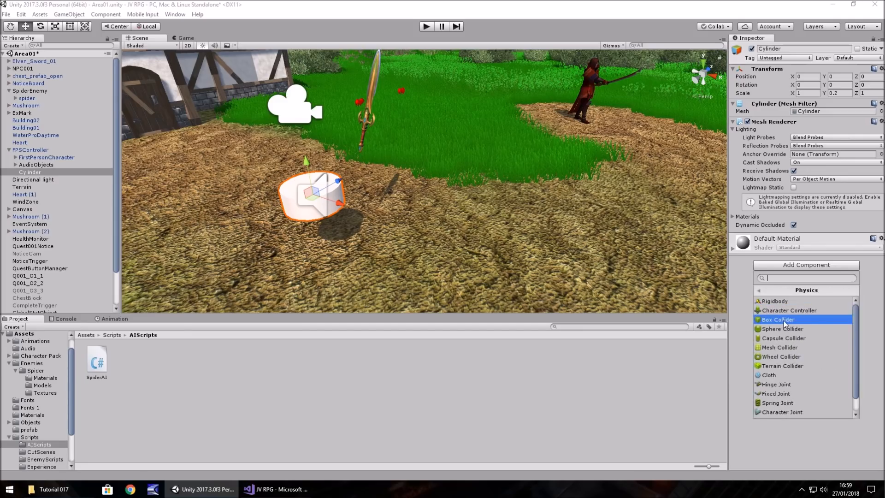
pyautogui.click(780, 348)
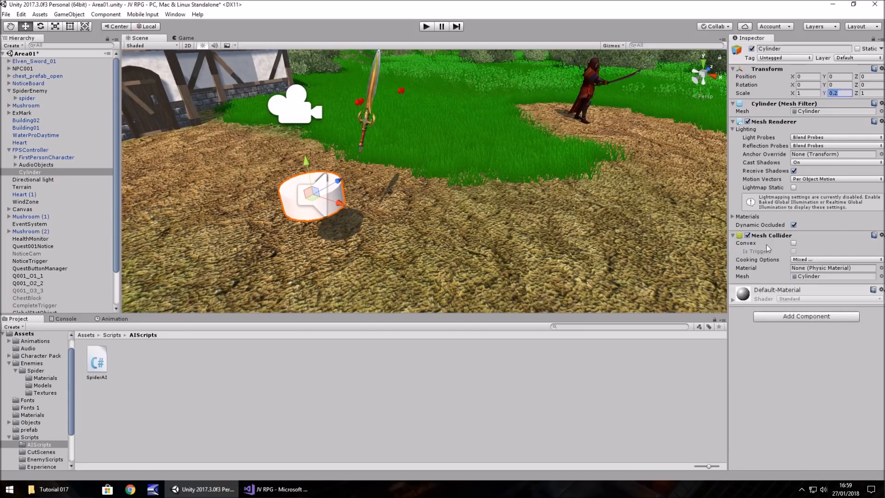
pyautogui.click(794, 243)
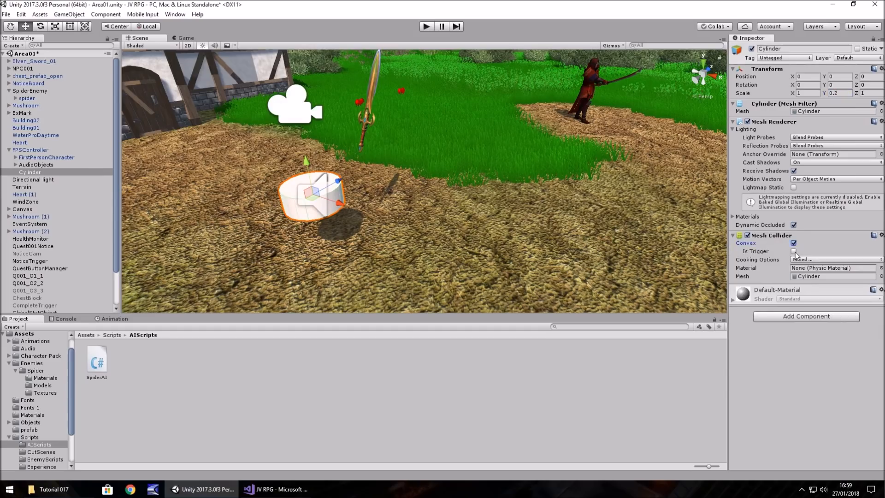
pyautogui.click(794, 251)
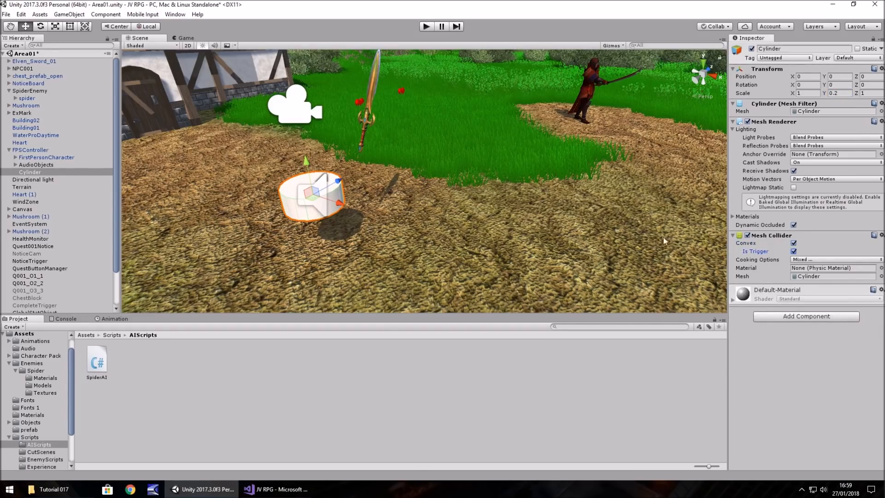
pyautogui.moveTo(351, 169)
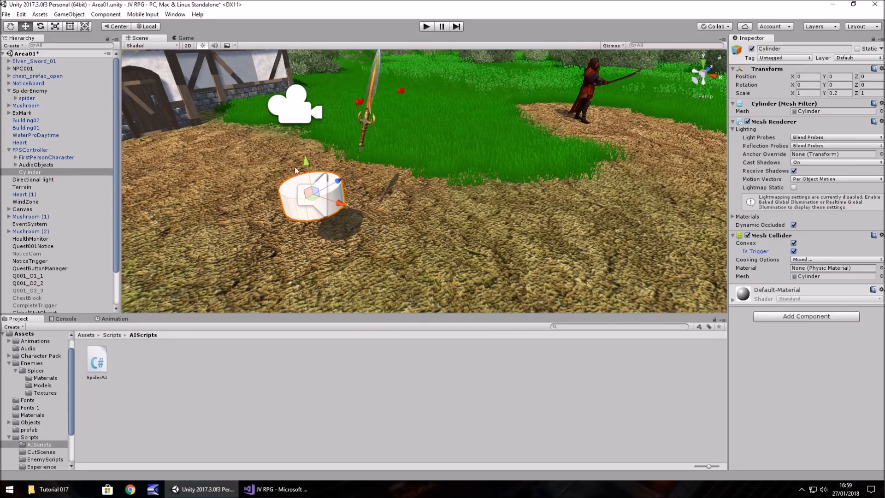
pyautogui.moveTo(349, 181)
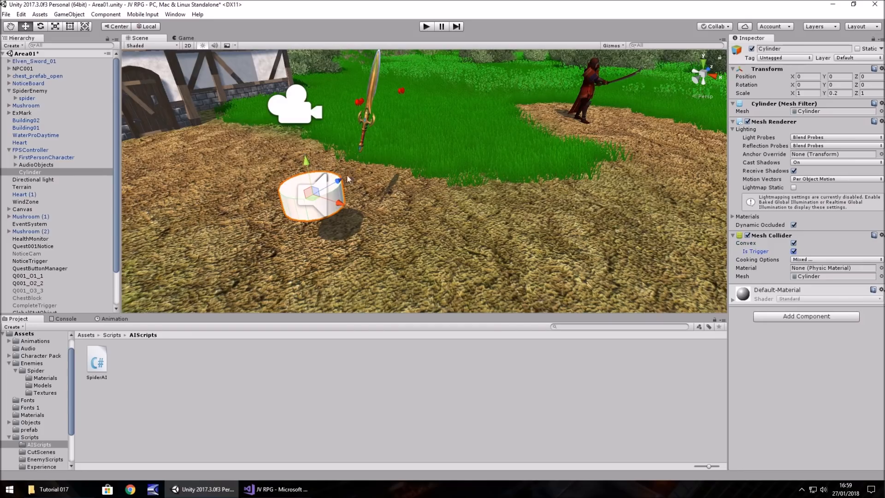
pyautogui.moveTo(291, 191)
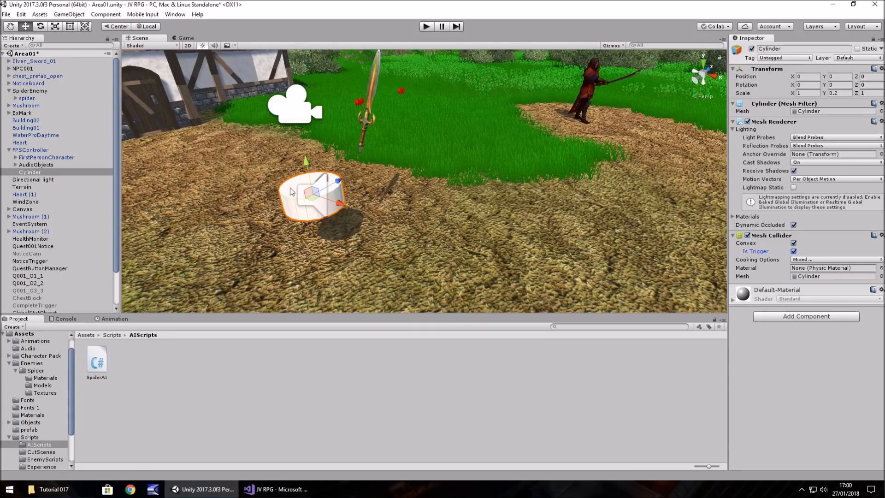
pyautogui.moveTo(292, 188)
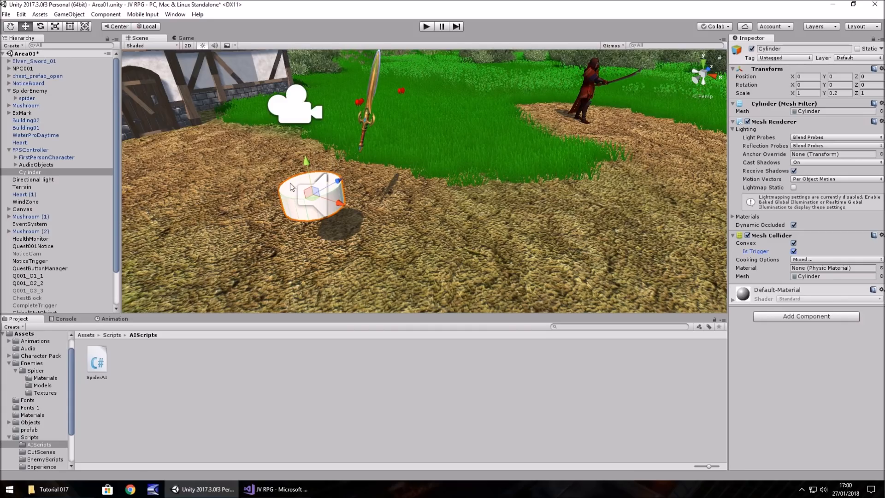
pyautogui.moveTo(454, 181)
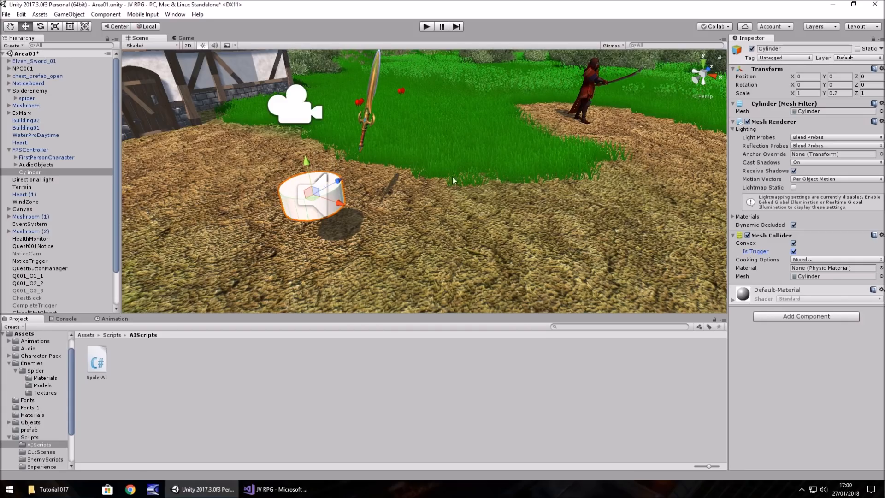
pyautogui.moveTo(422, 195)
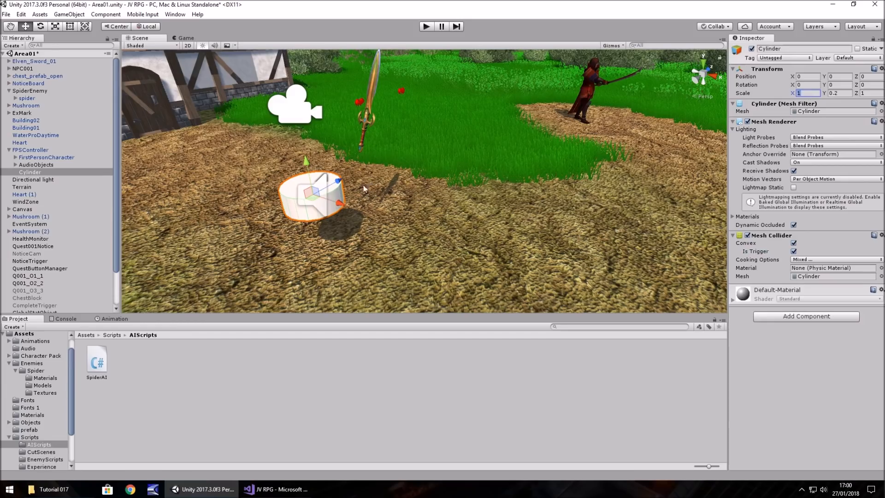
pyautogui.moveTo(329, 213)
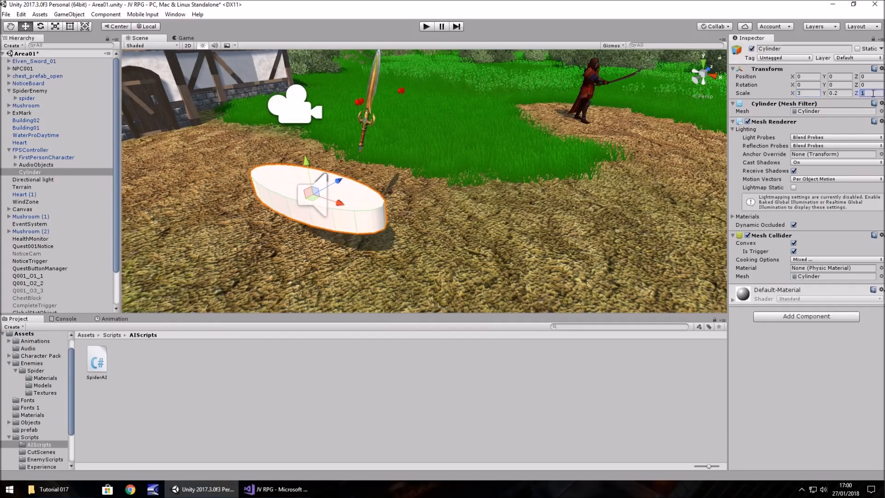
# Set the Cylinder's Transform scale X and Z to 3
pyautogui.write('3')
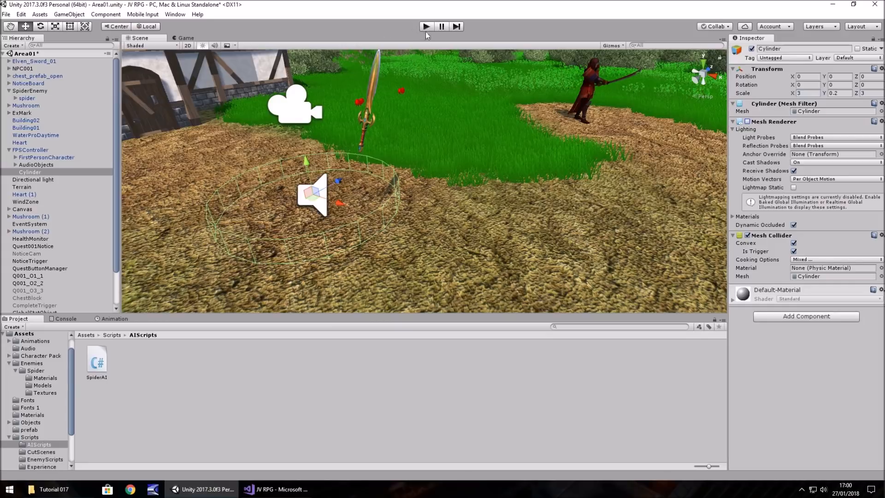
# Run a play-mode test of the spider against the player, then stop it
pyautogui.click(426, 26)
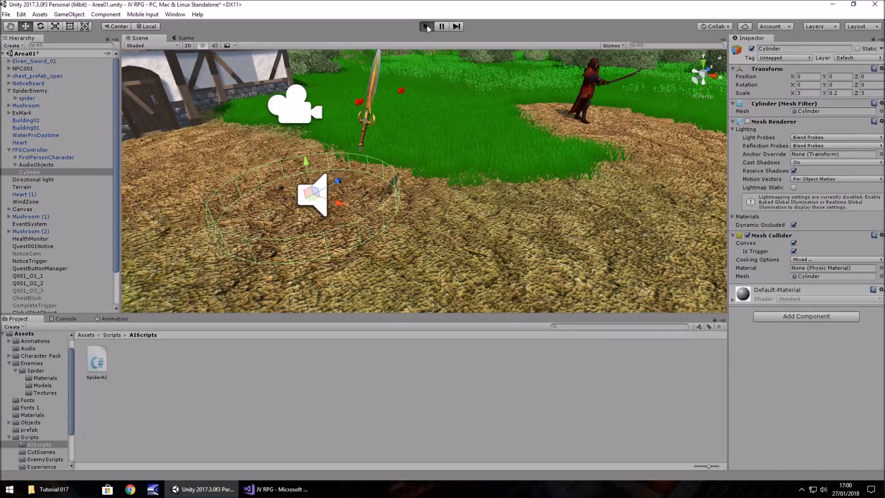
pyautogui.click(426, 26)
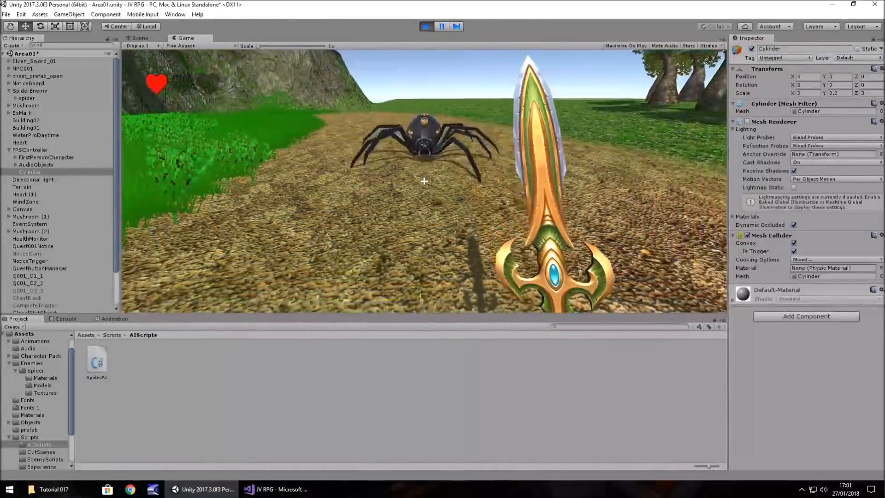
pyautogui.click(139, 38)
pyautogui.write('10')
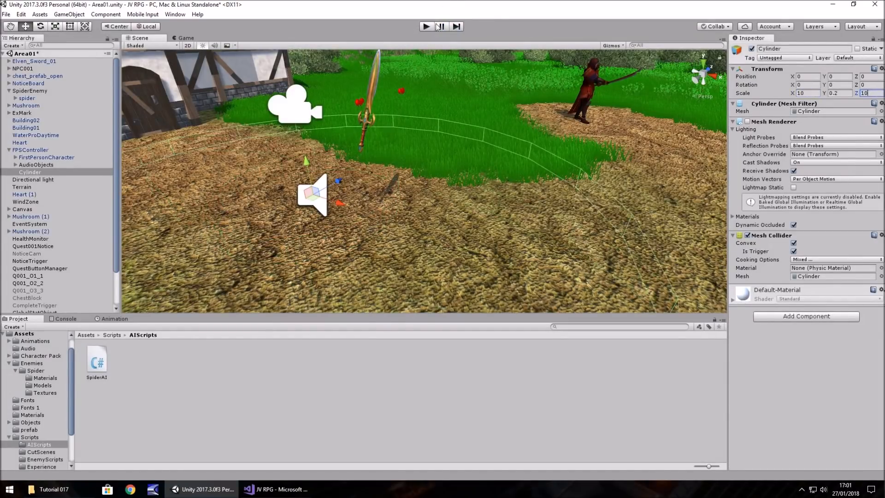
pyautogui.click(426, 26)
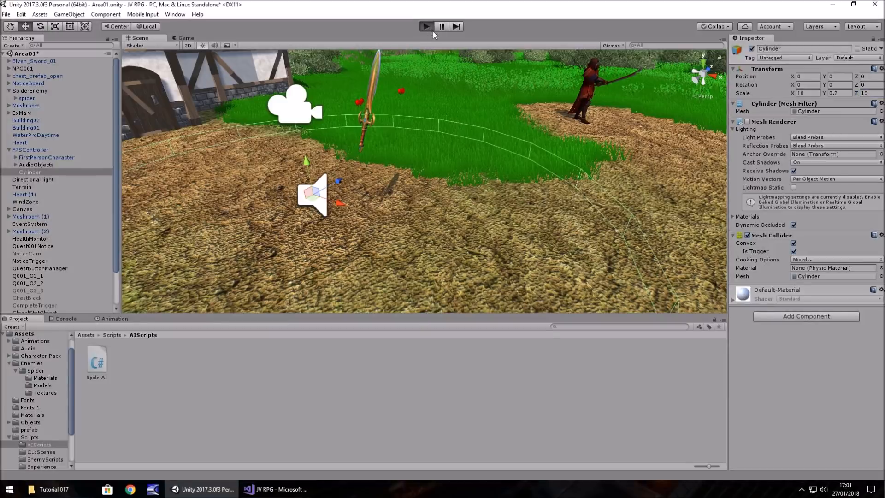
pyautogui.click(427, 26)
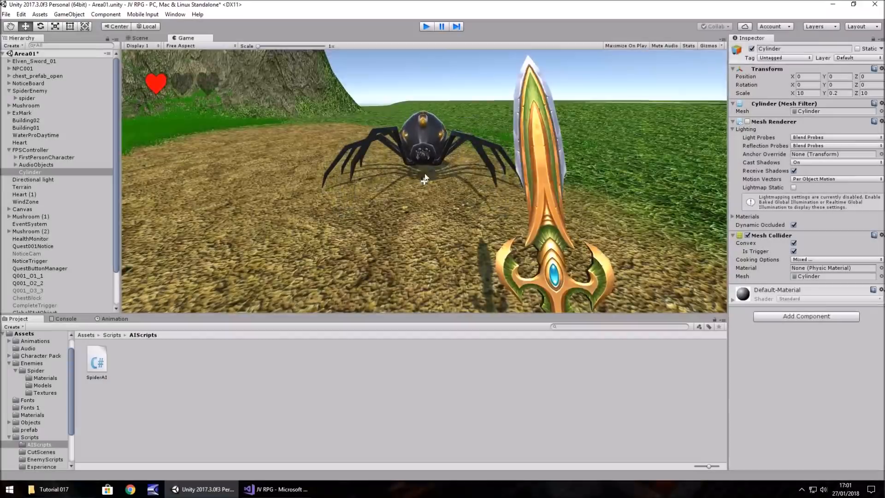
pyautogui.click(139, 37)
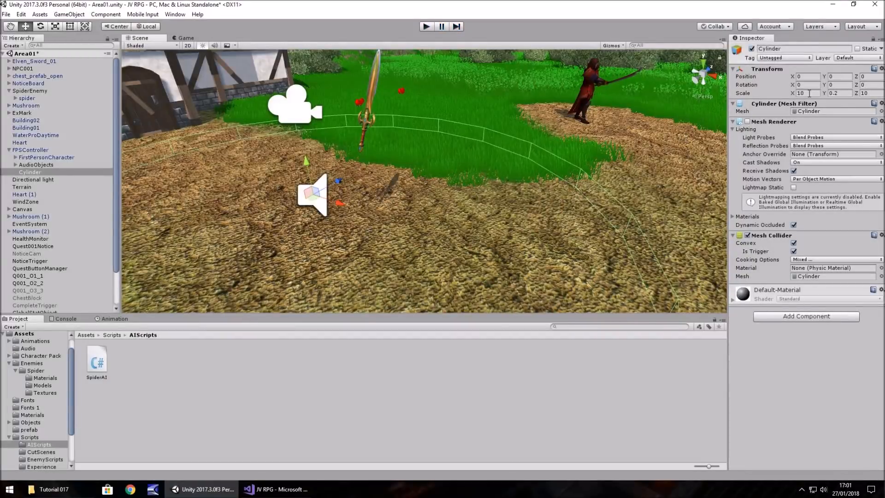
pyautogui.moveTo(464, 210)
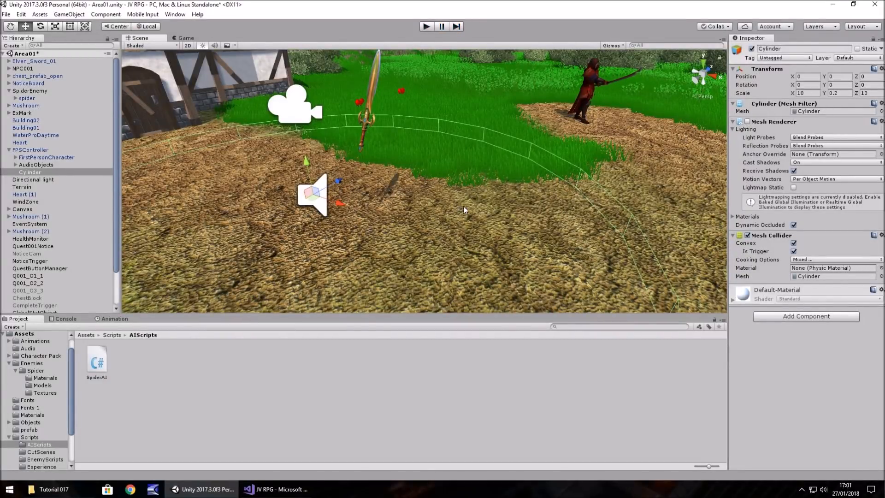
pyautogui.moveTo(301, 196)
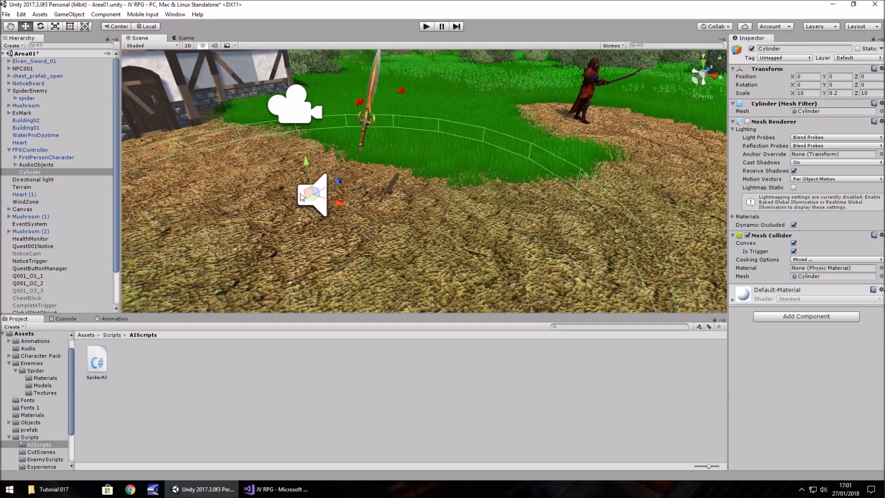
pyautogui.moveTo(783, 90)
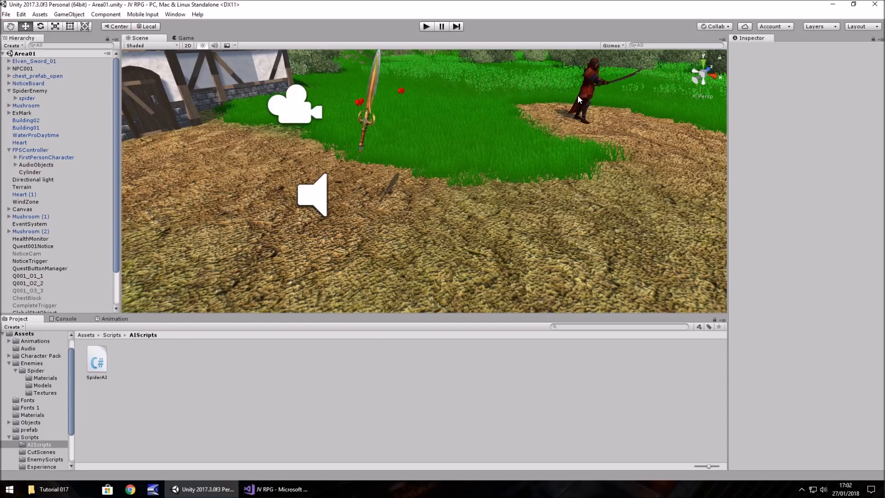
pyautogui.moveTo(417, 119)
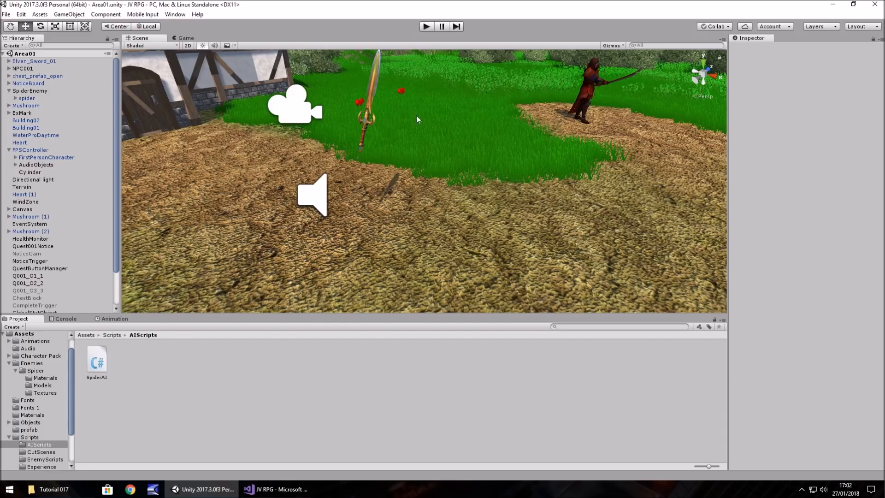
pyautogui.moveTo(412, 103)
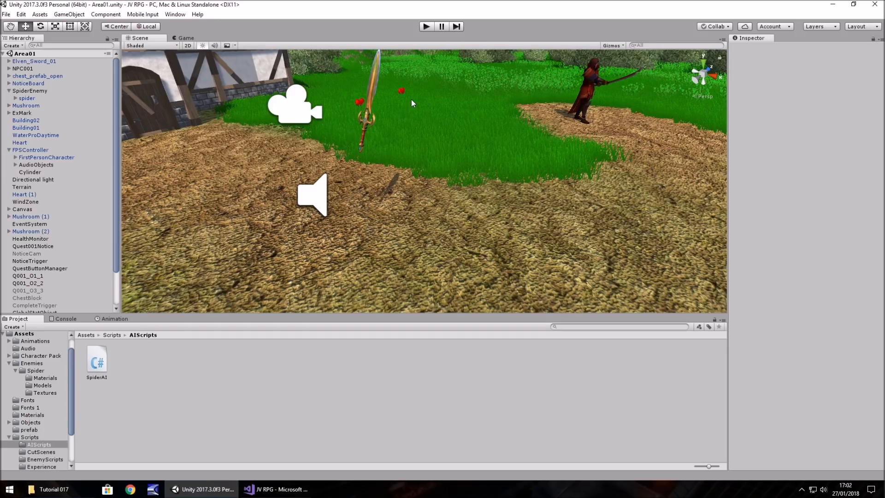
pyautogui.moveTo(420, 139)
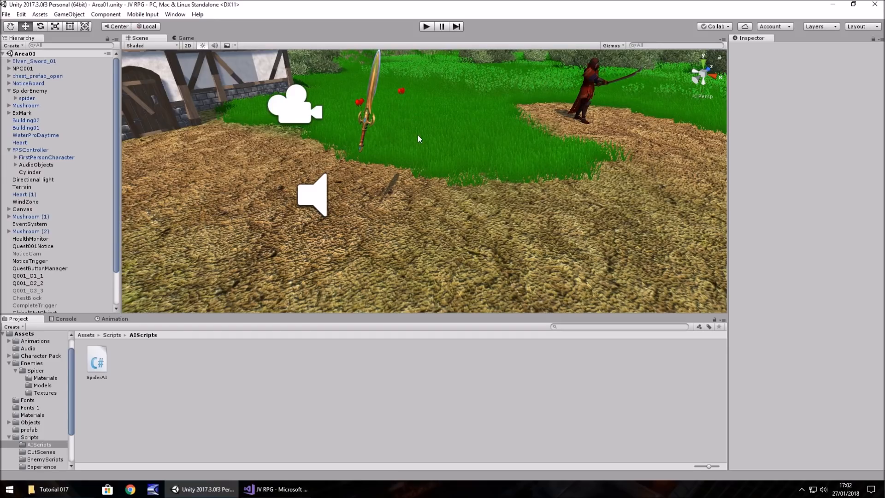